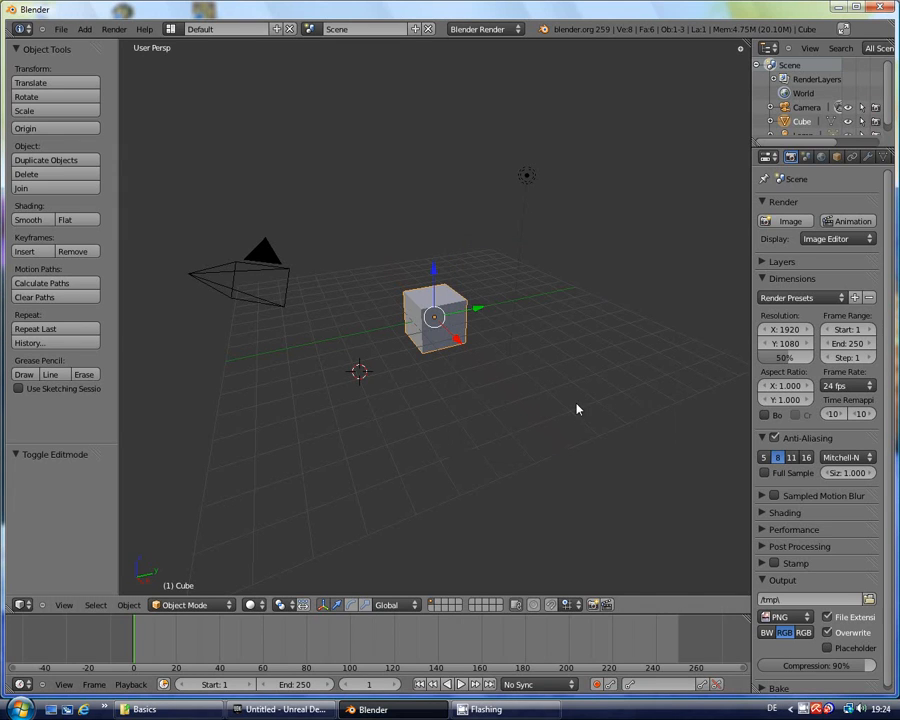
{"action": "mouse_move", "coordinate": [574, 405]}
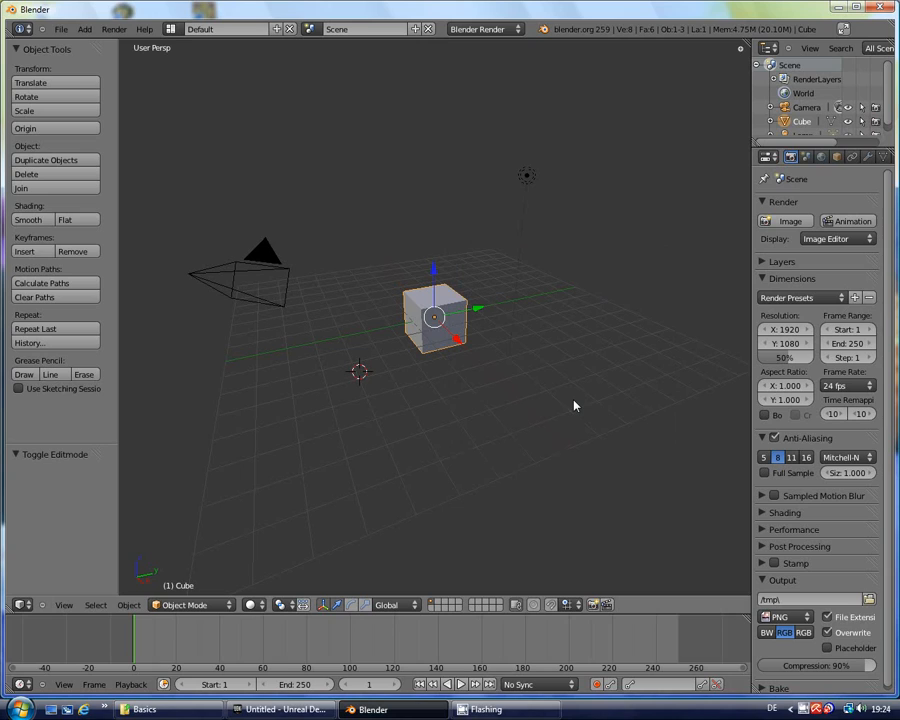
{"action": "mouse_move", "coordinate": [561, 327]}
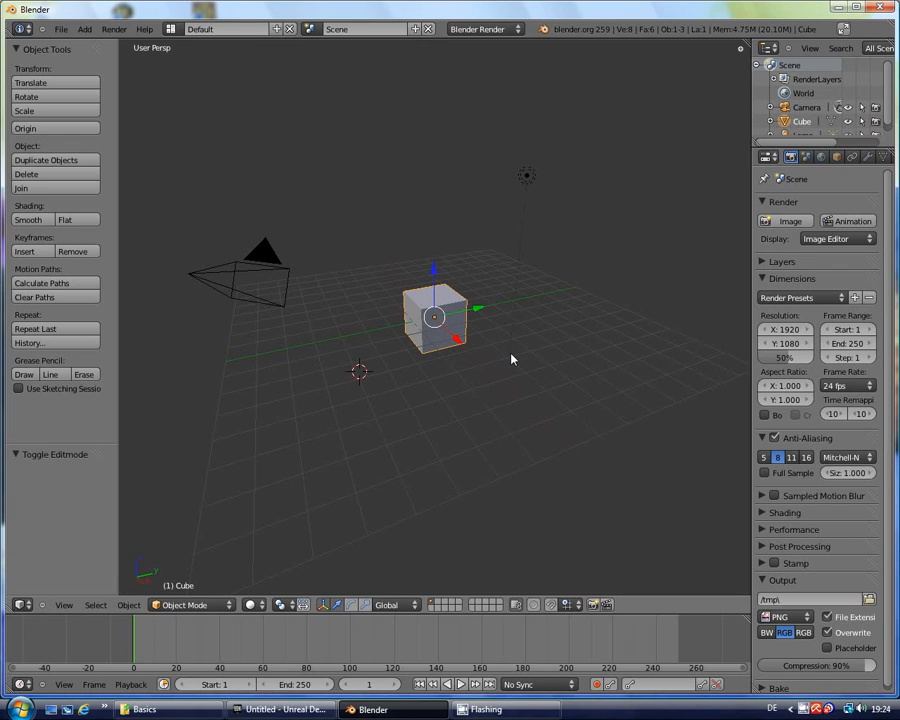
{"action": "mouse_move", "coordinate": [507, 347]}
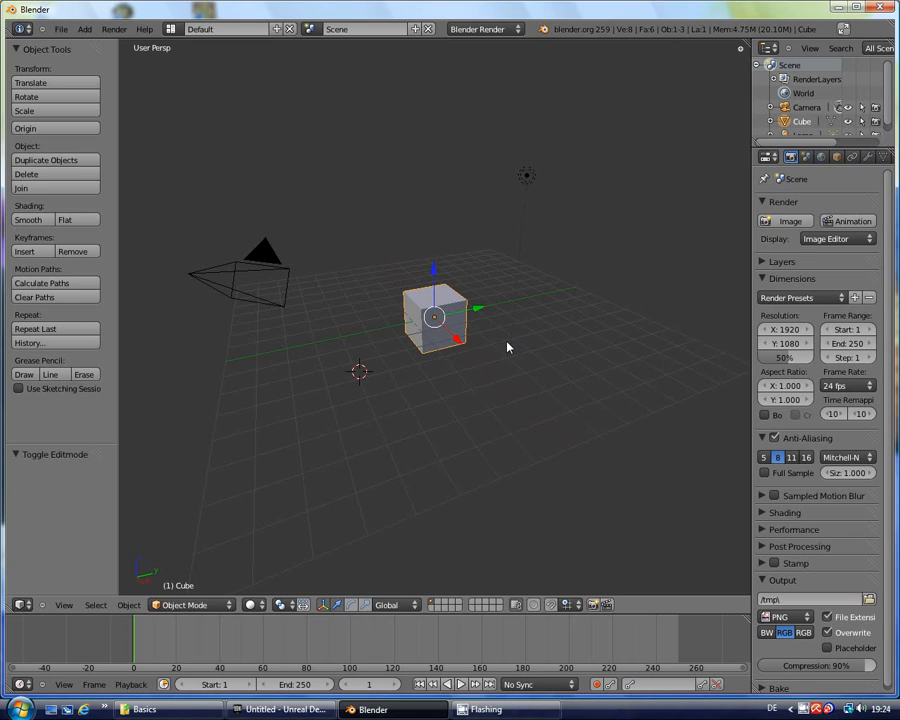
{"action": "mouse_move", "coordinate": [518, 347]}
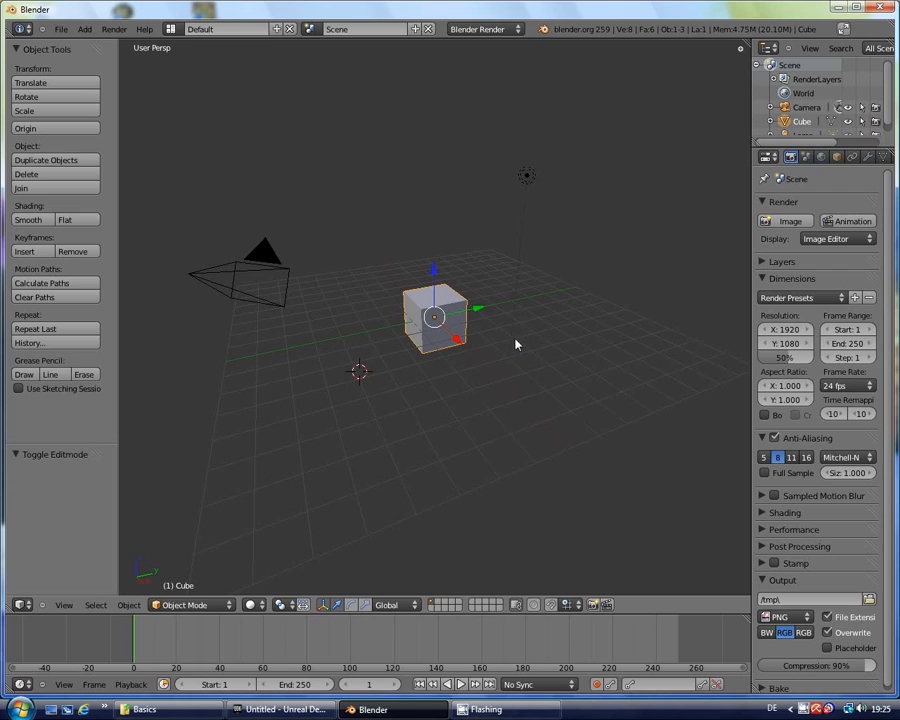
{"action": "mouse_move", "coordinate": [514, 338]}
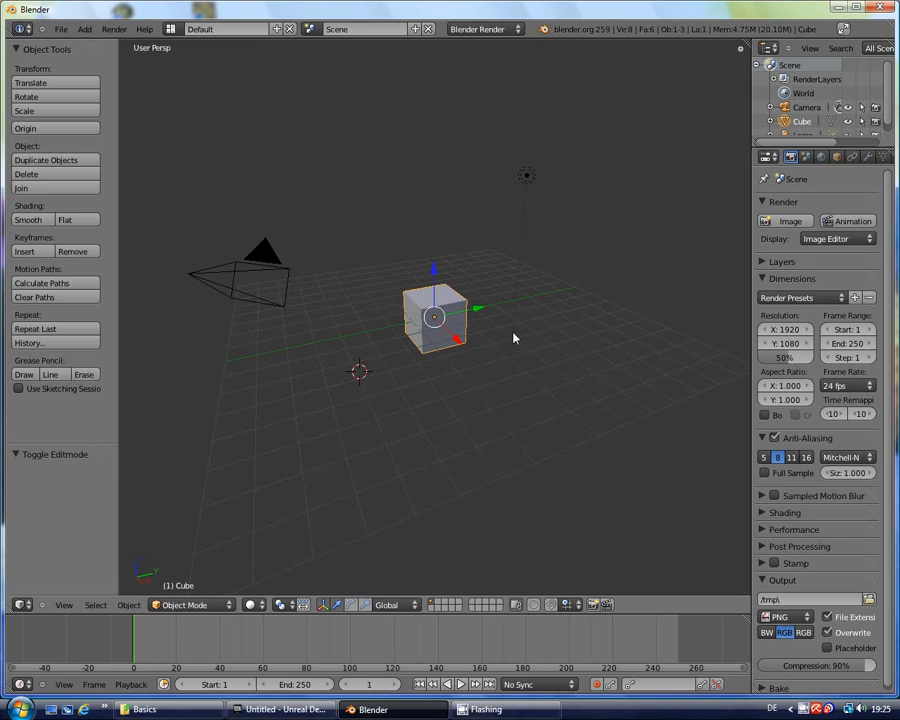
{"action": "mouse_move", "coordinate": [532, 326]}
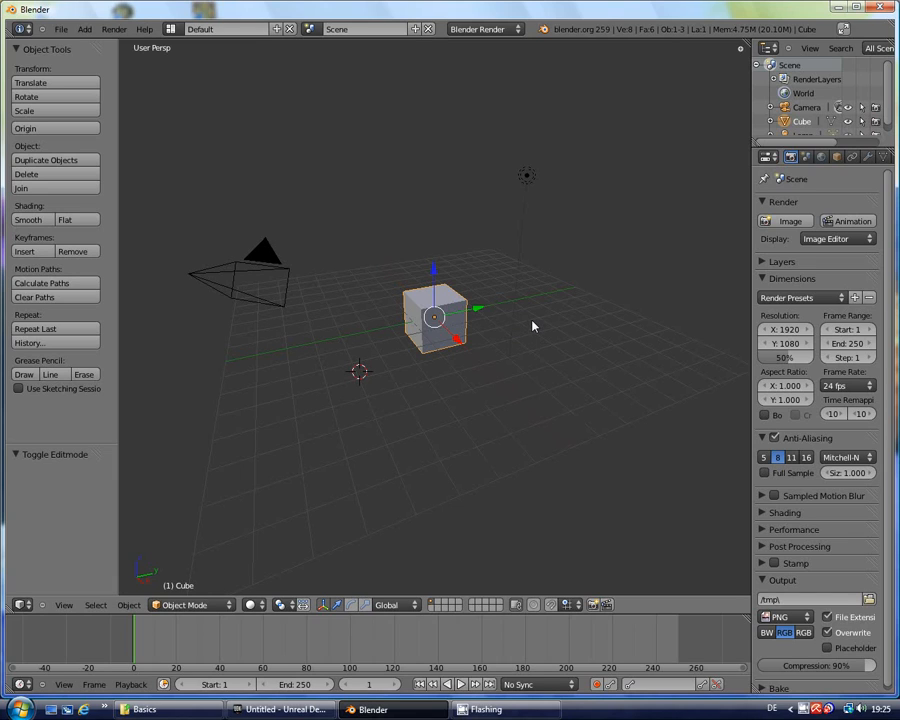
{"action": "mouse_move", "coordinate": [531, 289]}
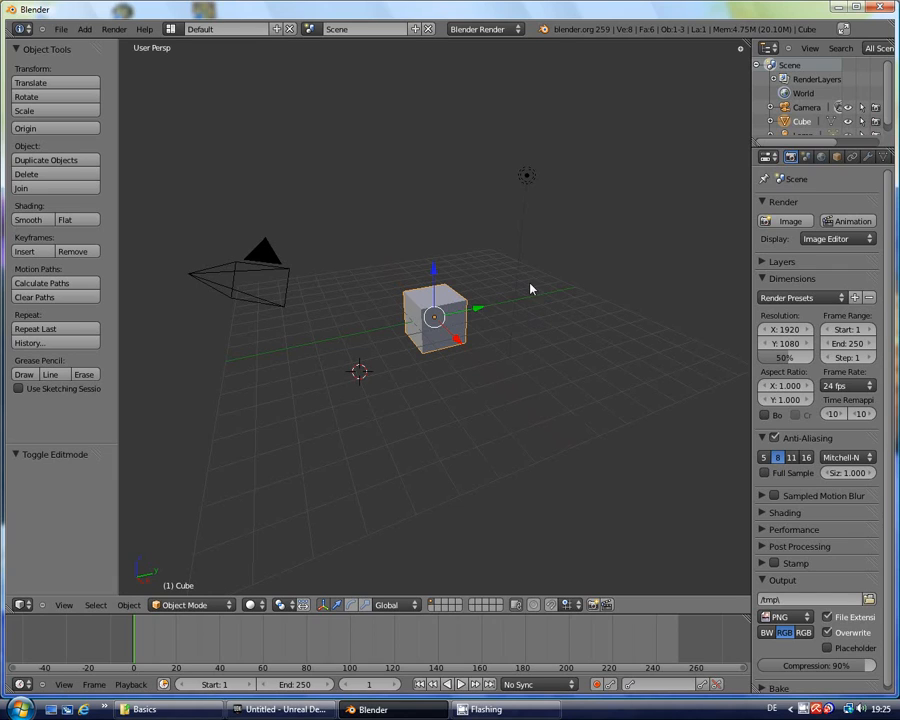
{"action": "mouse_move", "coordinate": [534, 274]}
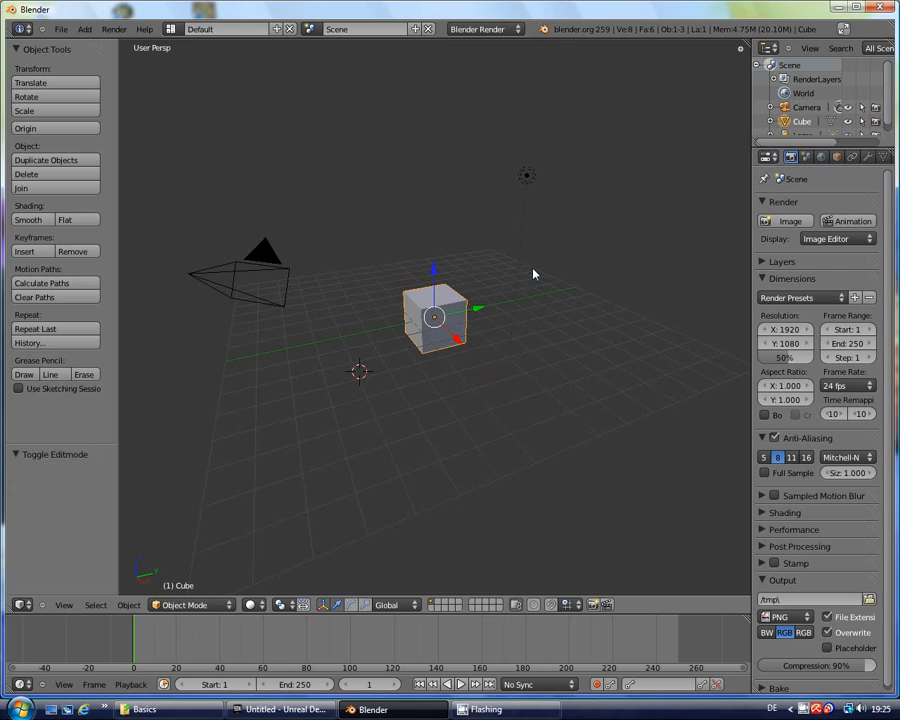
{"action": "mouse_move", "coordinate": [485, 238]}
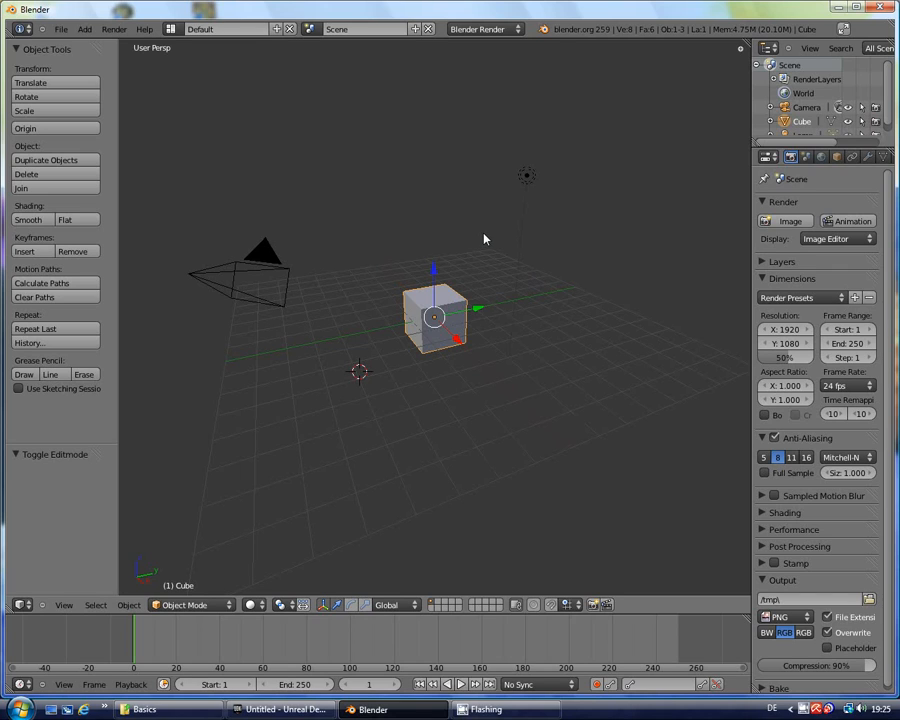
{"action": "mouse_move", "coordinate": [485, 220]}
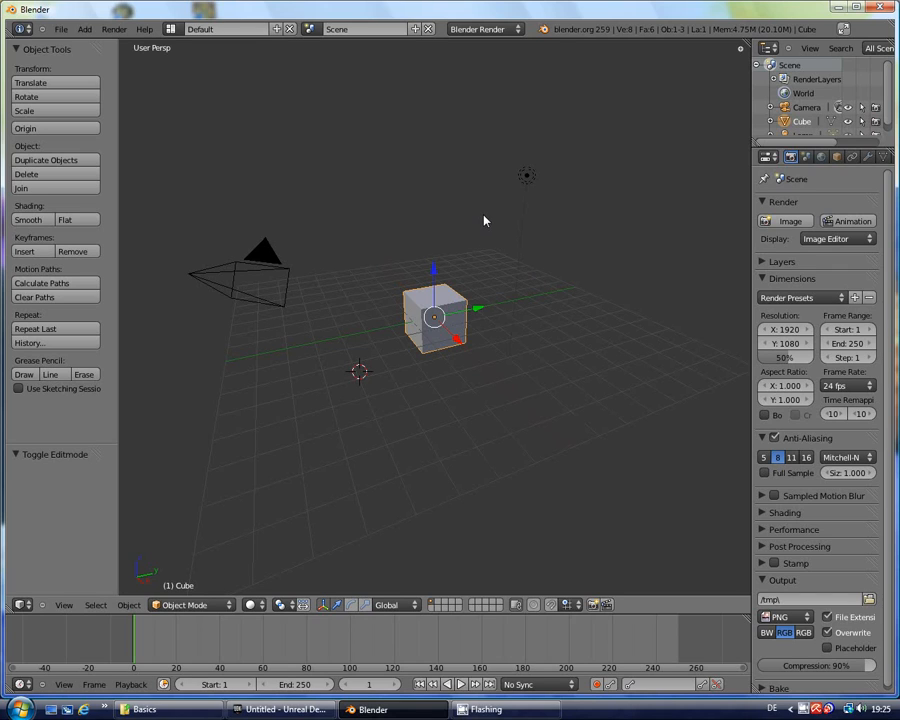
{"action": "mouse_move", "coordinate": [480, 202]}
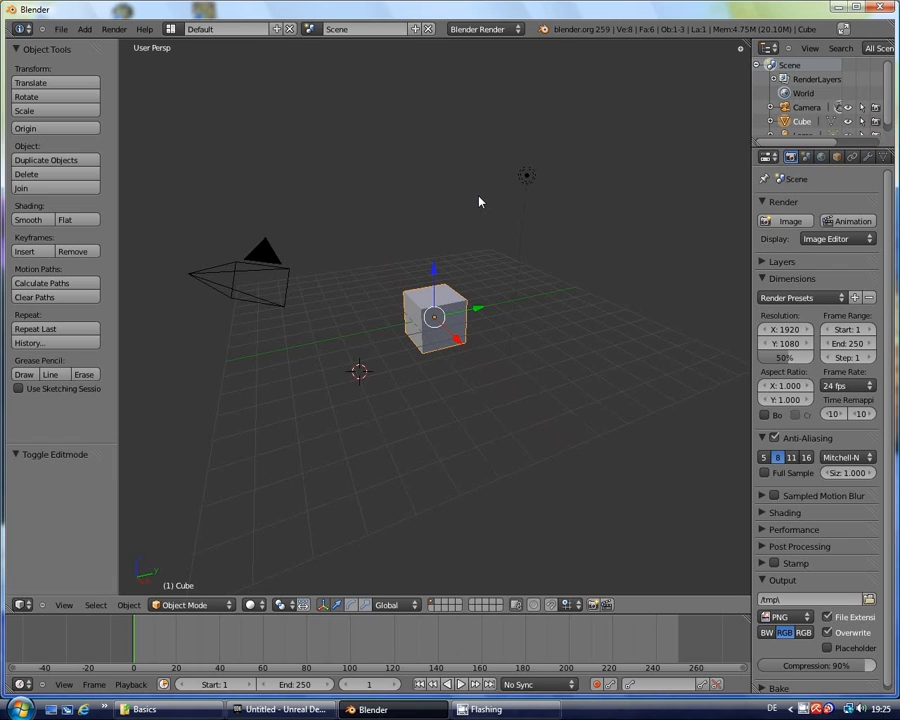
{"action": "mouse_move", "coordinate": [472, 214]}
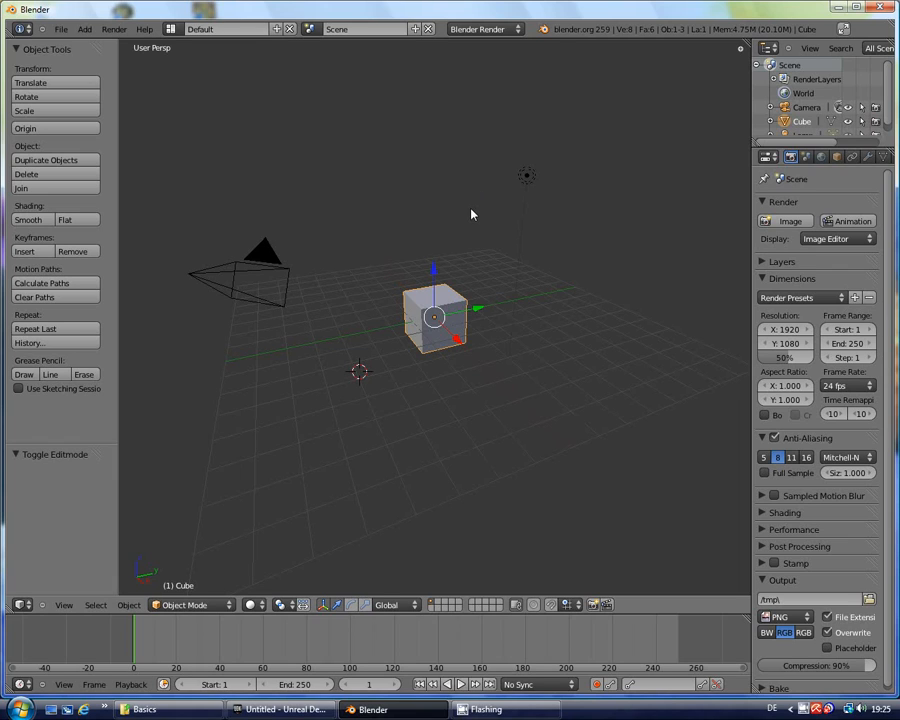
{"action": "mouse_move", "coordinate": [469, 224]}
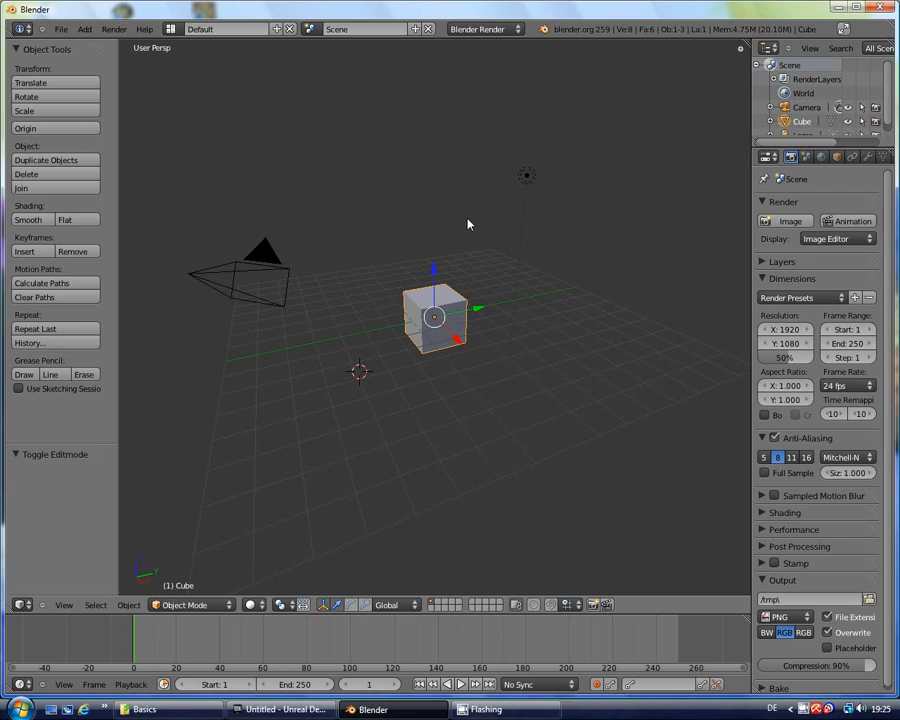
{"action": "mouse_move", "coordinate": [429, 230]}
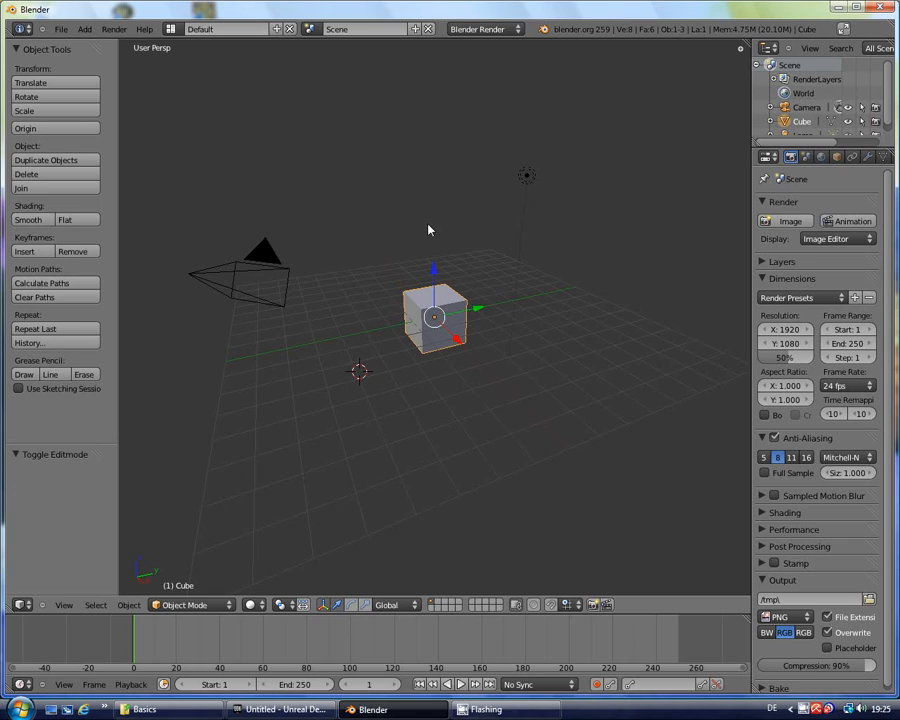
{"action": "mouse_move", "coordinate": [379, 289]}
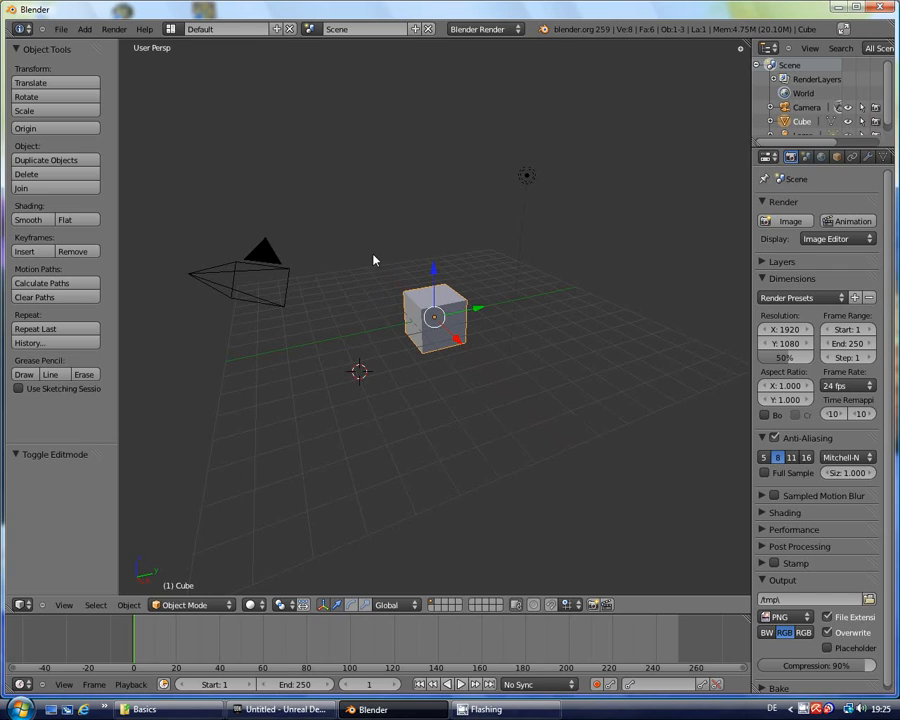
{"action": "mouse_move", "coordinate": [356, 320]}
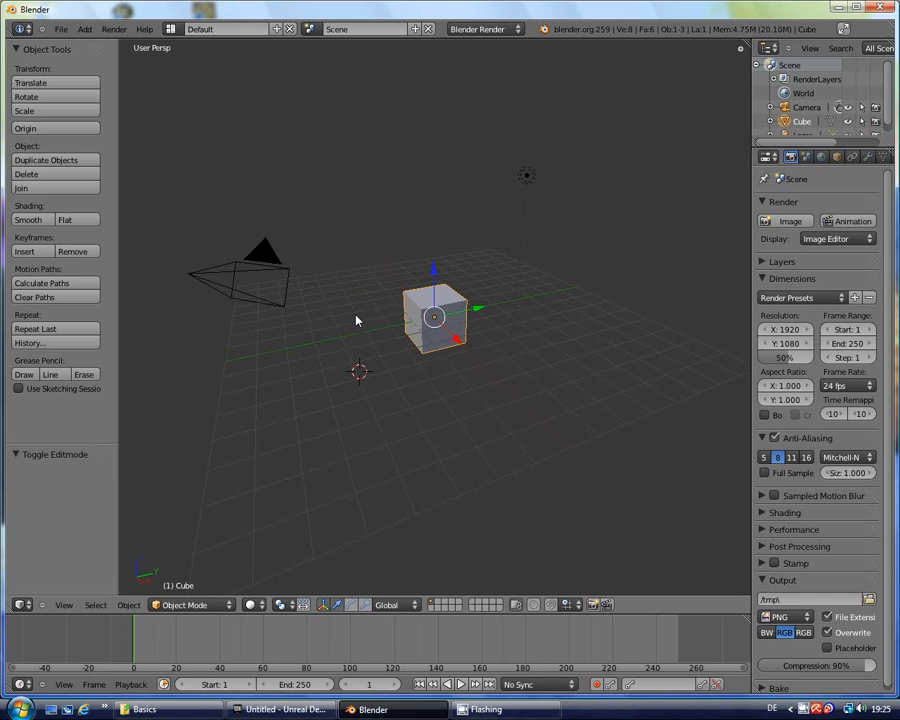
{"action": "mouse_move", "coordinate": [360, 232]}
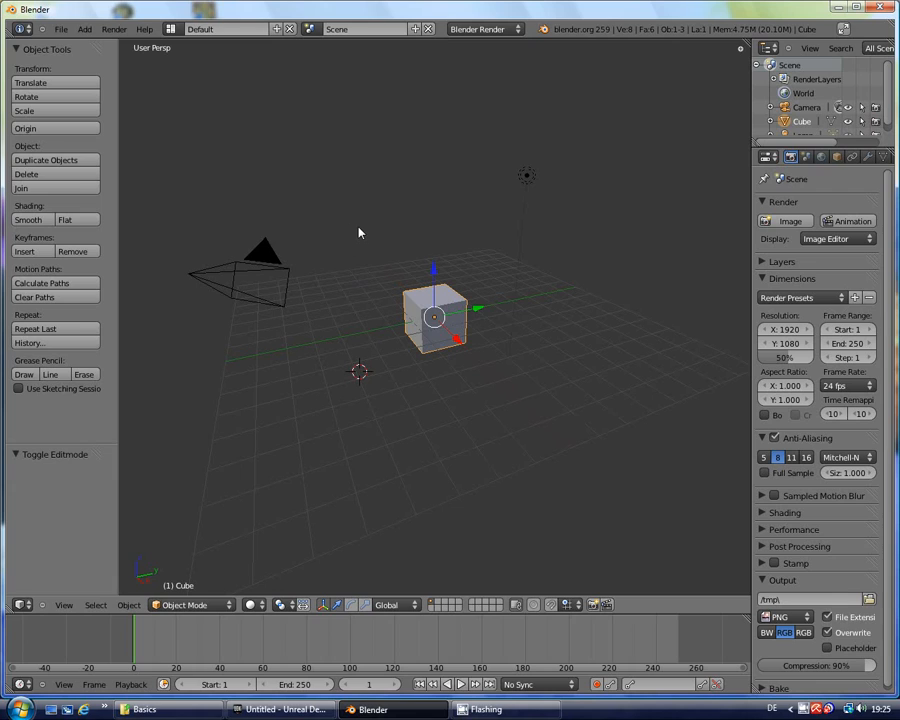
{"action": "mouse_move", "coordinate": [350, 323]}
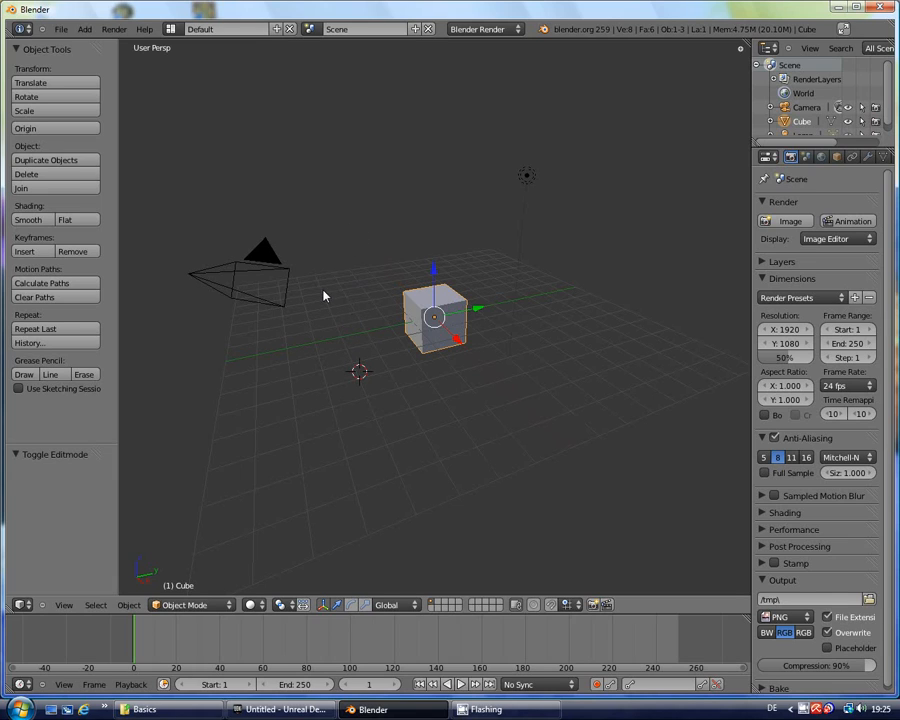
{"action": "mouse_move", "coordinate": [349, 238]}
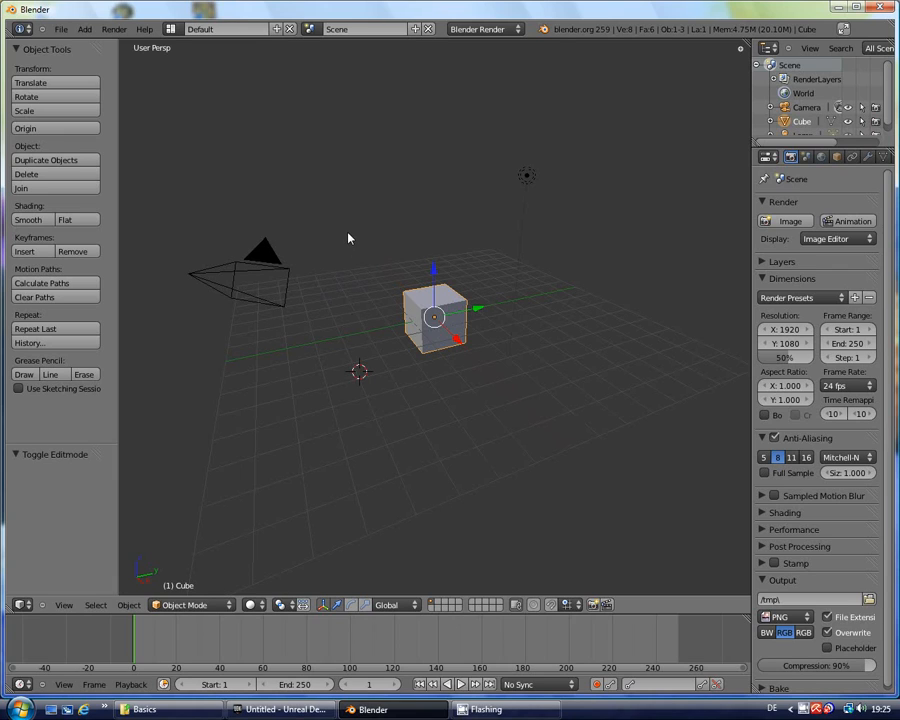
{"action": "mouse_move", "coordinate": [390, 213]}
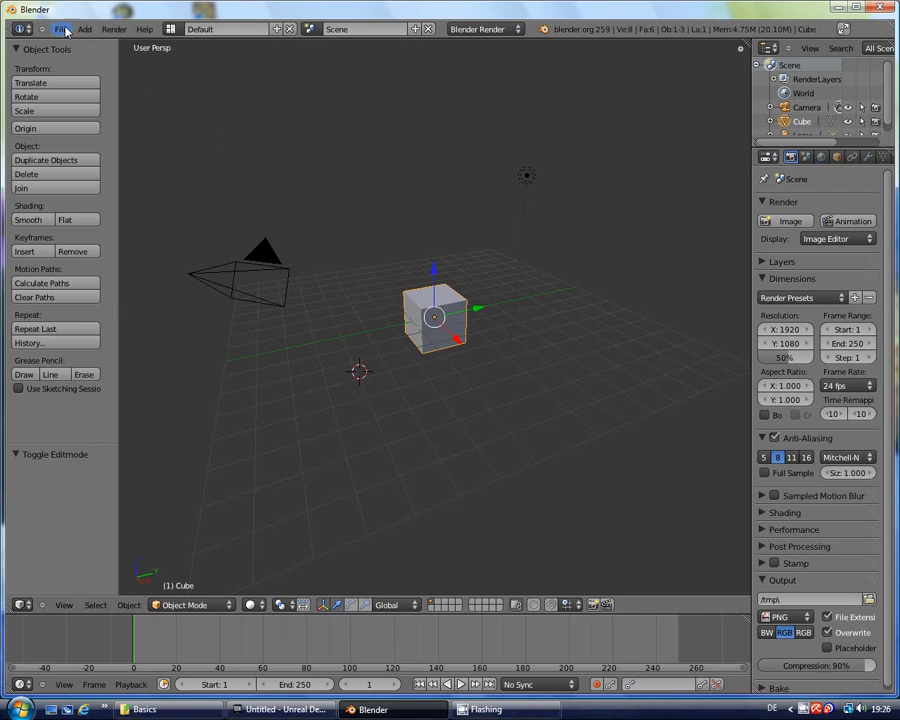
- Reload Blender's start-up file to get the default cube, camera and lamp scene
{"action": "left_click", "coordinate": [70, 24]}
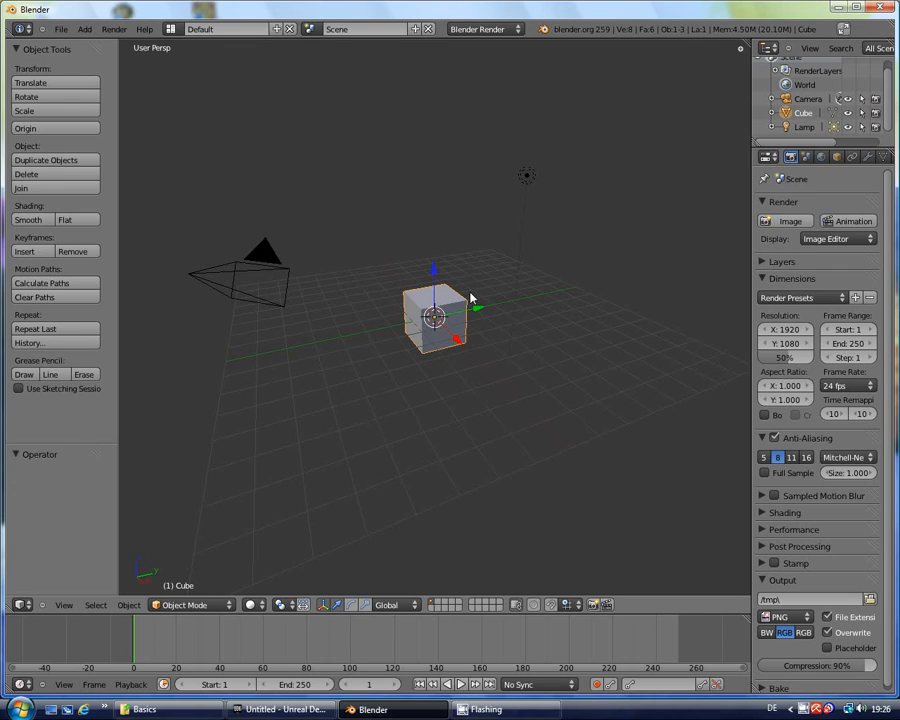
{"action": "mouse_move", "coordinate": [484, 258]}
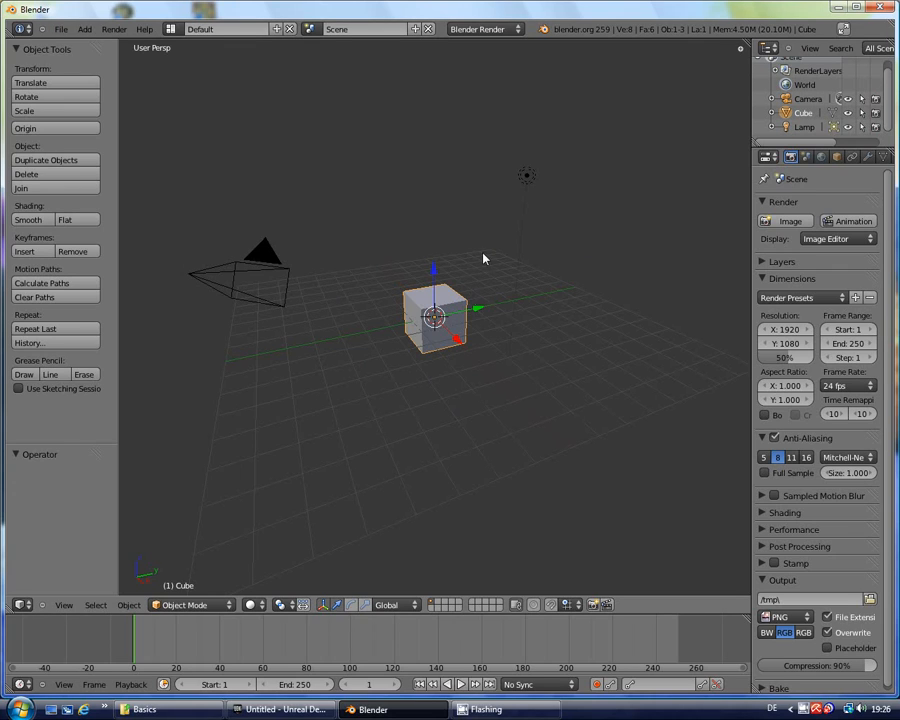
{"action": "mouse_move", "coordinate": [549, 246]}
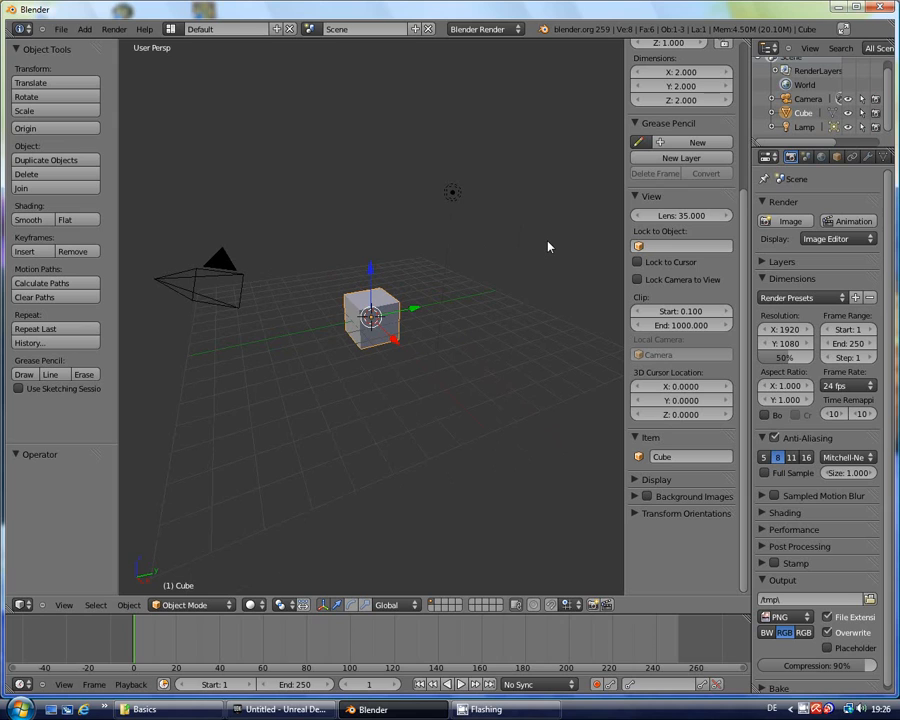
{"action": "mouse_move", "coordinate": [741, 292]}
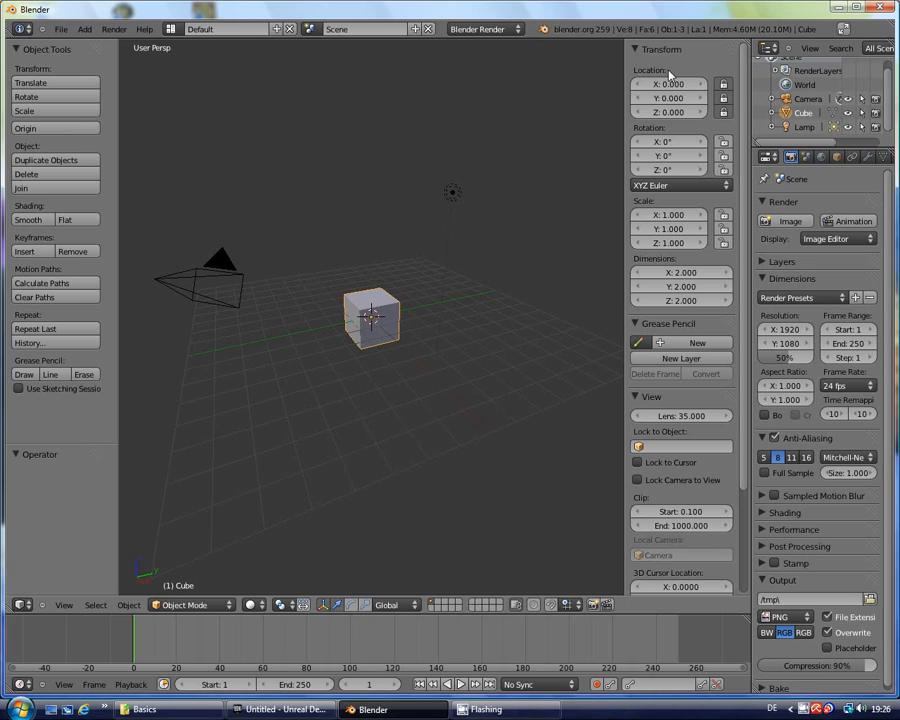
{"action": "mouse_move", "coordinate": [393, 404]}
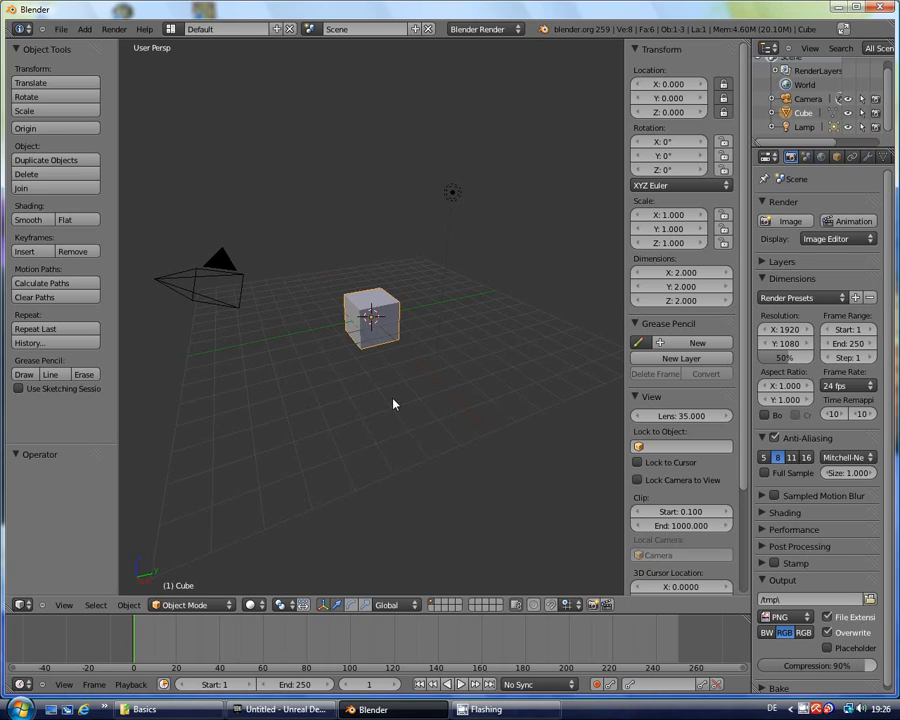
{"action": "mouse_move", "coordinate": [394, 397]}
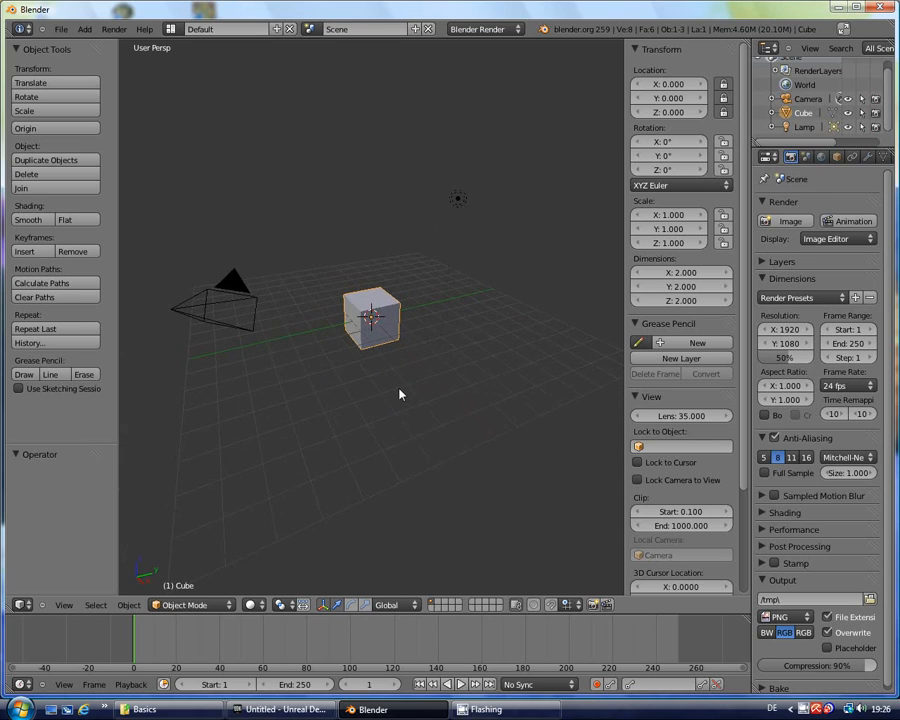
{"action": "mouse_move", "coordinate": [551, 188]}
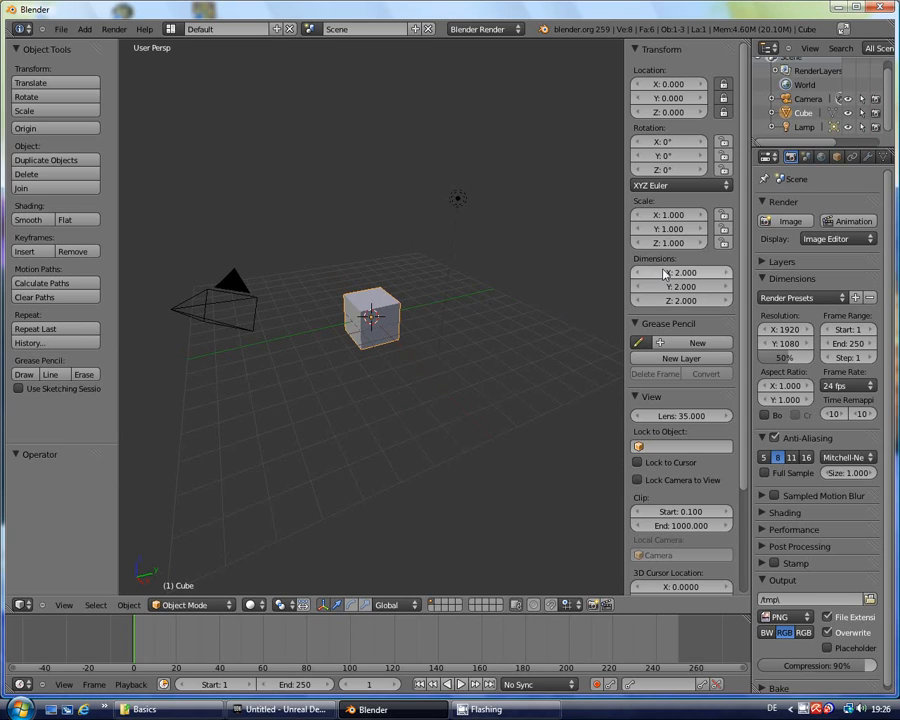
{"action": "mouse_move", "coordinate": [685, 271]}
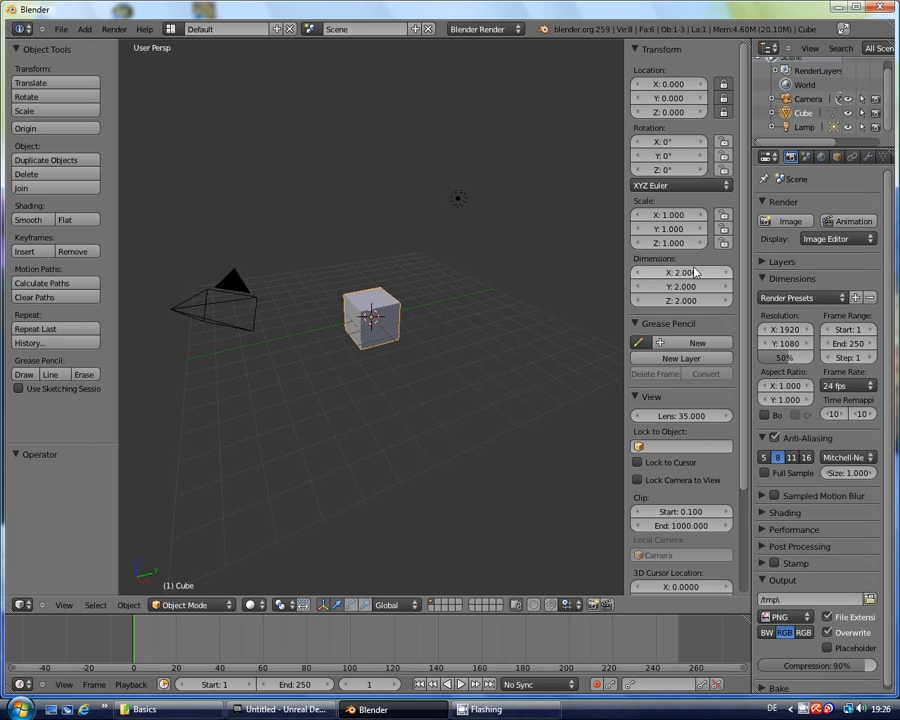
{"action": "mouse_move", "coordinate": [660, 273]}
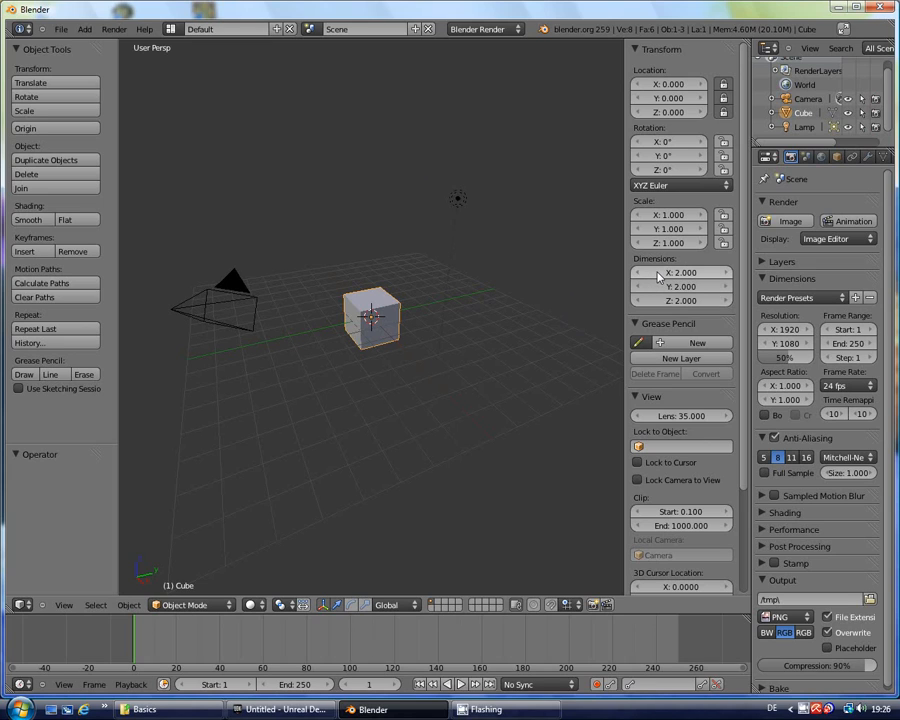
{"action": "mouse_move", "coordinate": [698, 308]}
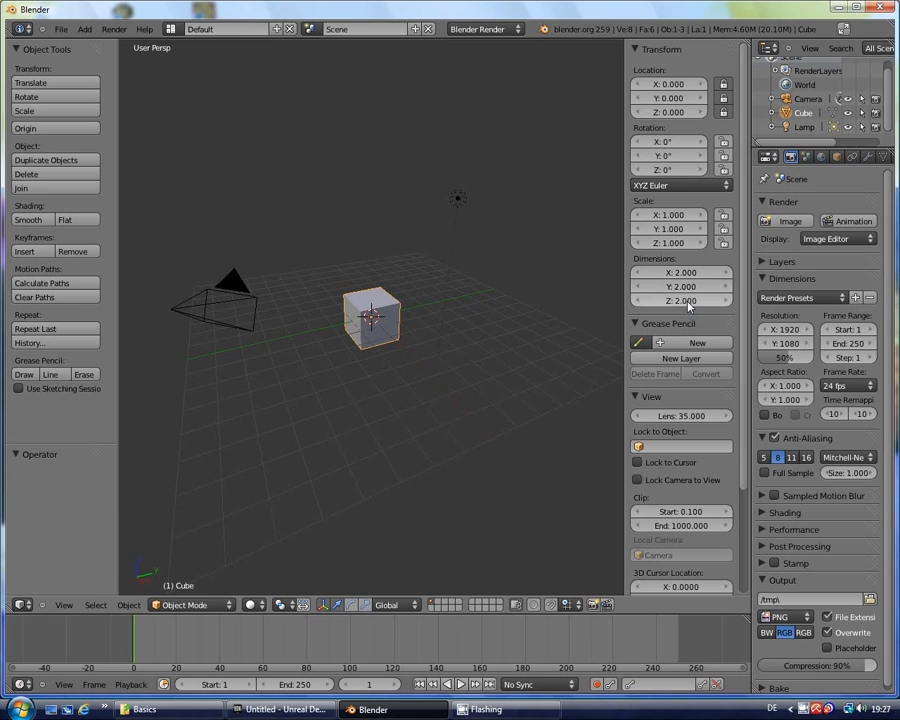
{"action": "mouse_move", "coordinate": [683, 272]}
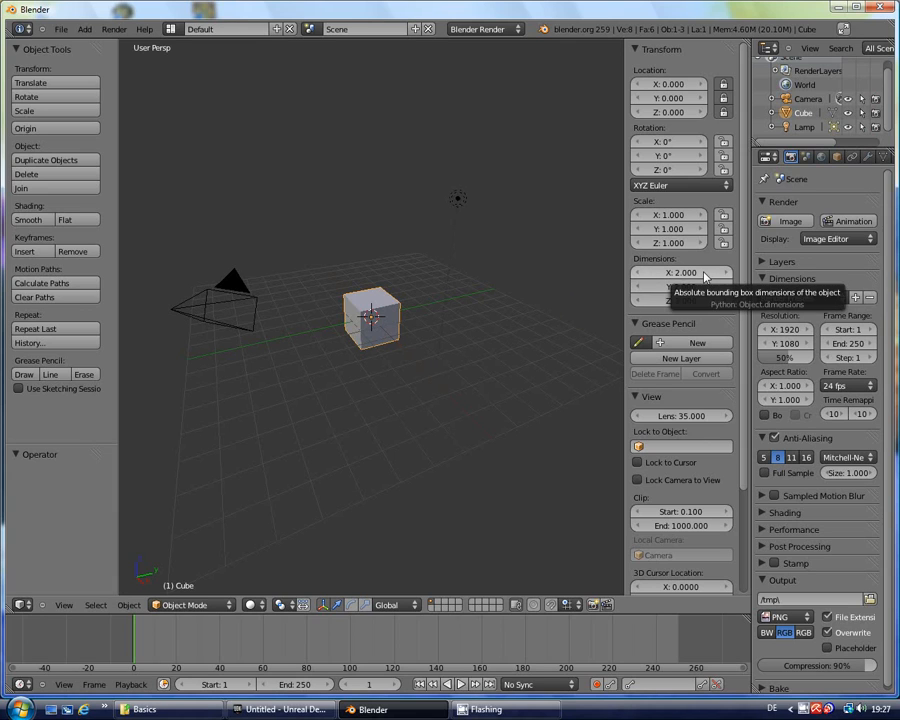
{"action": "mouse_move", "coordinate": [723, 315]}
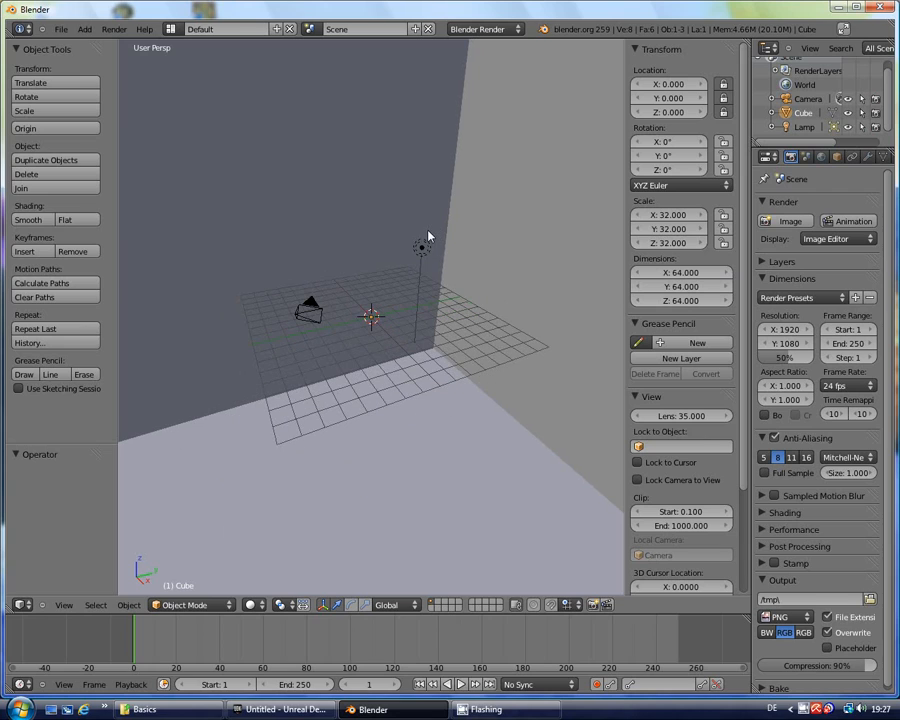
{"action": "mouse_move", "coordinate": [424, 325]}
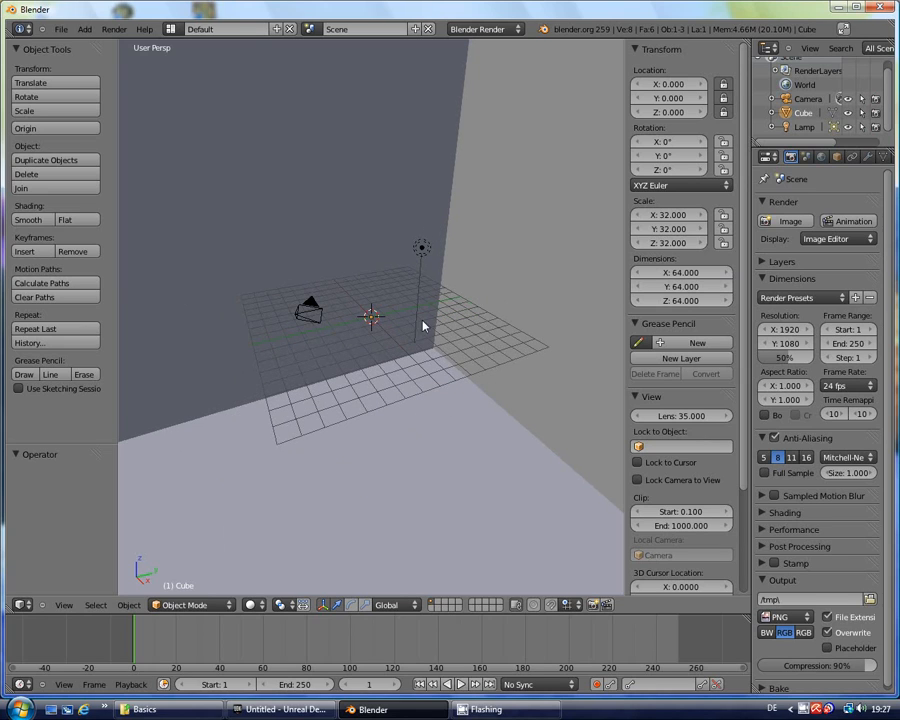
{"action": "mouse_move", "coordinate": [531, 311]}
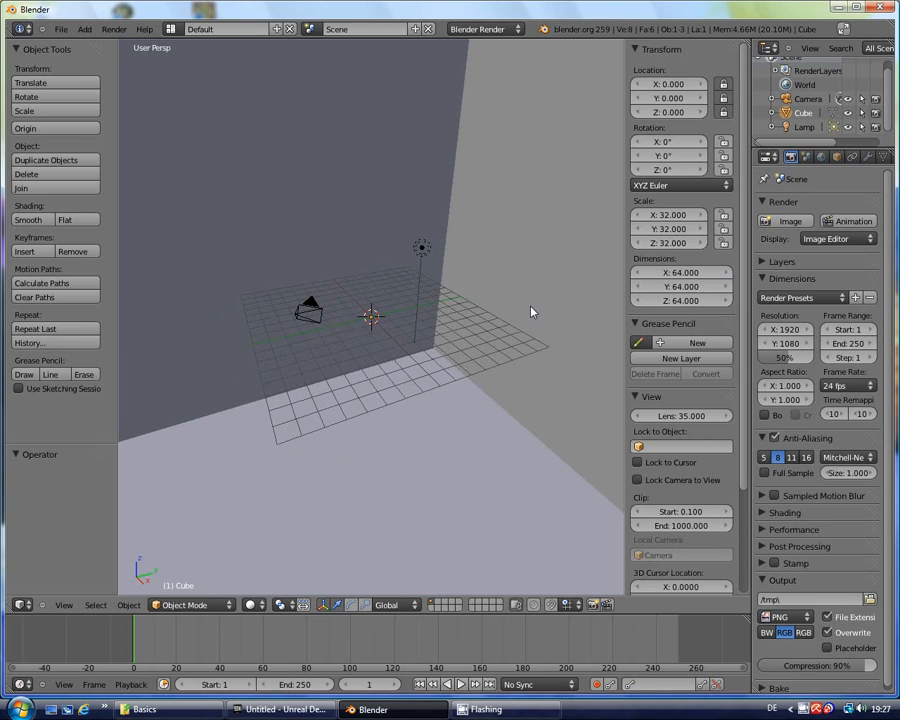
{"action": "mouse_move", "coordinate": [419, 302]}
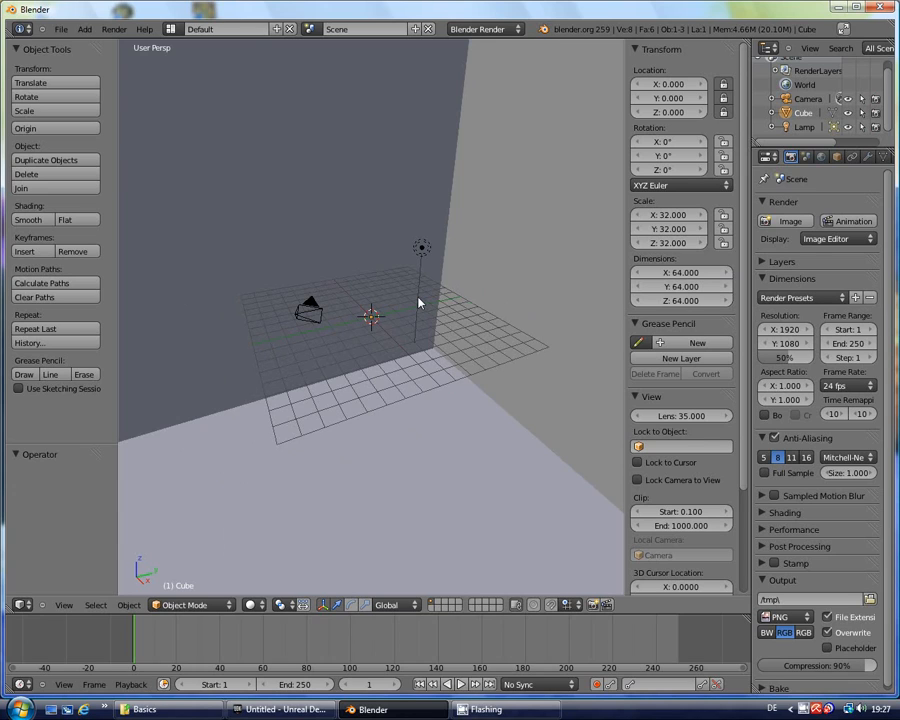
{"action": "mouse_move", "coordinate": [460, 311]}
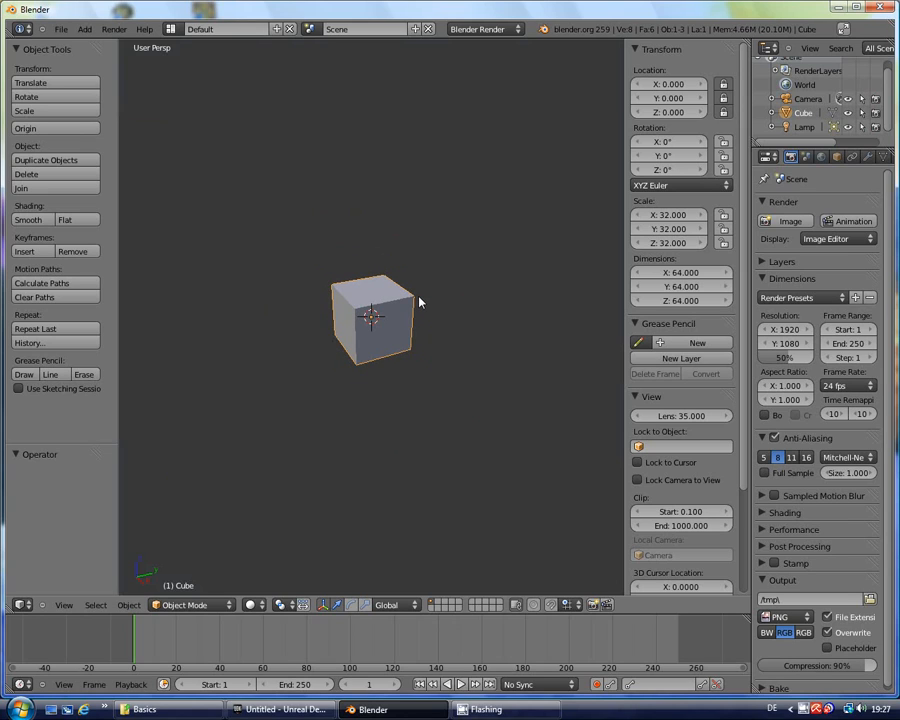
{"action": "mouse_move", "coordinate": [455, 290]}
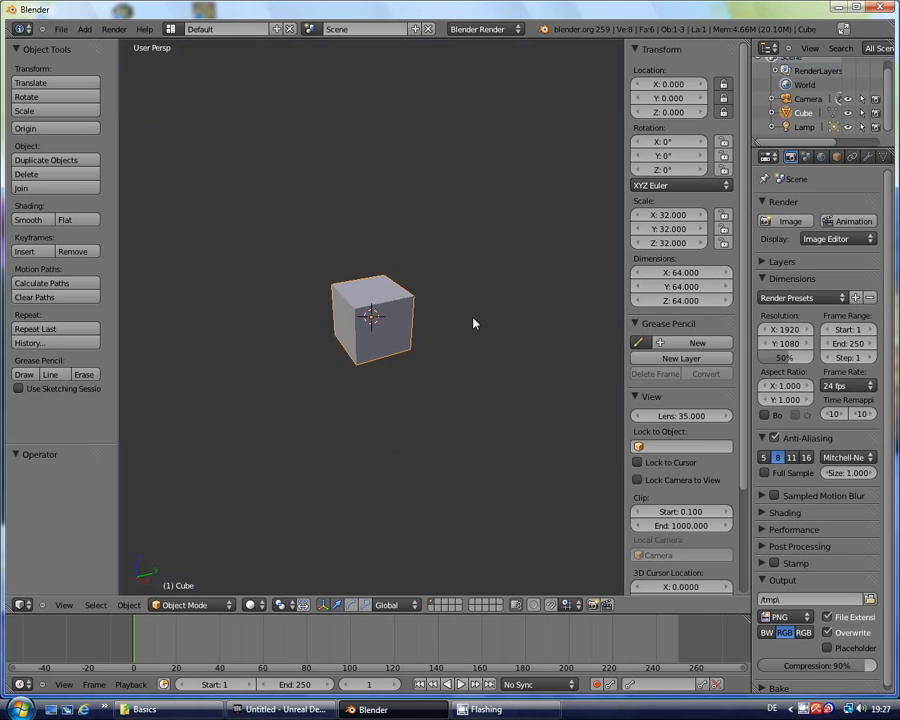
{"action": "mouse_move", "coordinate": [455, 327]}
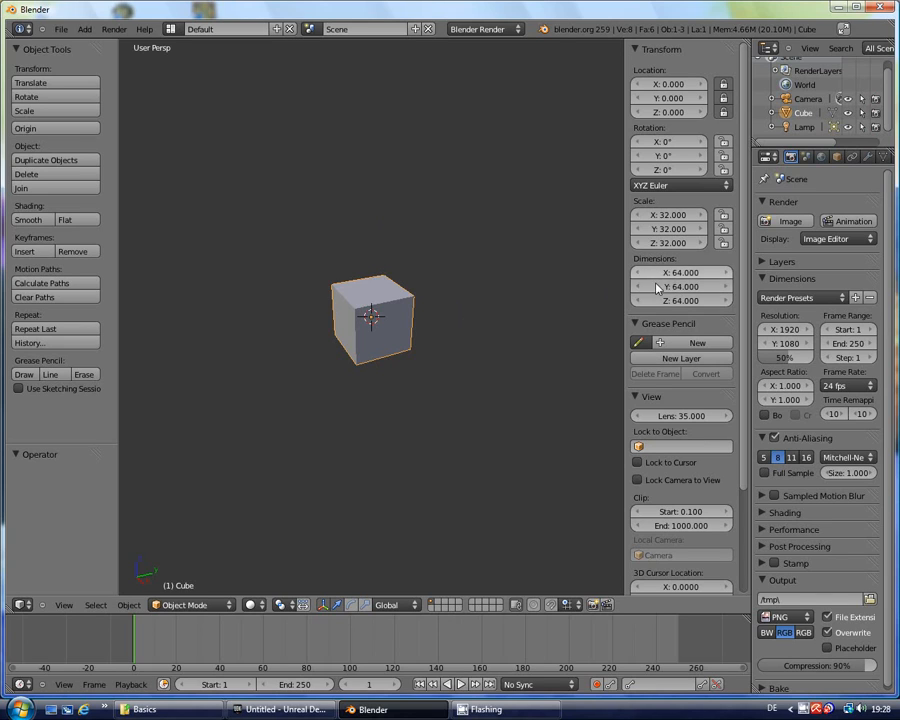
{"action": "mouse_move", "coordinate": [413, 263]}
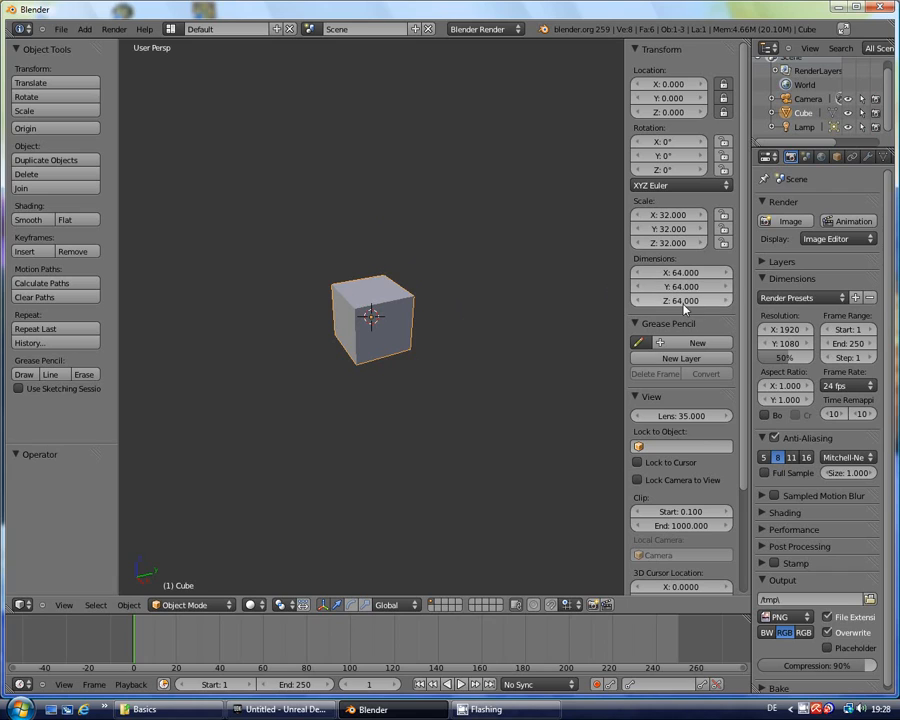
{"action": "mouse_move", "coordinate": [275, 78]}
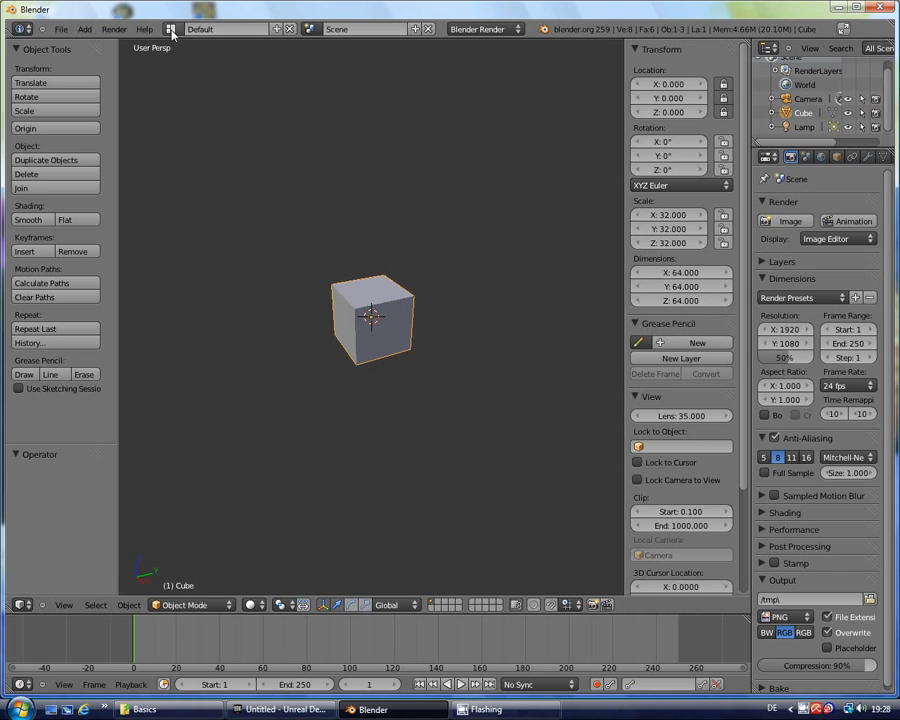
{"action": "mouse_move", "coordinate": [175, 28]}
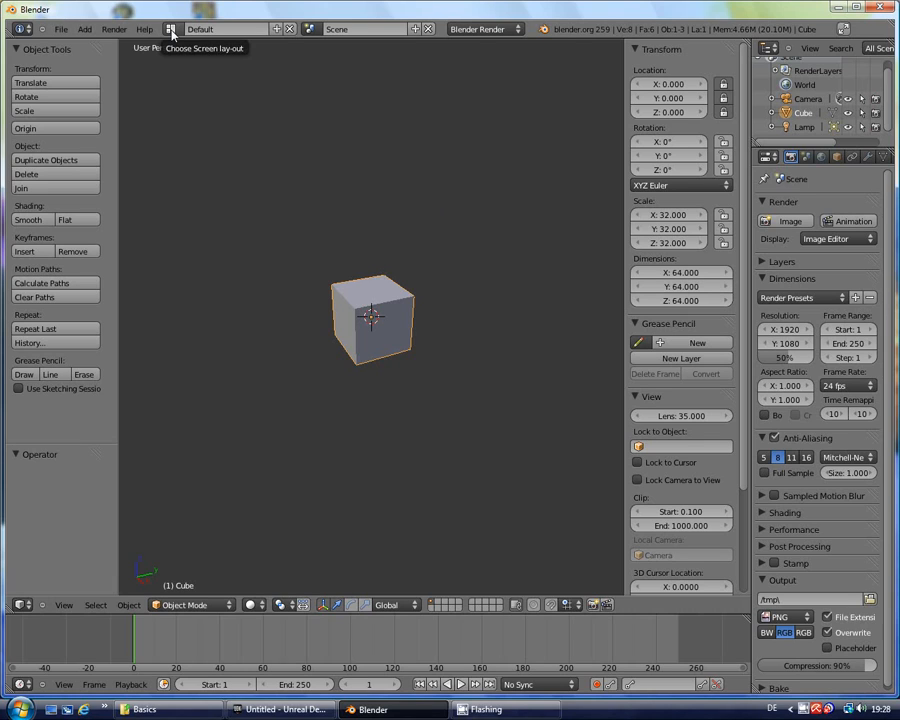
- Switch the screen layout from Default to UV Editing
{"action": "left_click", "coordinate": [171, 32]}
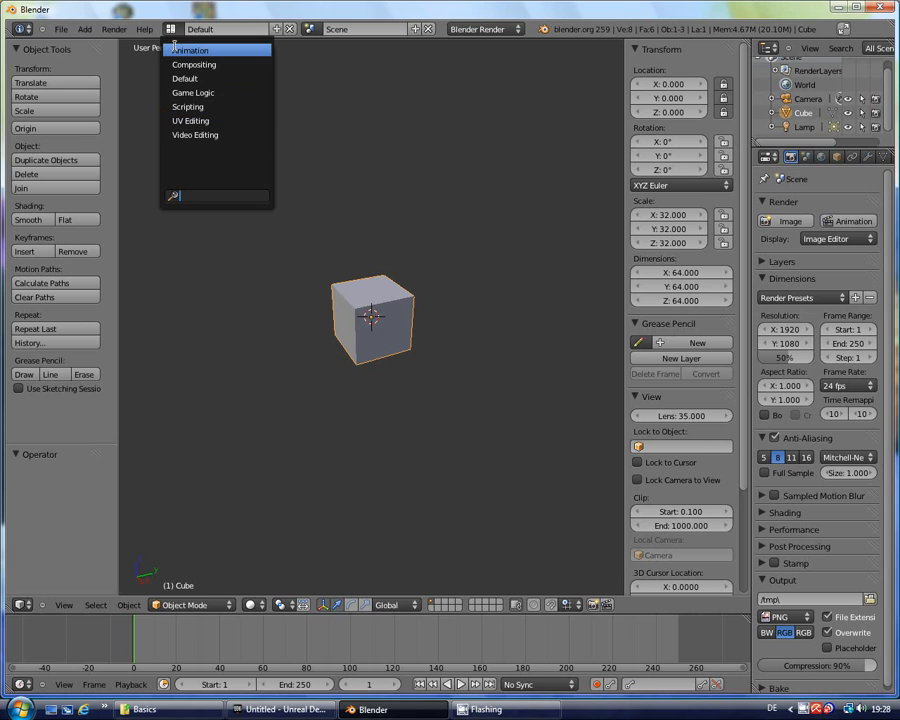
{"action": "left_click", "coordinate": [192, 134]}
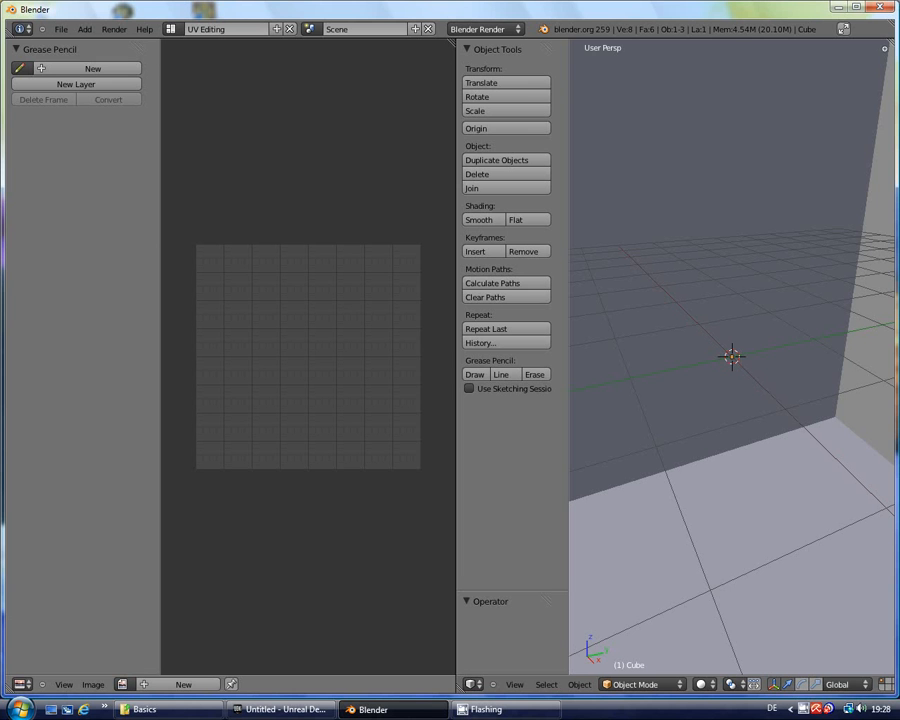
{"action": "mouse_move", "coordinate": [768, 256]}
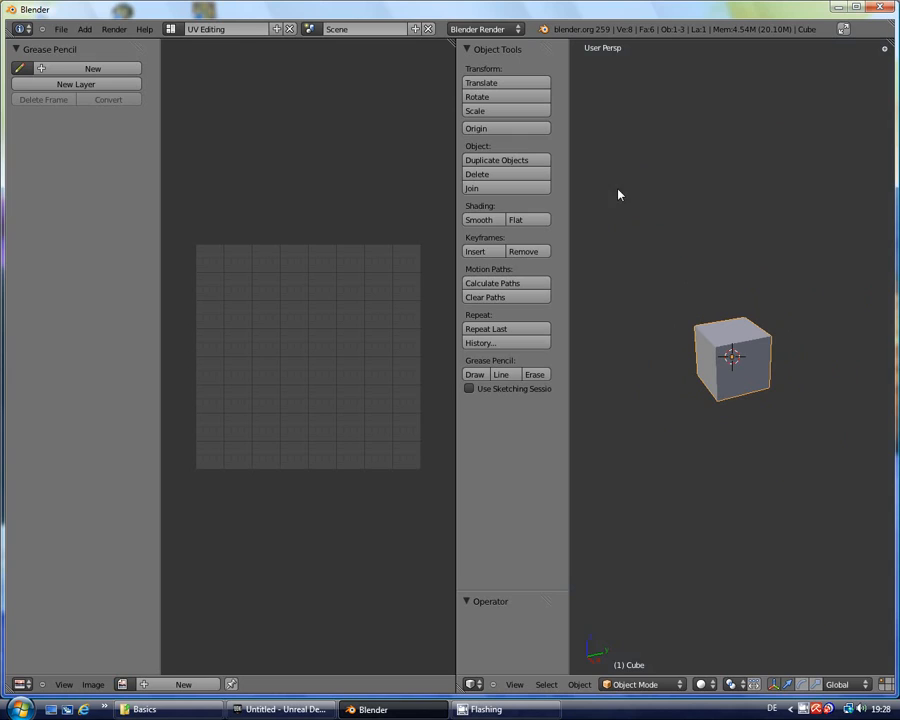
{"action": "mouse_move", "coordinate": [661, 258]}
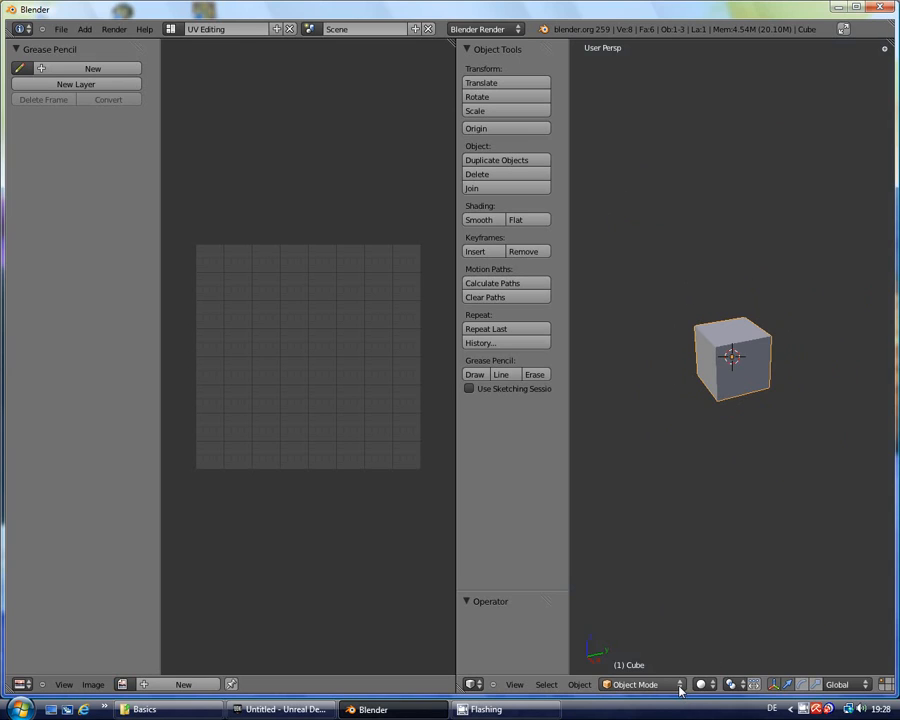
- Put the cube into Edit Mode and select all of its vertices
{"action": "left_click", "coordinate": [635, 685]}
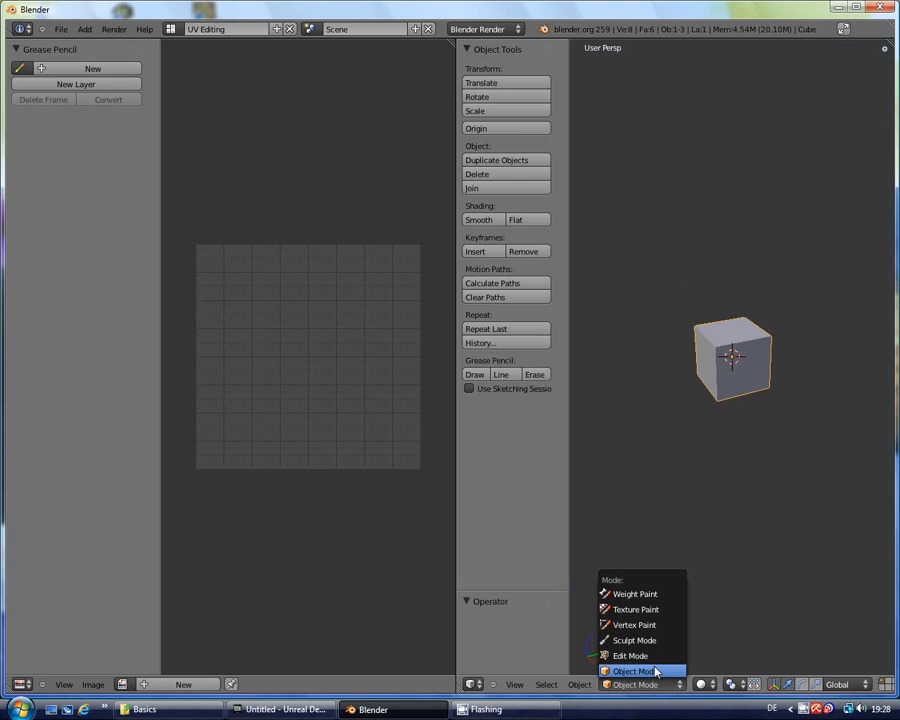
{"action": "left_click", "coordinate": [628, 655]}
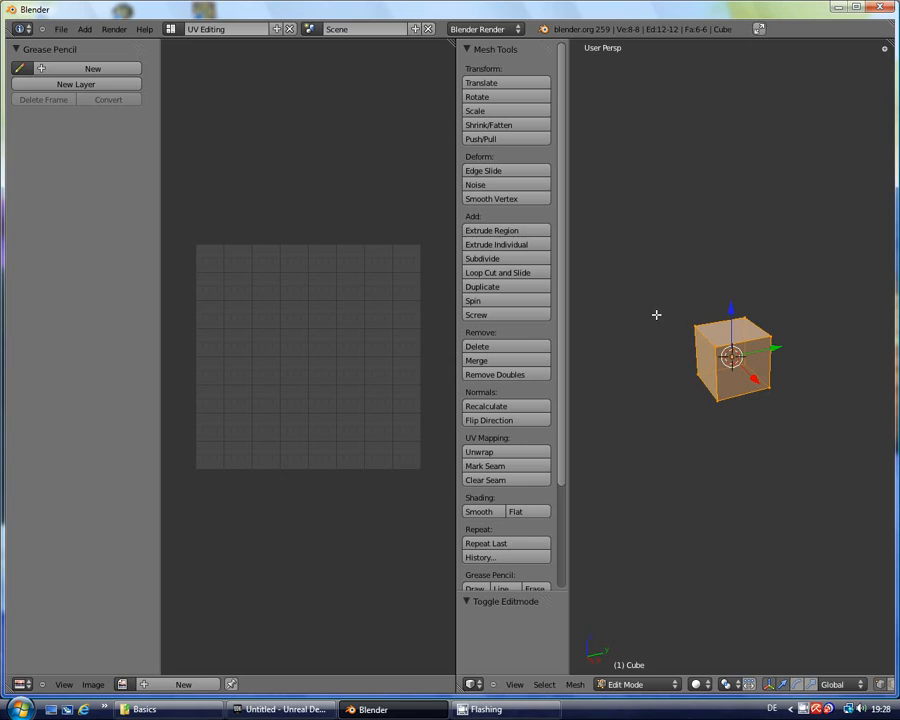
{"action": "mouse_move", "coordinate": [704, 293]}
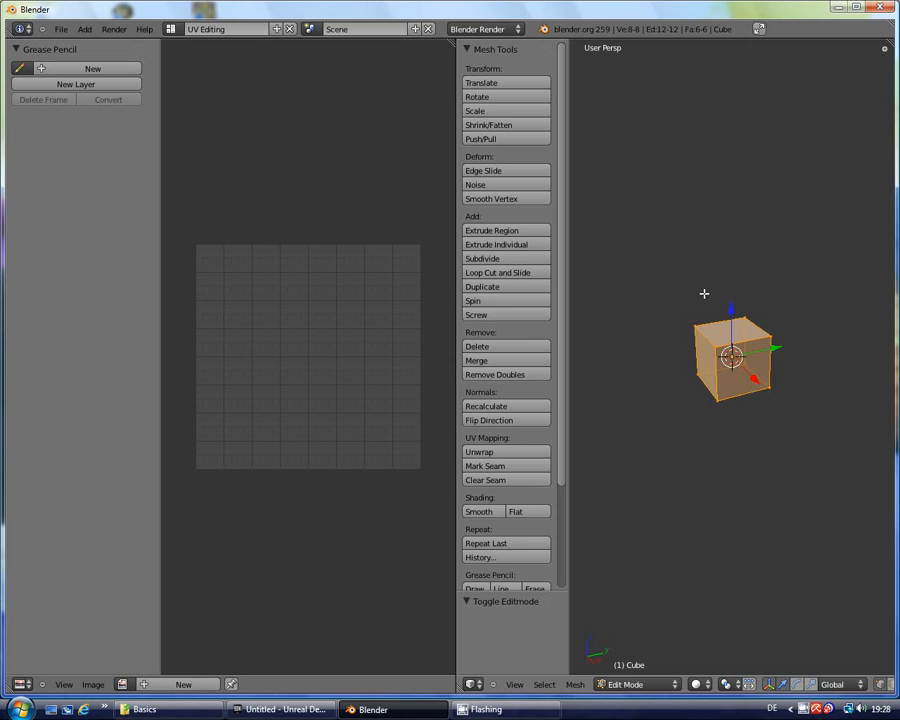
{"action": "mouse_move", "coordinate": [703, 291]}
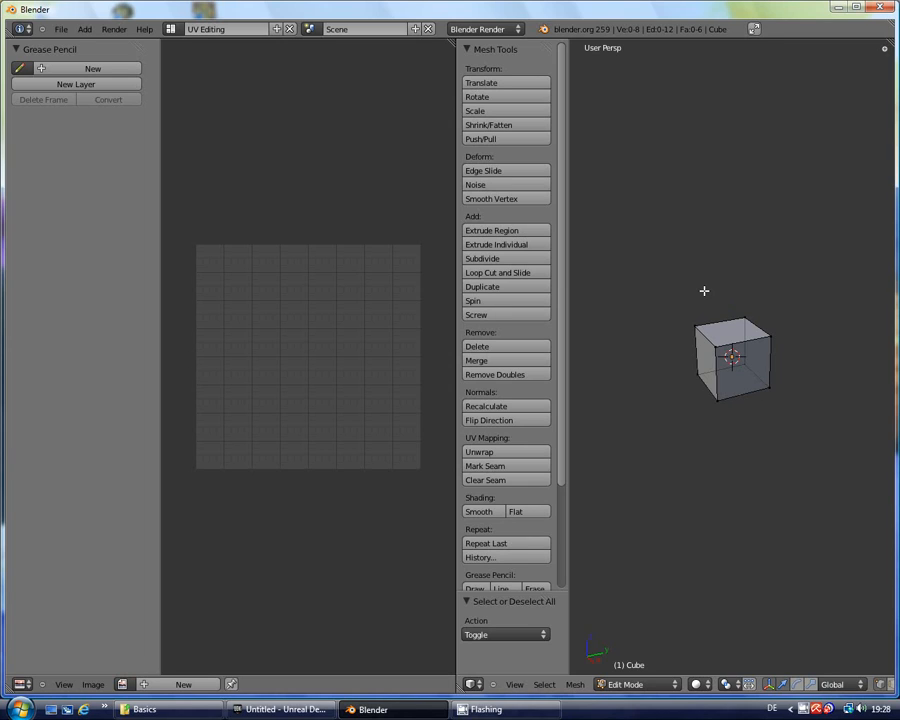
{"action": "left_click", "coordinate": [732, 358]}
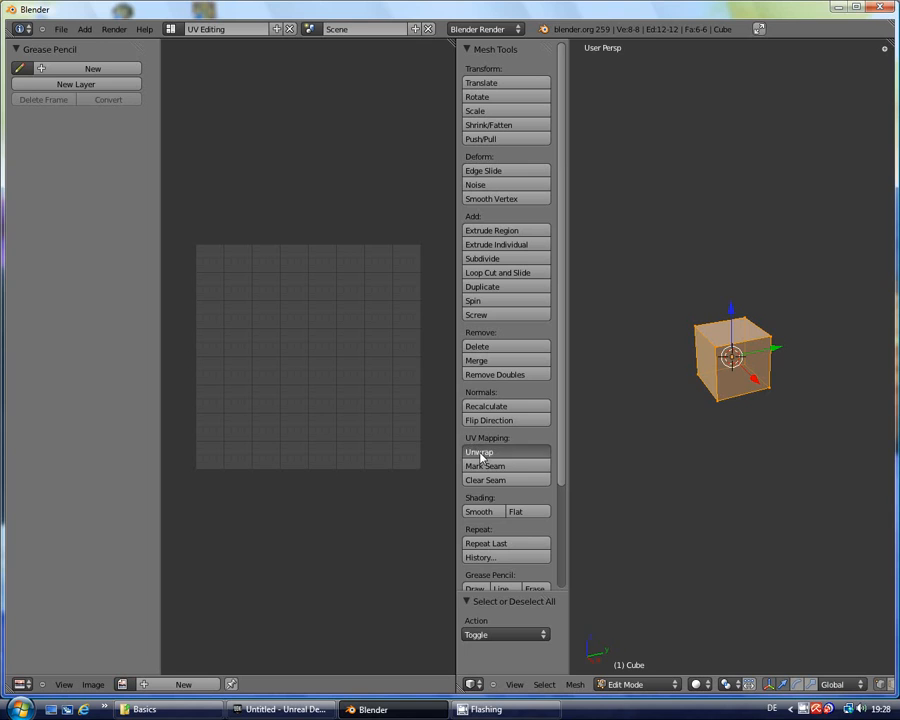
- Apply the Unwrap UV mapping method so the cube's faces fill the grid
{"action": "left_click", "coordinate": [480, 452]}
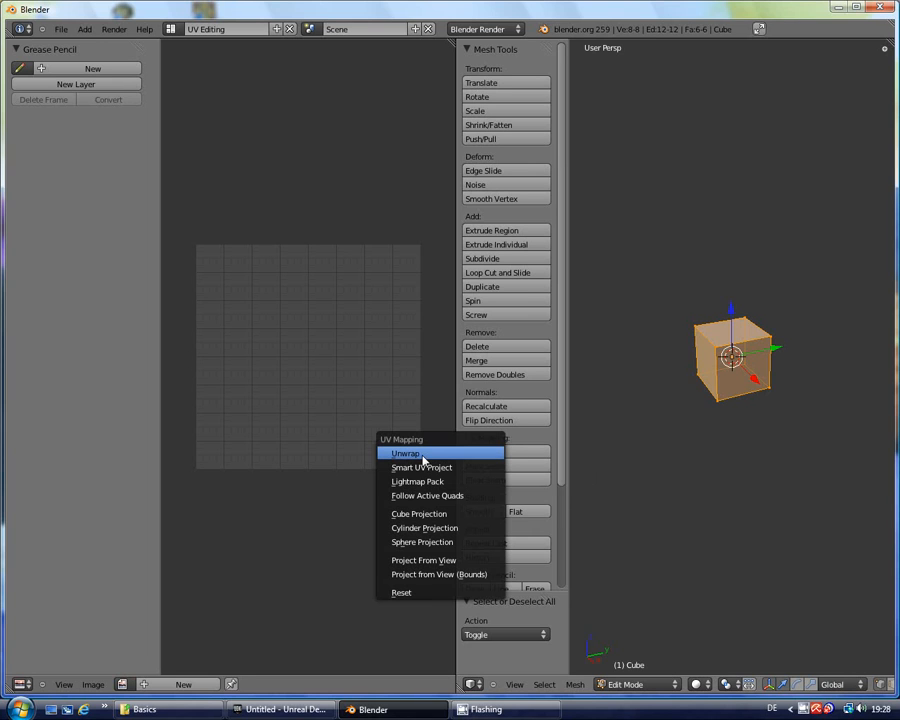
{"action": "left_click", "coordinate": [401, 453]}
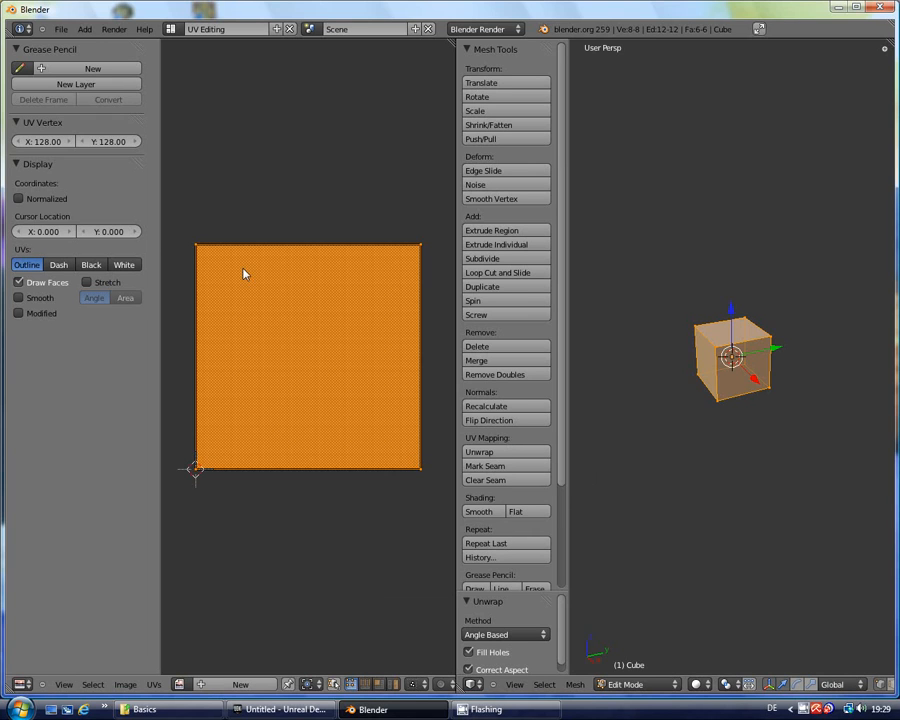
{"action": "mouse_move", "coordinate": [429, 397]}
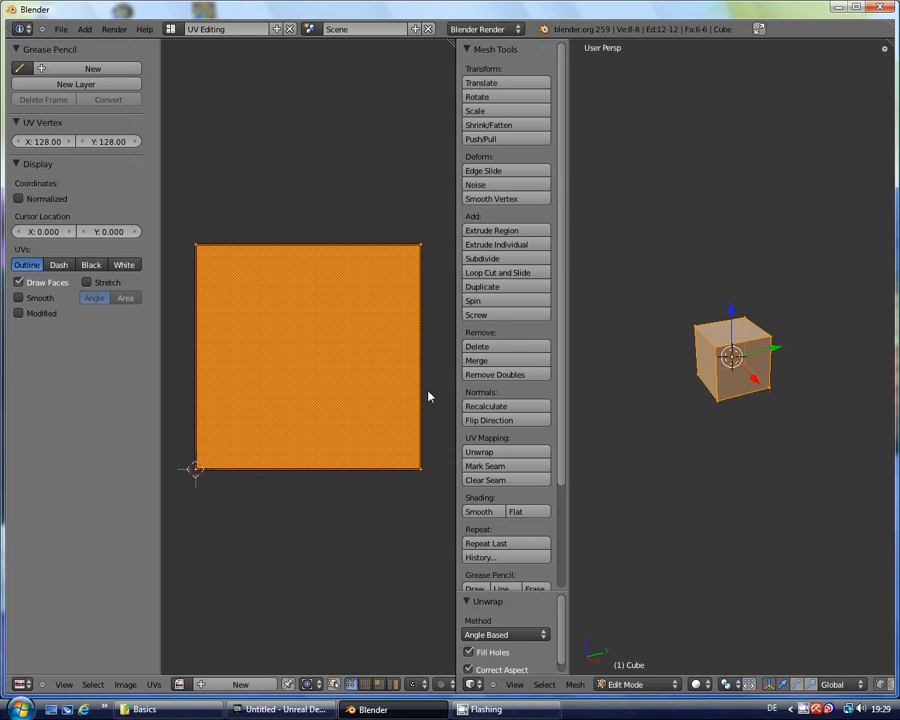
{"action": "mouse_move", "coordinate": [404, 475]}
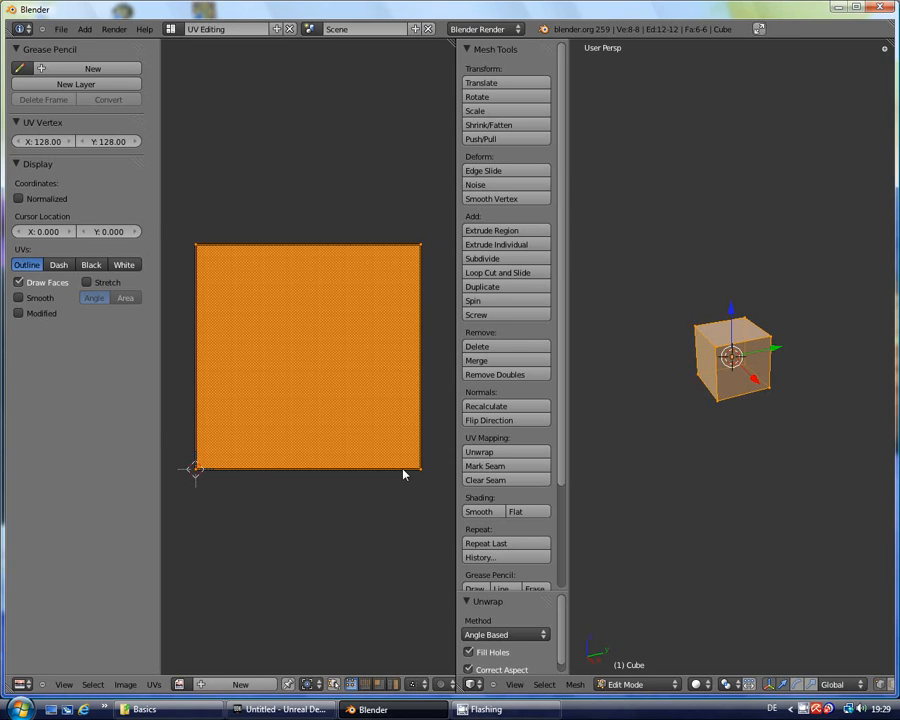
{"action": "mouse_move", "coordinate": [344, 206]}
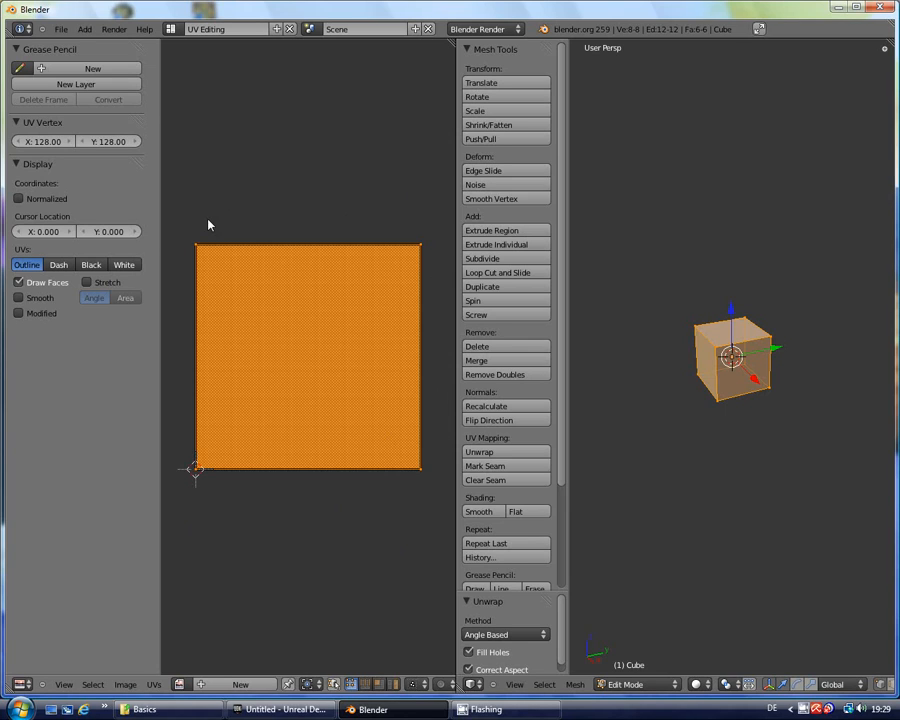
{"action": "mouse_move", "coordinate": [297, 169]}
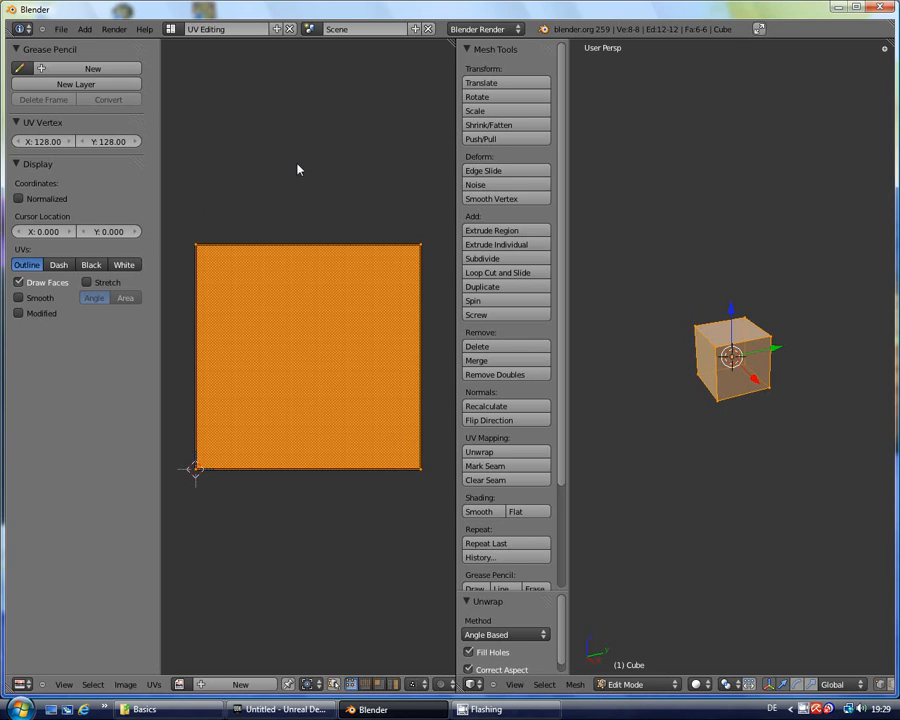
{"action": "mouse_move", "coordinate": [290, 152]}
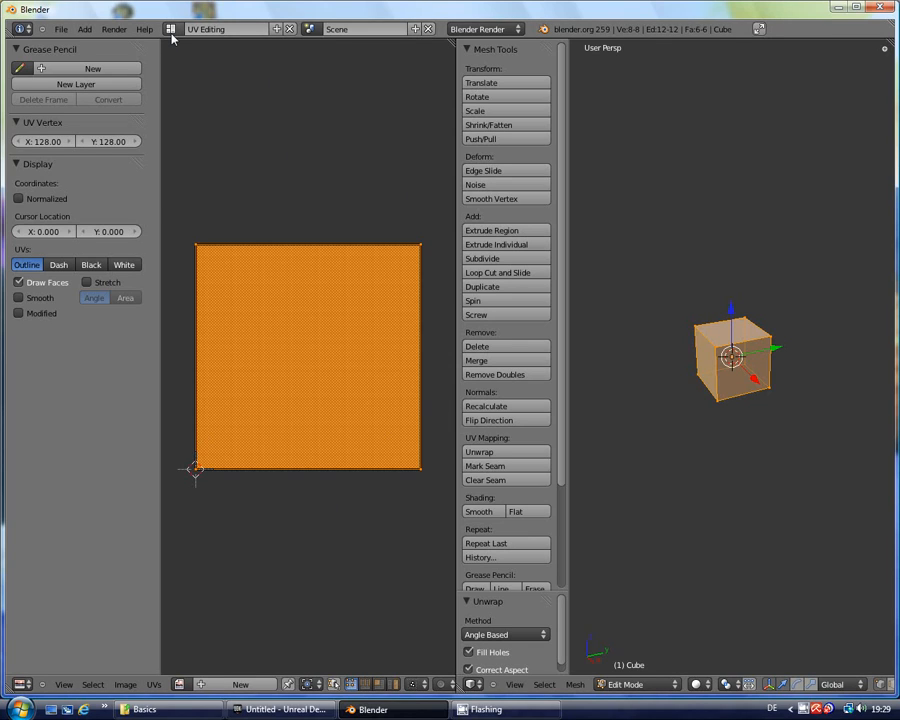
- Set the cube's texture type to Image or Movie and browse for an image file
{"action": "left_click", "coordinate": [170, 26]}
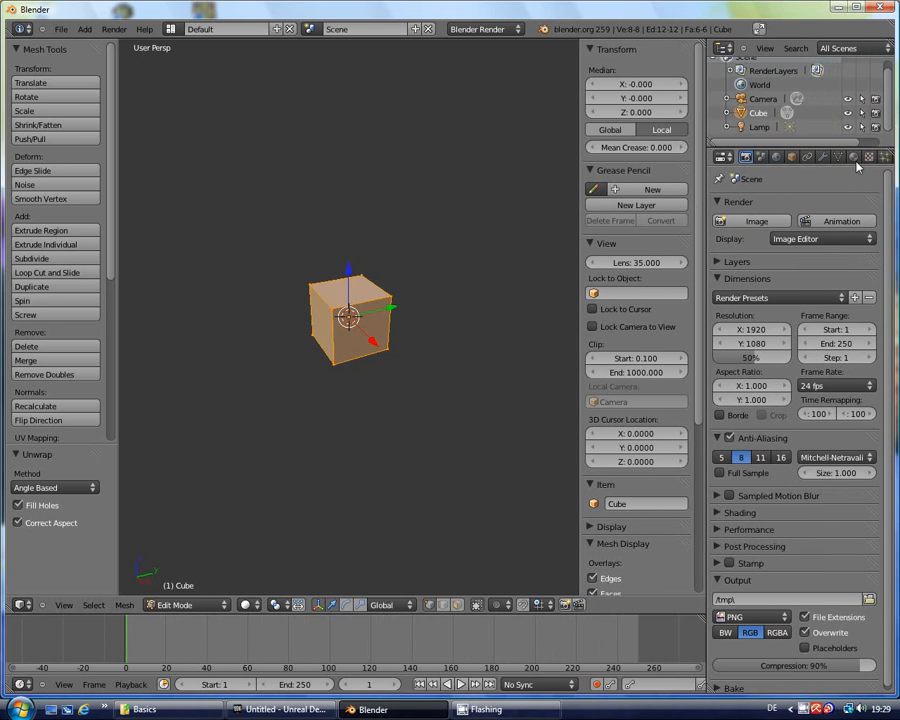
{"action": "left_click", "coordinate": [869, 157]}
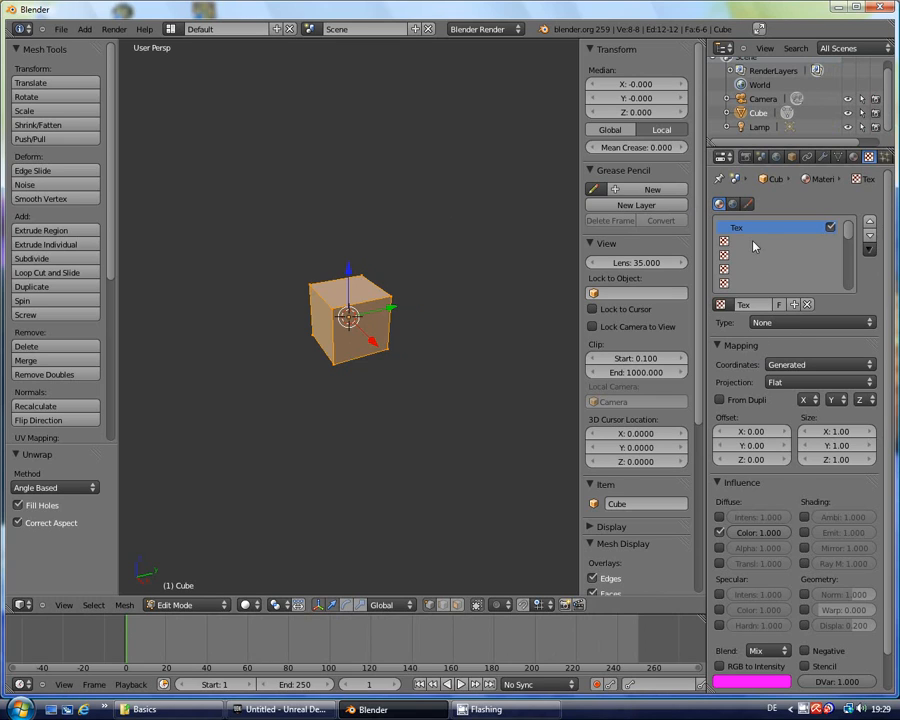
{"action": "mouse_move", "coordinate": [792, 330]}
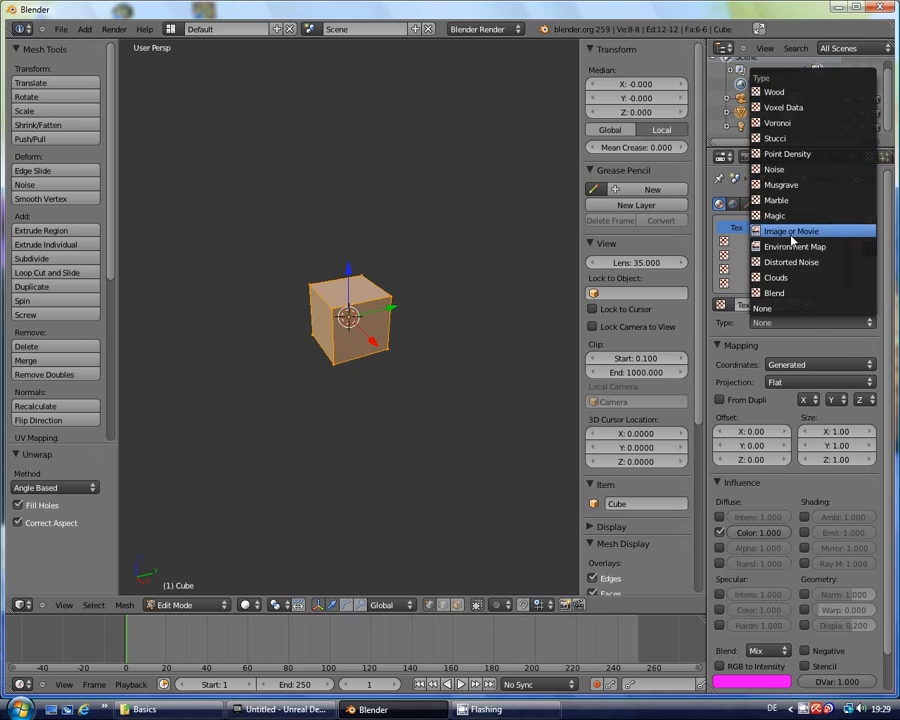
{"action": "left_click", "coordinate": [783, 231]}
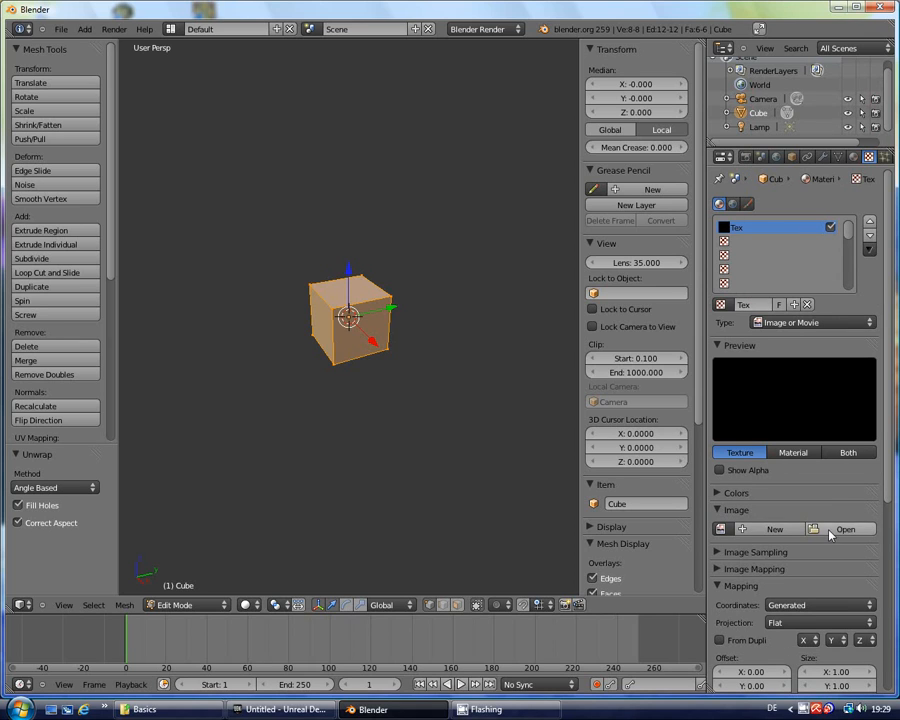
{"action": "left_click", "coordinate": [844, 529]}
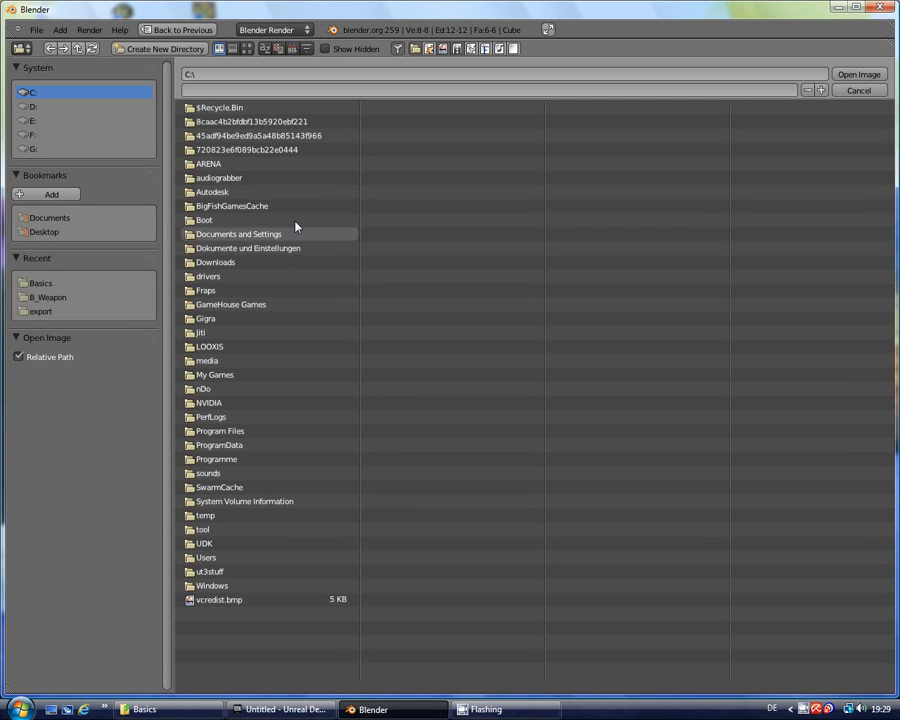
- Load T_BC_Box_D01.png from F:\Warhammer40k\blender\Basics as the texture image
{"action": "left_click", "coordinate": [36, 135]}
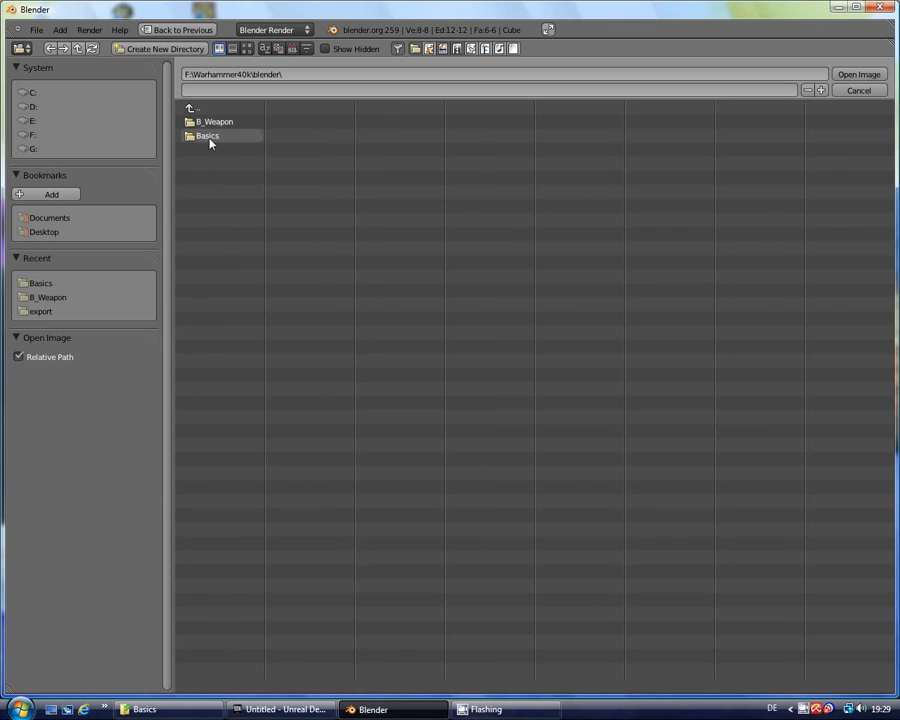
{"action": "double_click", "coordinate": [210, 135]}
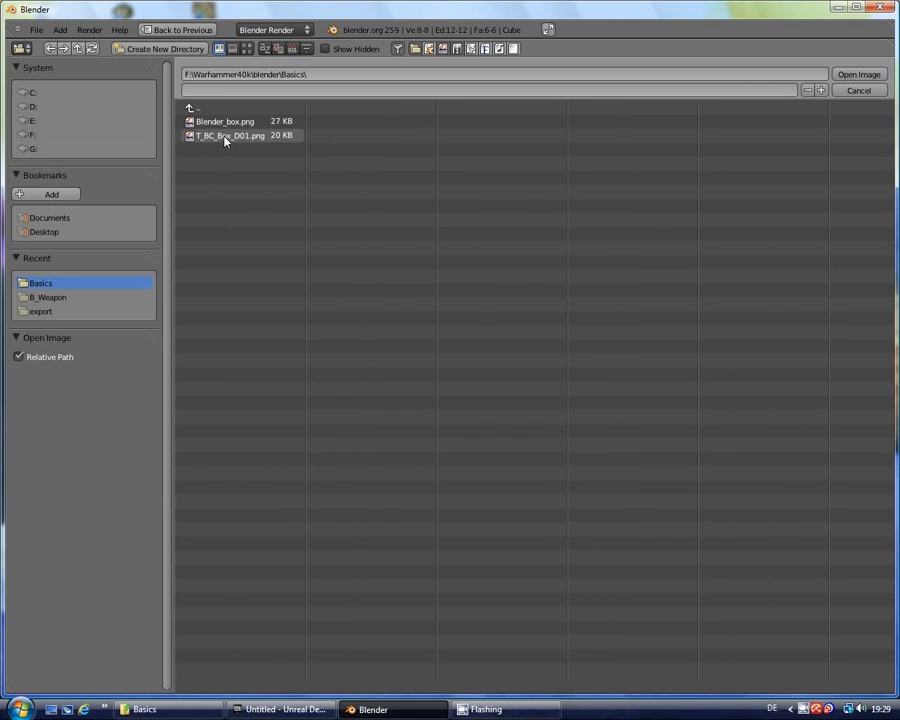
{"action": "left_click", "coordinate": [227, 137]}
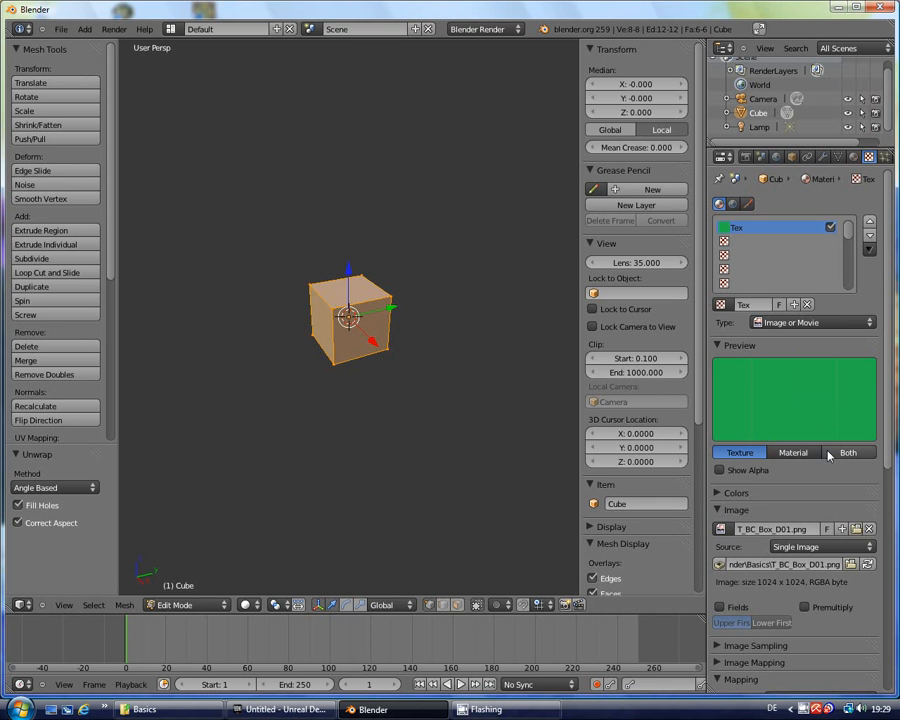
{"action": "mouse_move", "coordinate": [841, 412]}
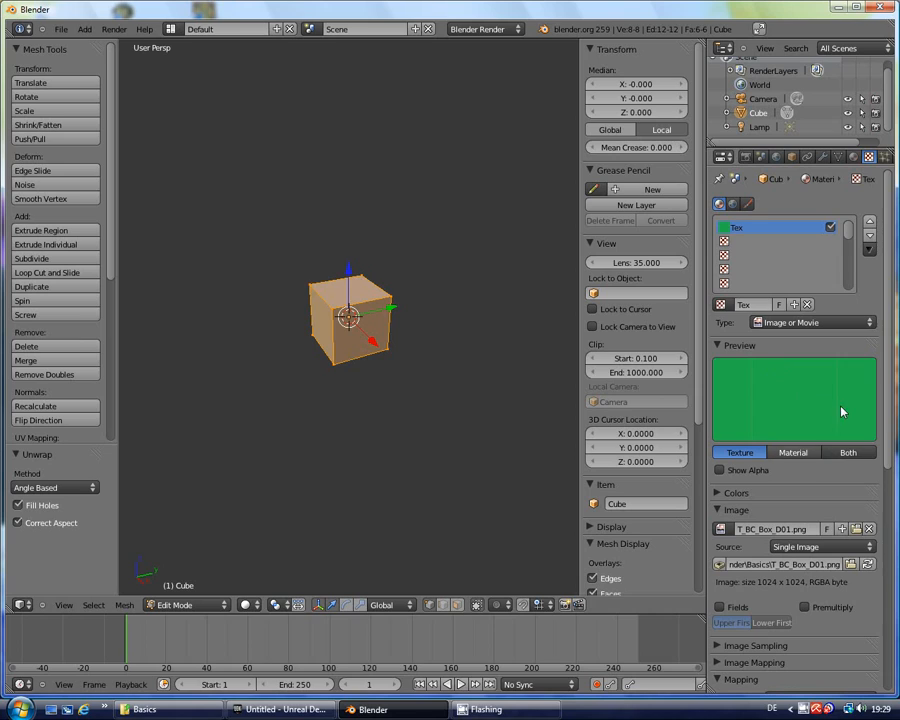
{"action": "mouse_move", "coordinate": [819, 407]}
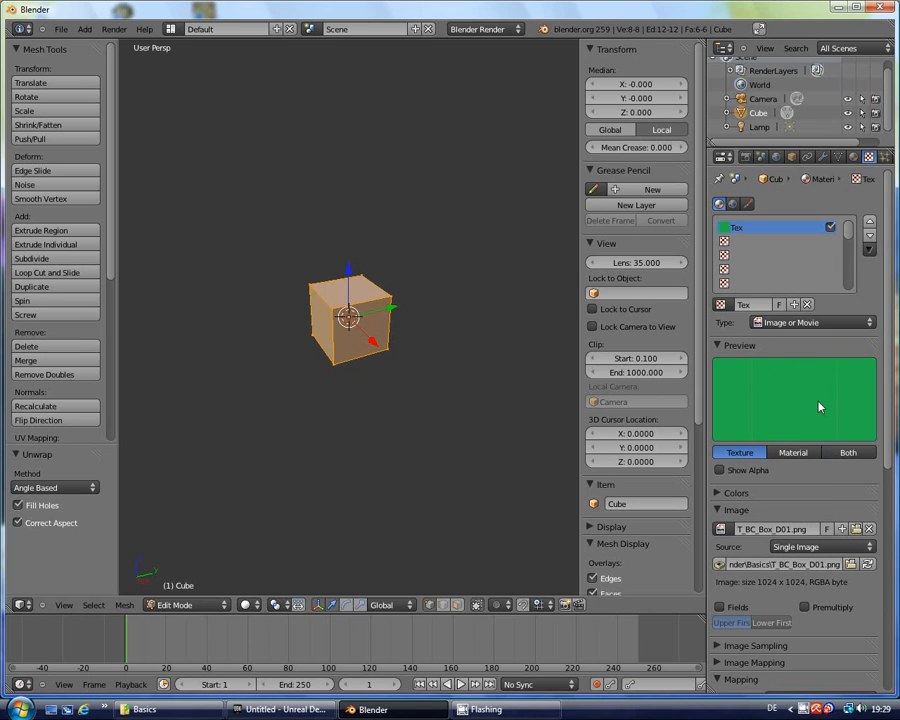
{"action": "mouse_move", "coordinate": [171, 28]}
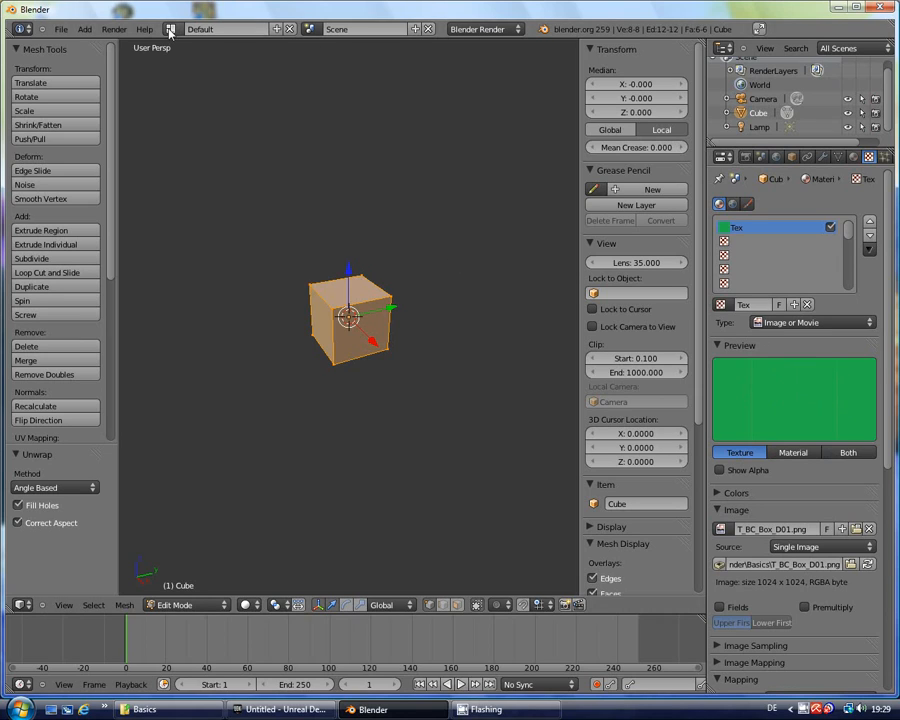
- Switch to UV Editing and show T_BC_Box_D01.png behind the cube's unwrapped UVs
{"action": "left_click", "coordinate": [178, 30]}
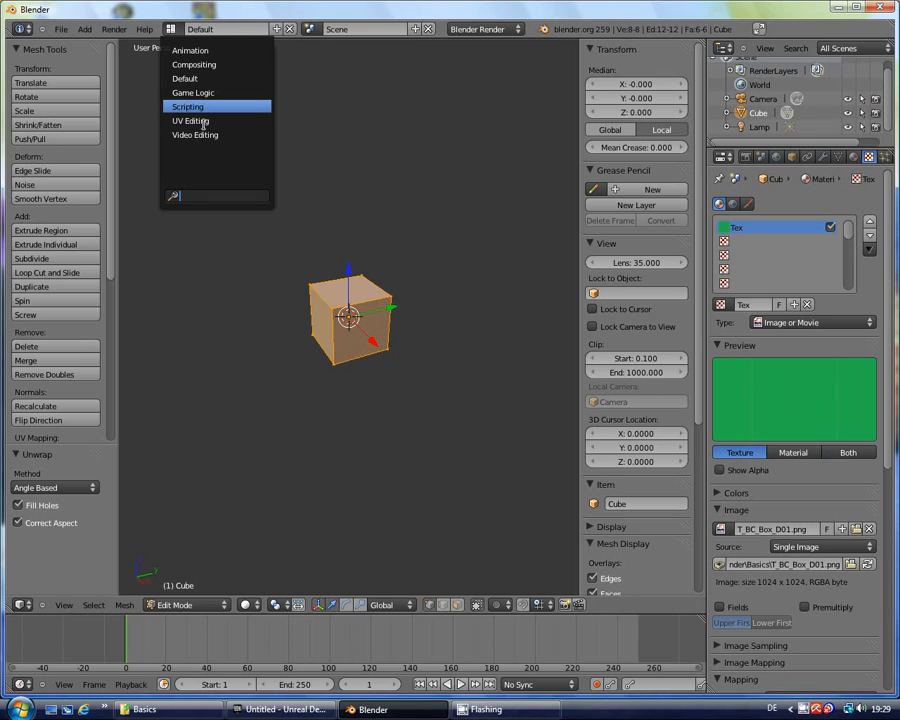
{"action": "left_click", "coordinate": [190, 120]}
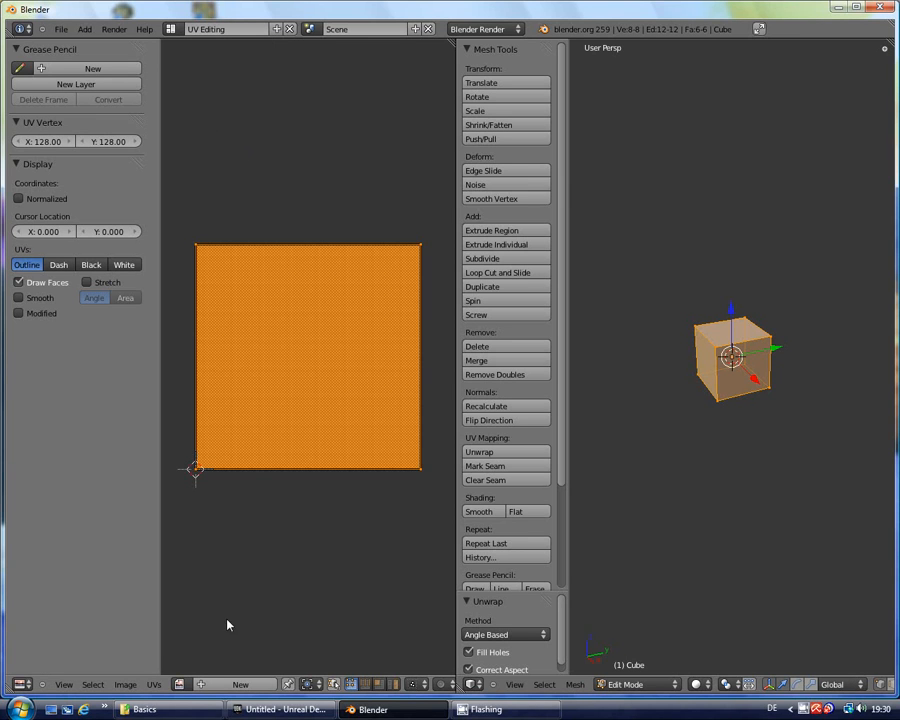
{"action": "left_click", "coordinate": [179, 685]}
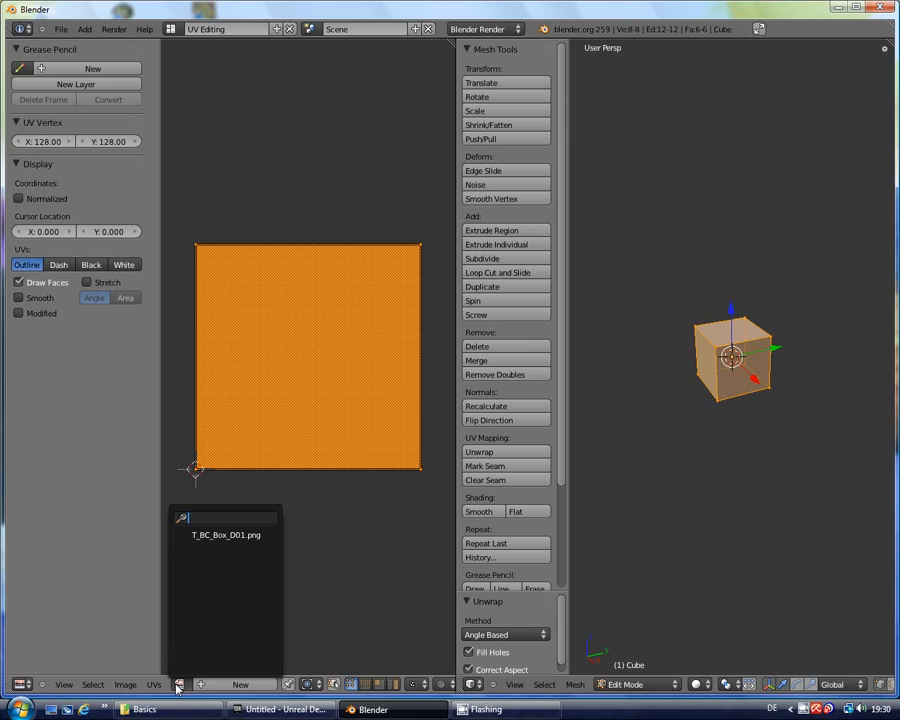
{"action": "left_click", "coordinate": [212, 535]}
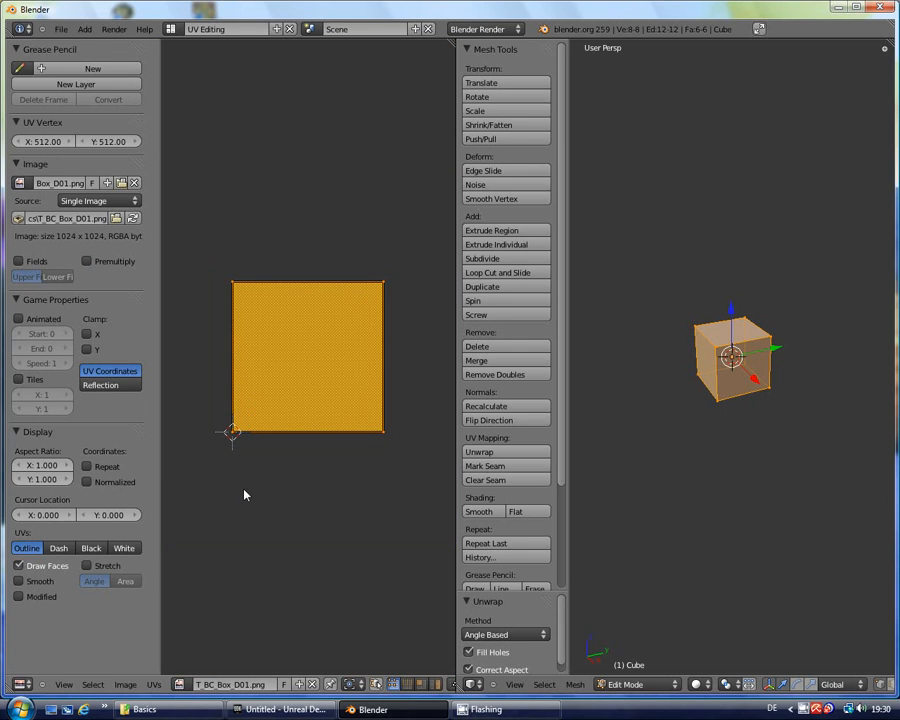
{"action": "mouse_move", "coordinate": [641, 477]}
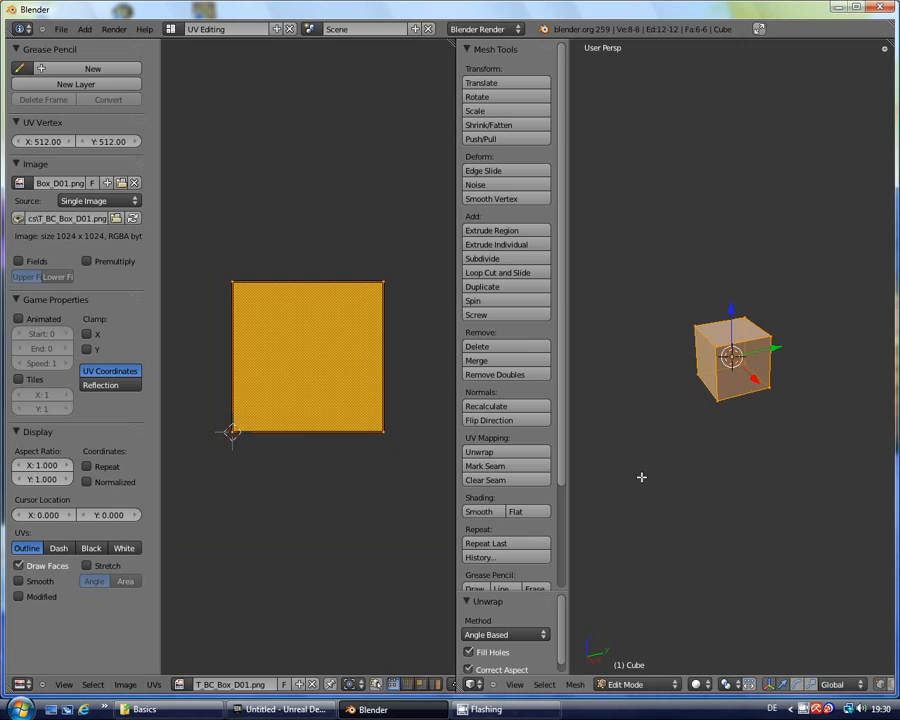
{"action": "mouse_move", "coordinate": [665, 472]}
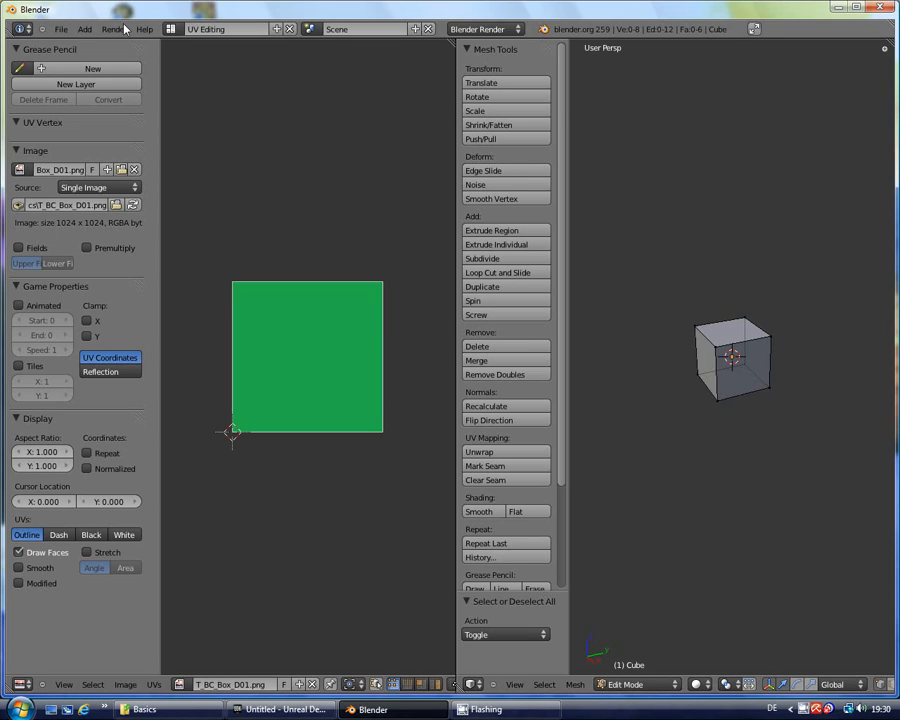
{"action": "mouse_move", "coordinate": [168, 28]}
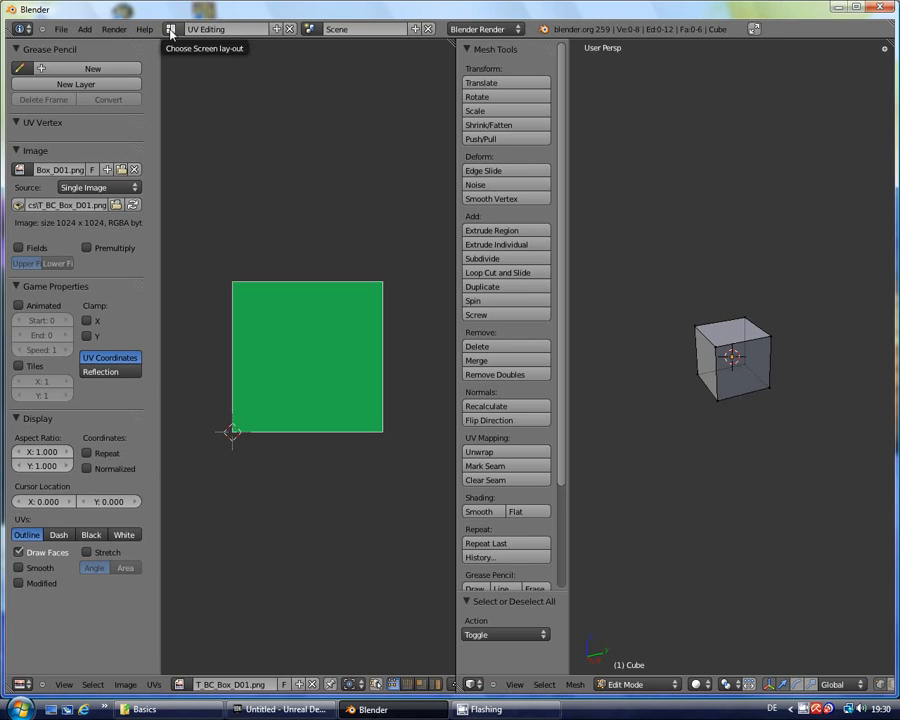
- Return to the Default layout and switch the cube back to Object Mode
{"action": "left_click", "coordinate": [172, 27]}
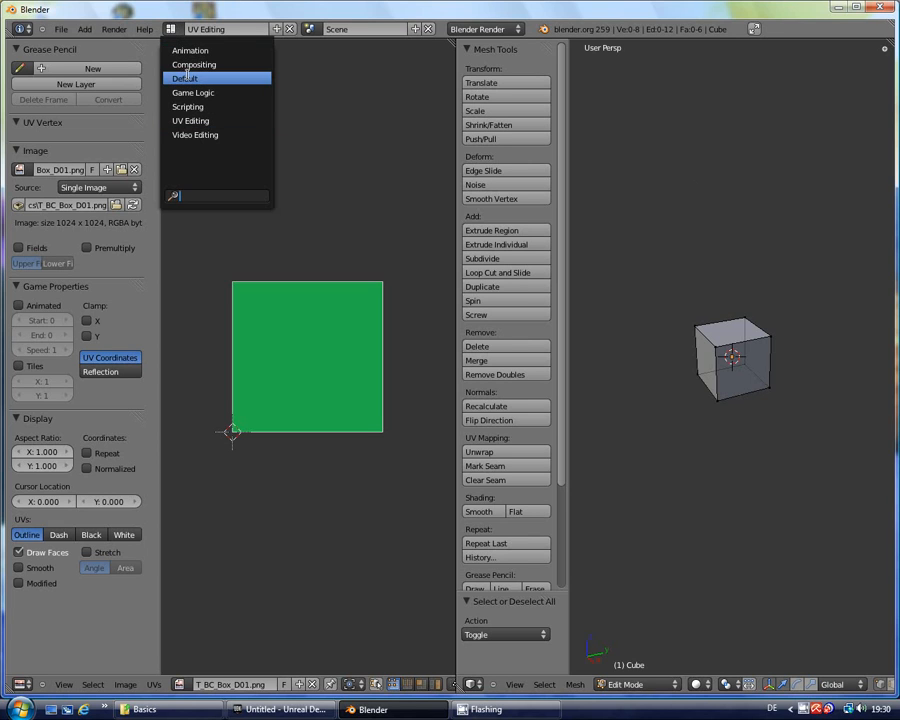
{"action": "left_click", "coordinate": [196, 77]}
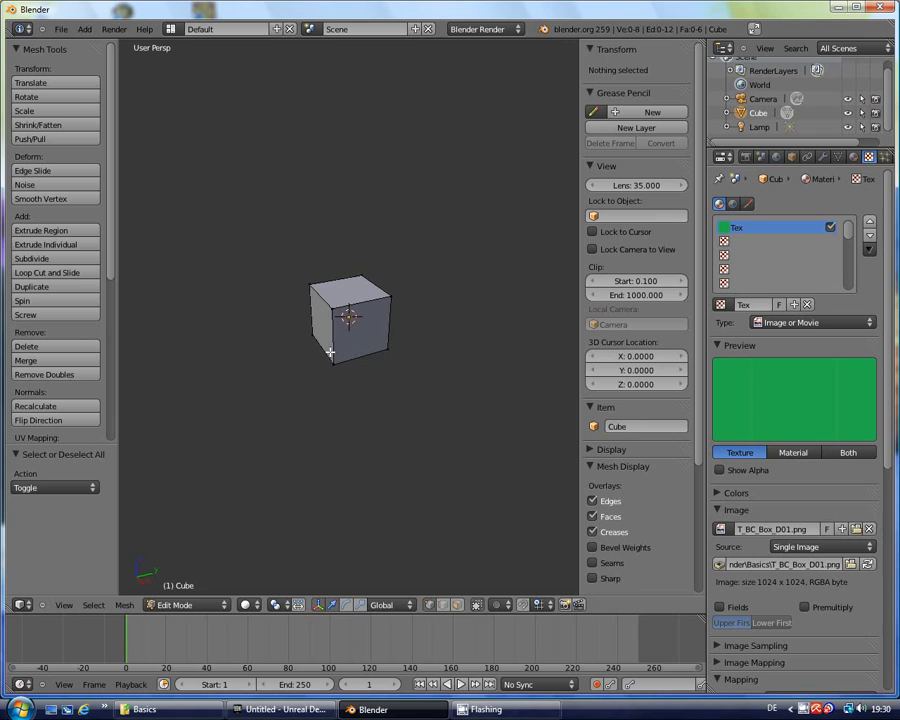
{"action": "left_click", "coordinate": [180, 604]}
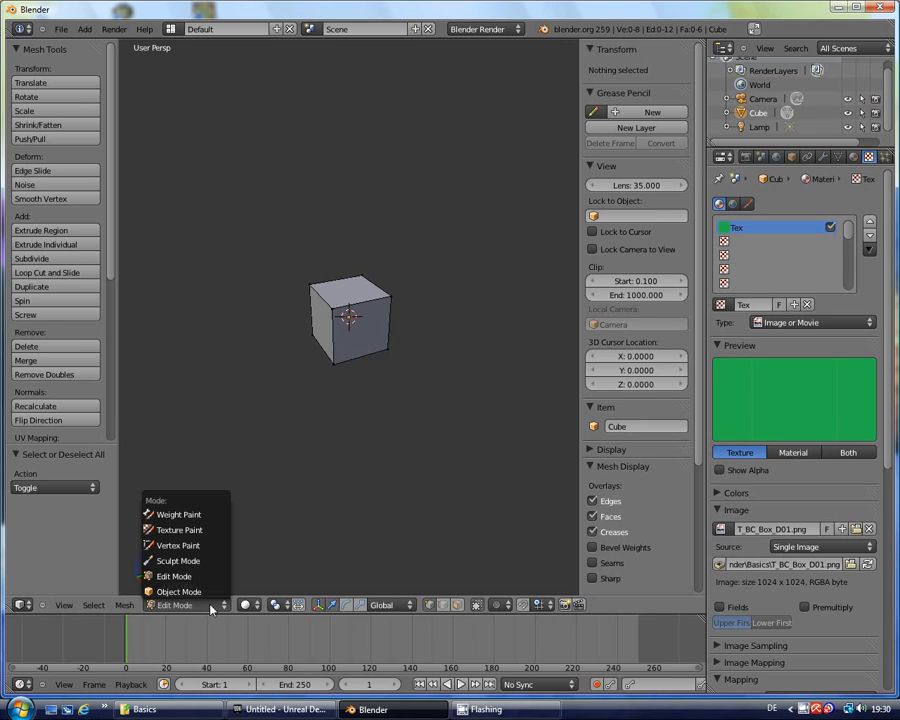
{"action": "left_click", "coordinate": [178, 592]}
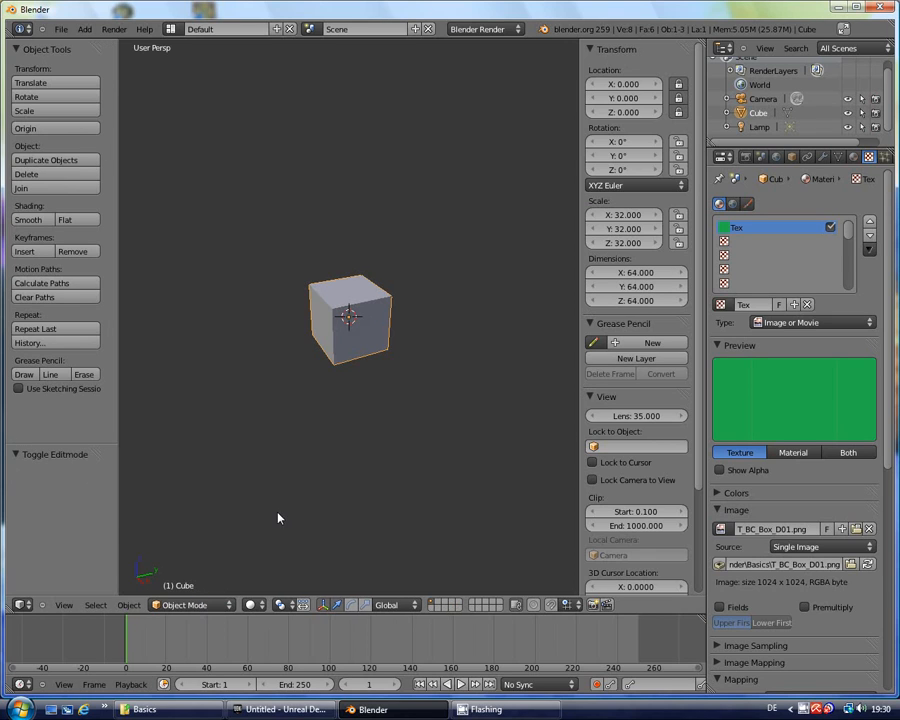
{"action": "mouse_move", "coordinate": [417, 385]}
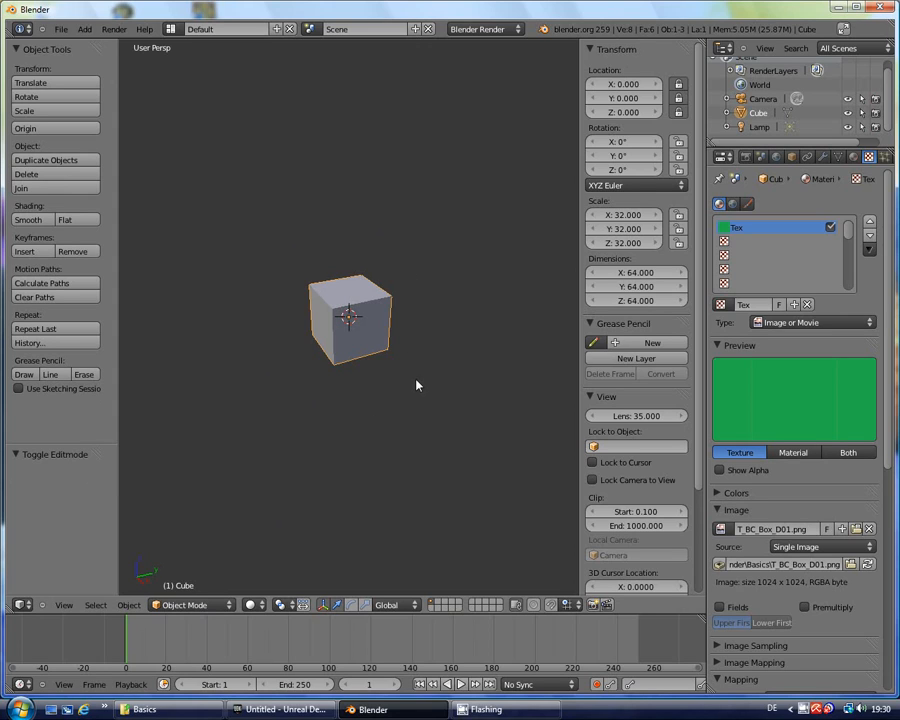
{"action": "mouse_move", "coordinate": [345, 335]}
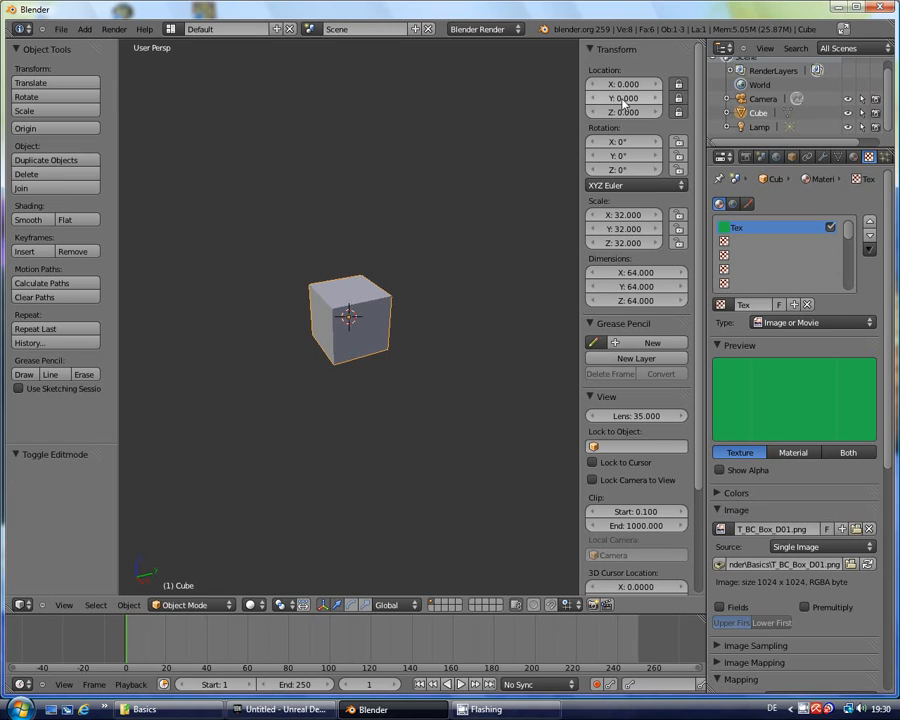
{"action": "mouse_move", "coordinate": [209, 90]}
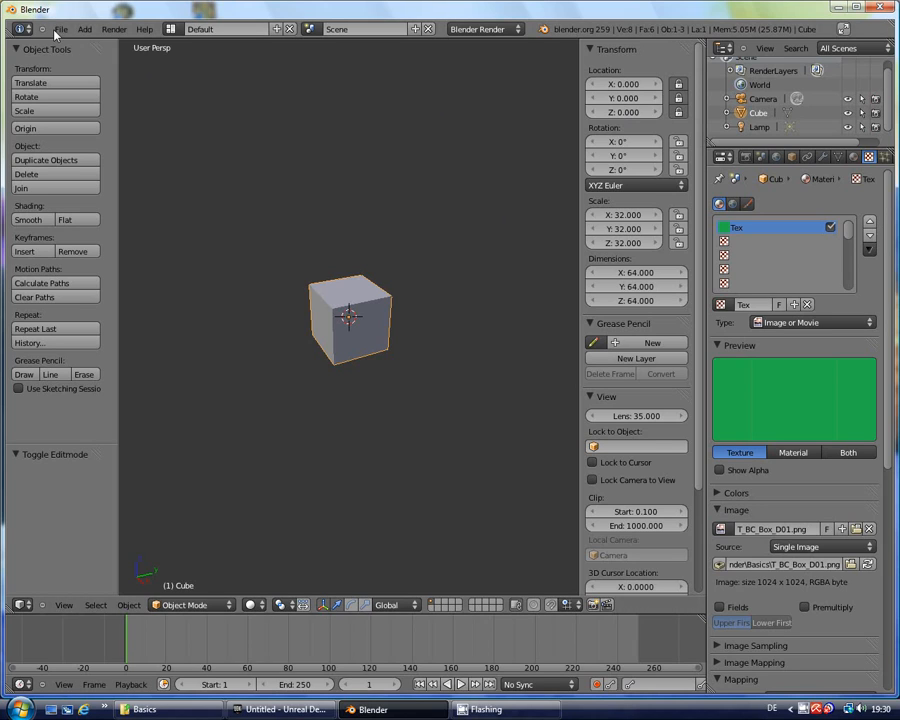
{"action": "mouse_move", "coordinate": [155, 77]}
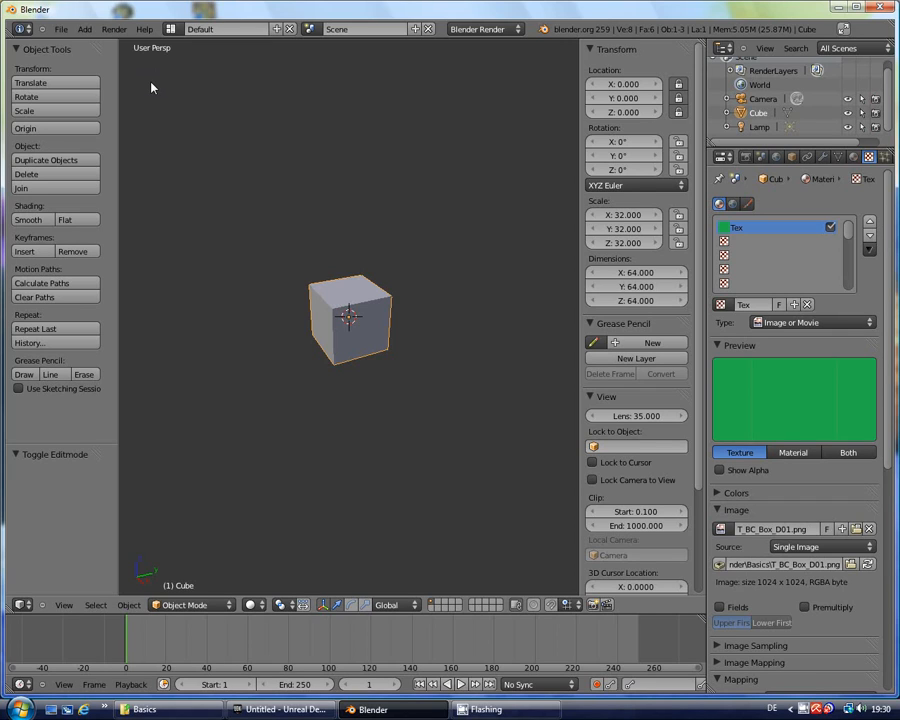
{"action": "mouse_move", "coordinate": [188, 117]}
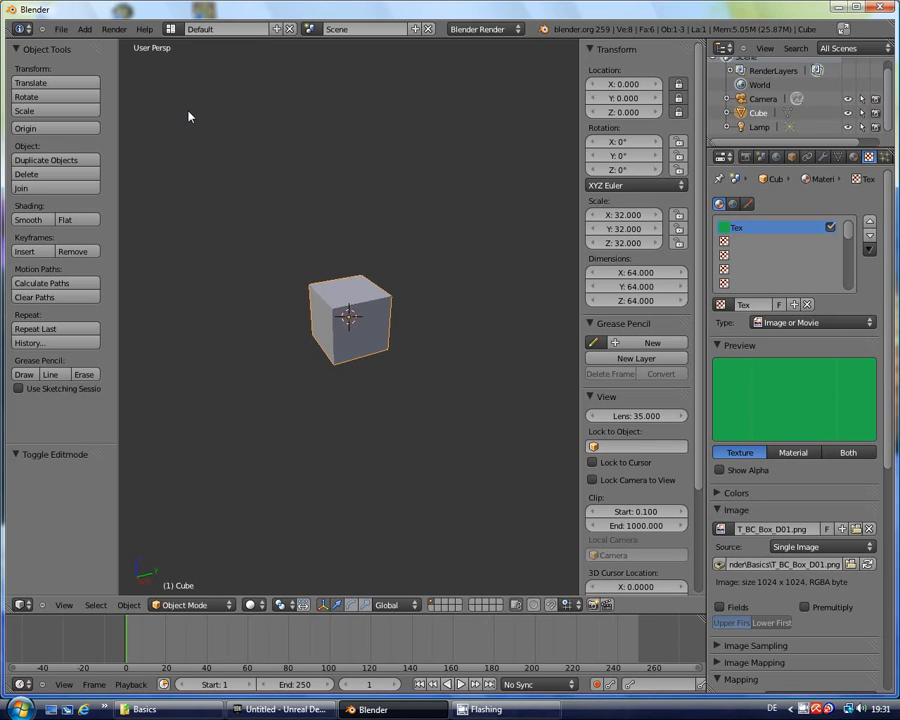
{"action": "mouse_move", "coordinate": [182, 106]}
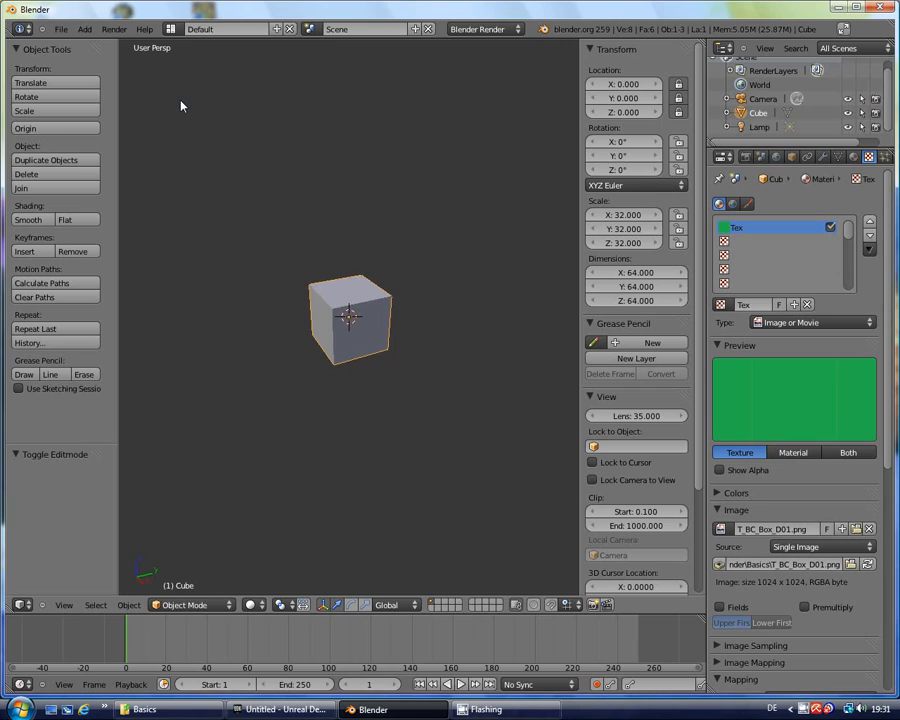
{"action": "mouse_move", "coordinate": [166, 84]}
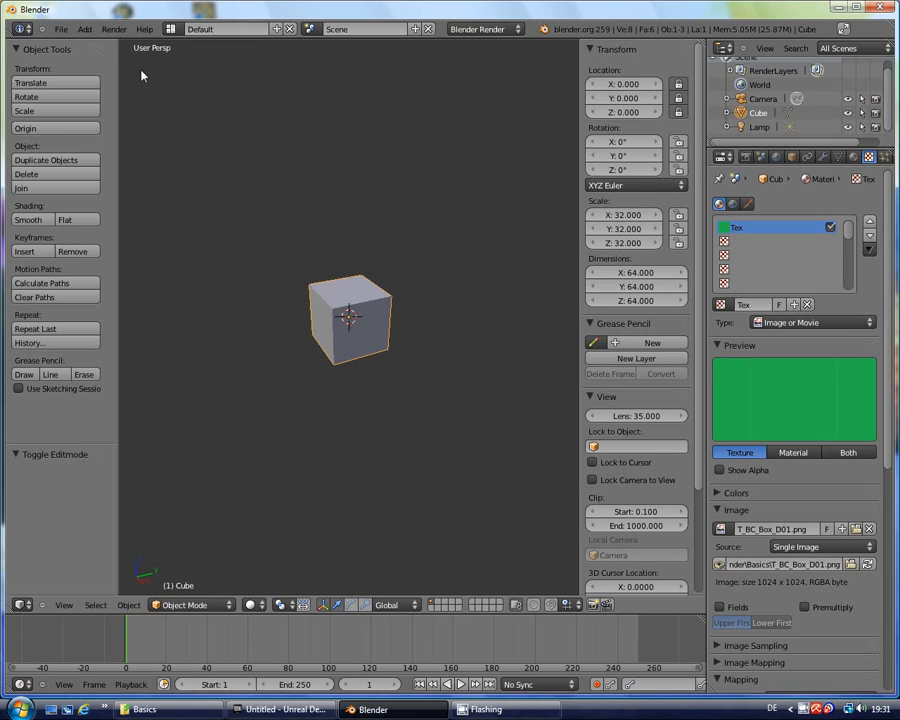
{"action": "mouse_move", "coordinate": [61, 28]}
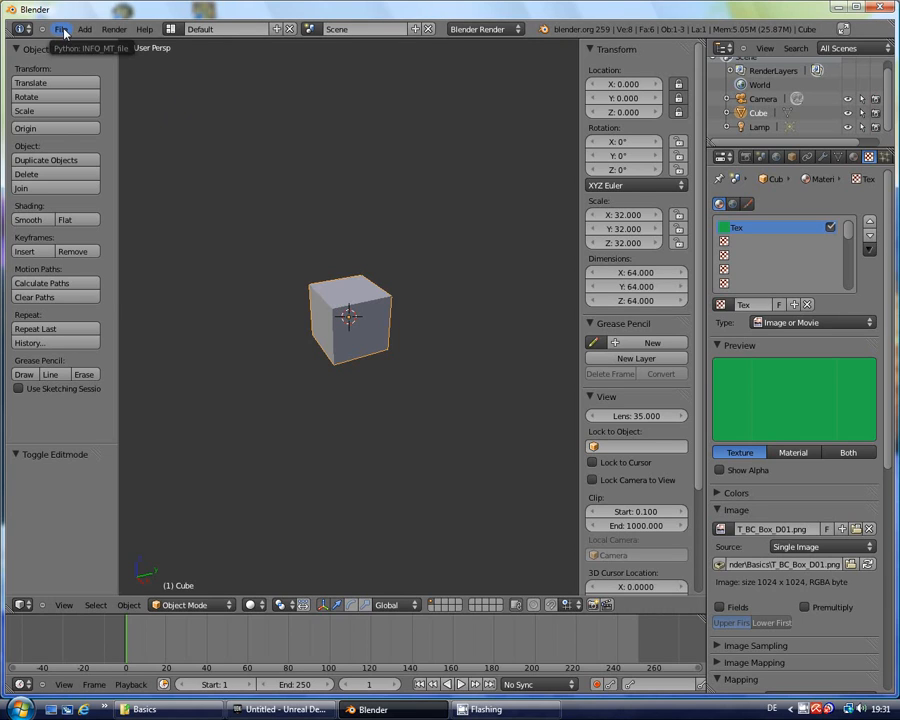
- Save the box scene into the Basics folder under the name S_BC_Box.blend
{"action": "left_click", "coordinate": [61, 24]}
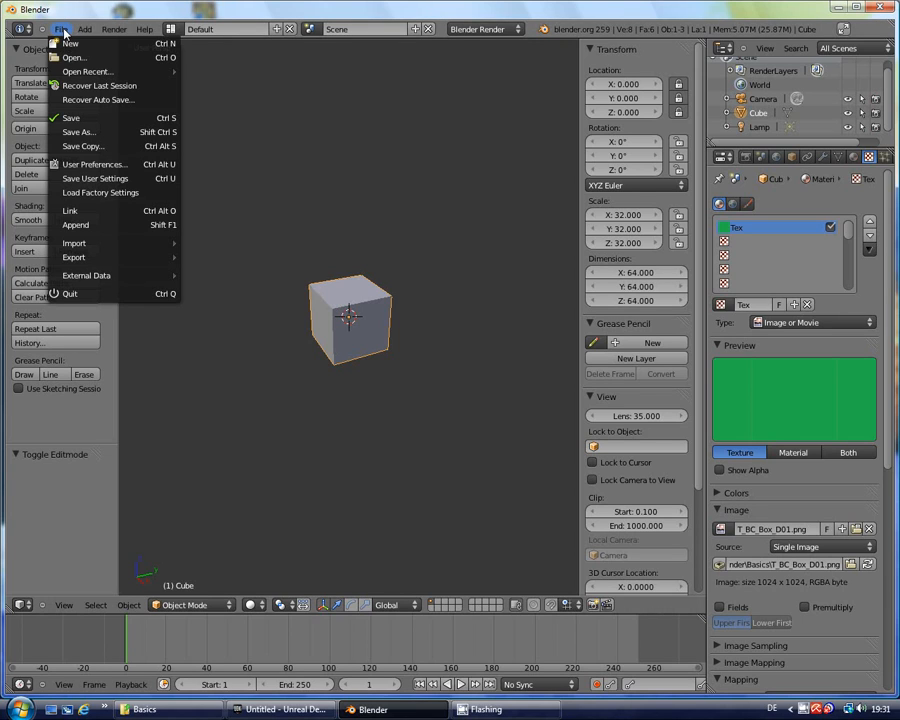
{"action": "left_click", "coordinate": [56, 22]}
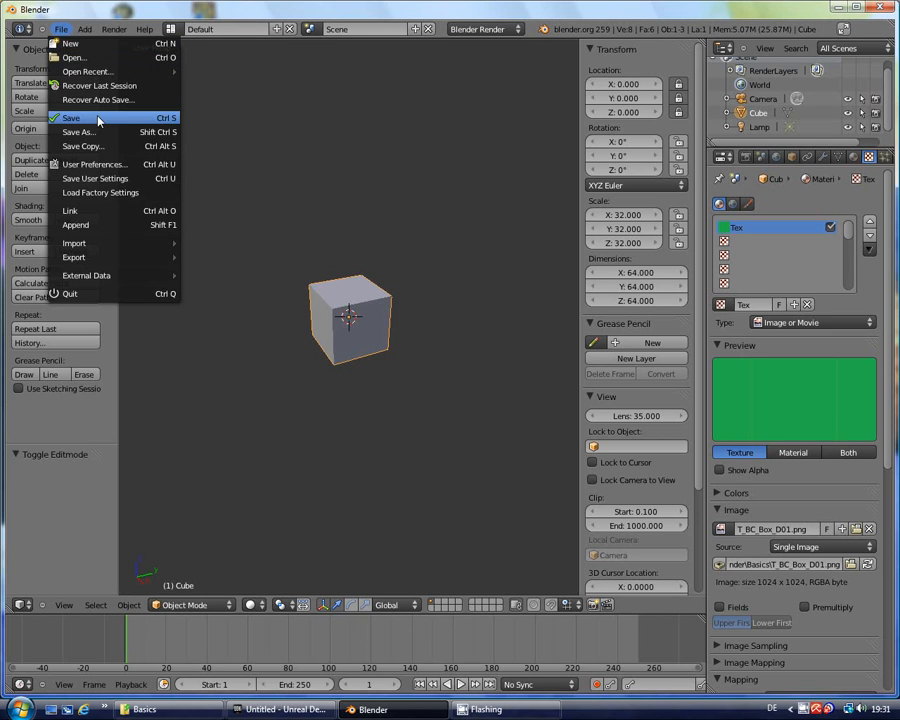
{"action": "left_click", "coordinate": [74, 131]}
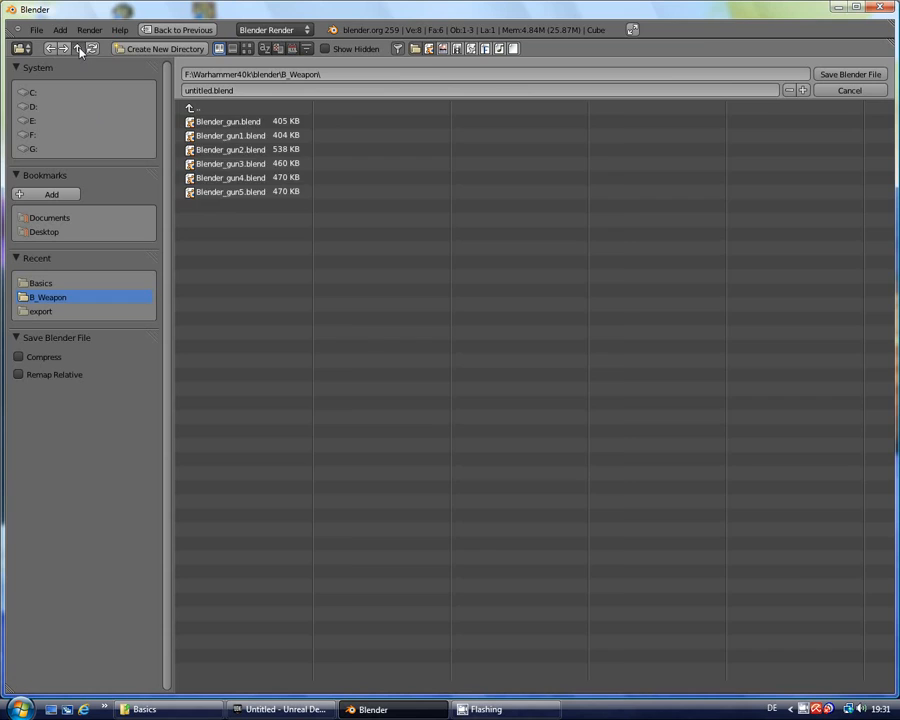
{"action": "left_click", "coordinate": [42, 283]}
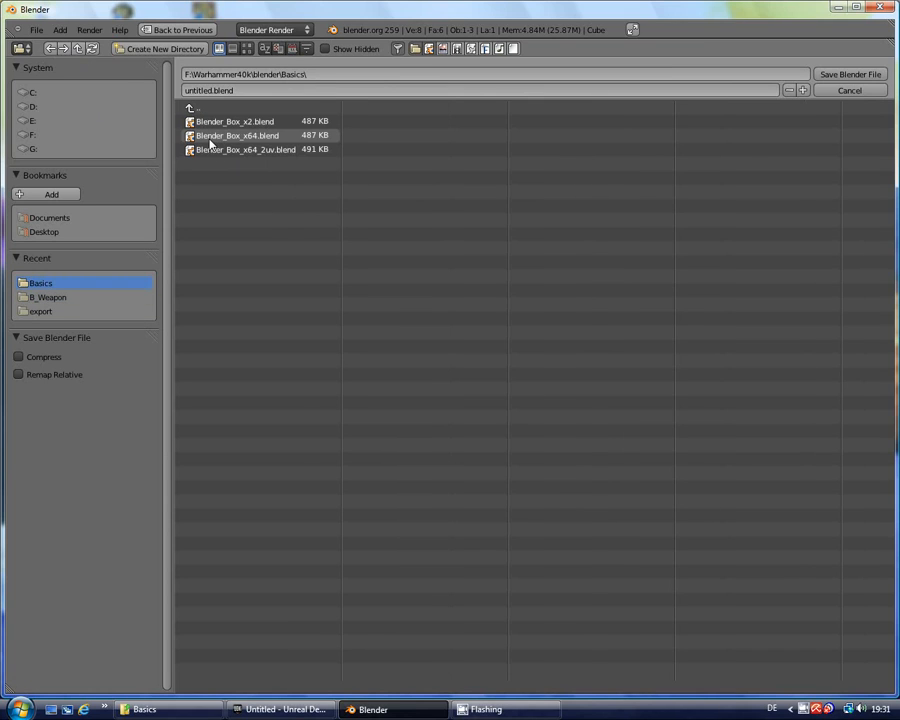
{"action": "left_click", "coordinate": [240, 117]}
{"action": "type", "text": "S_"}
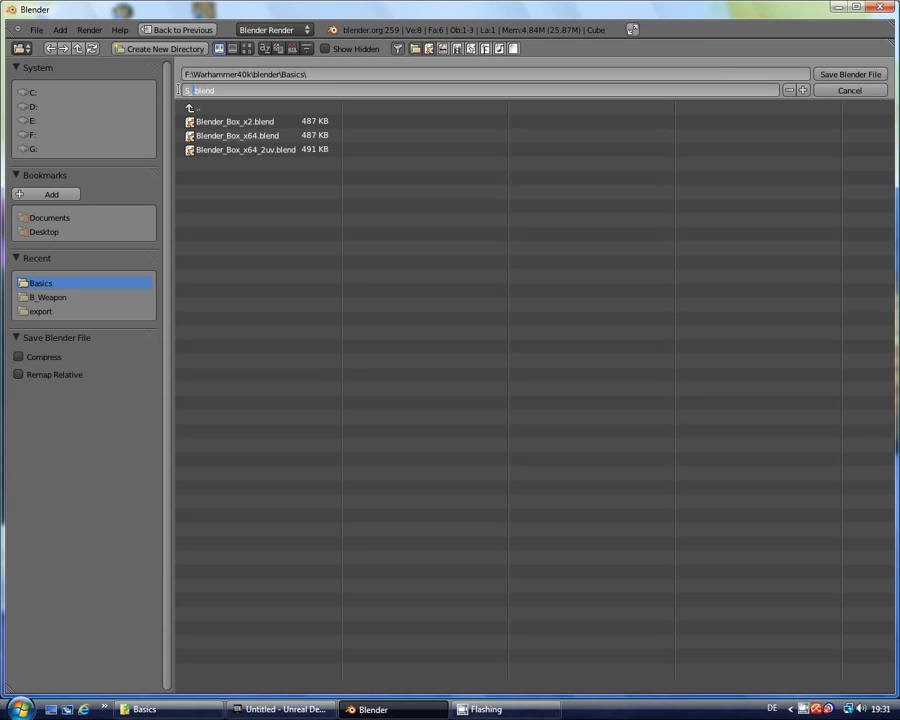
{"action": "type", "text": "BC"}
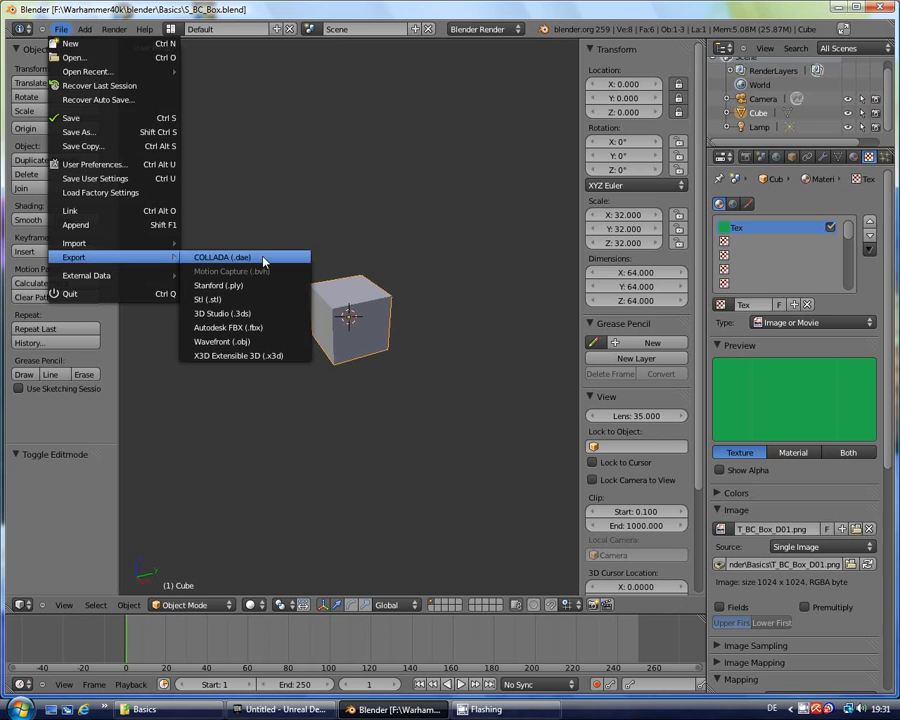
{"action": "mouse_move", "coordinate": [228, 327]}
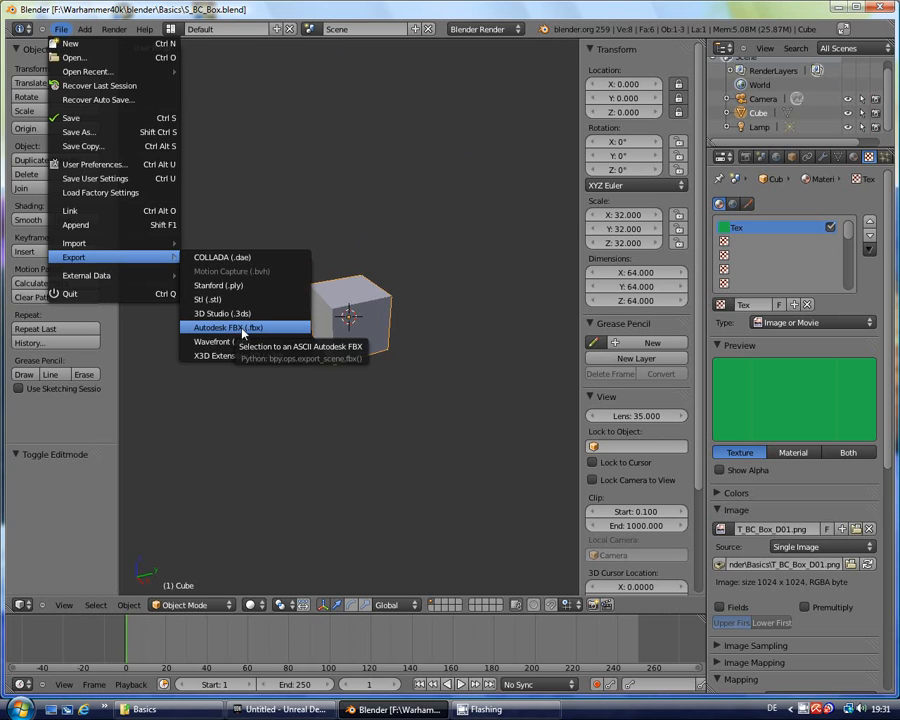
- Export the box as Autodesk FBX file S_BC_Box.fbx in Basics
{"action": "left_click", "coordinate": [227, 327]}
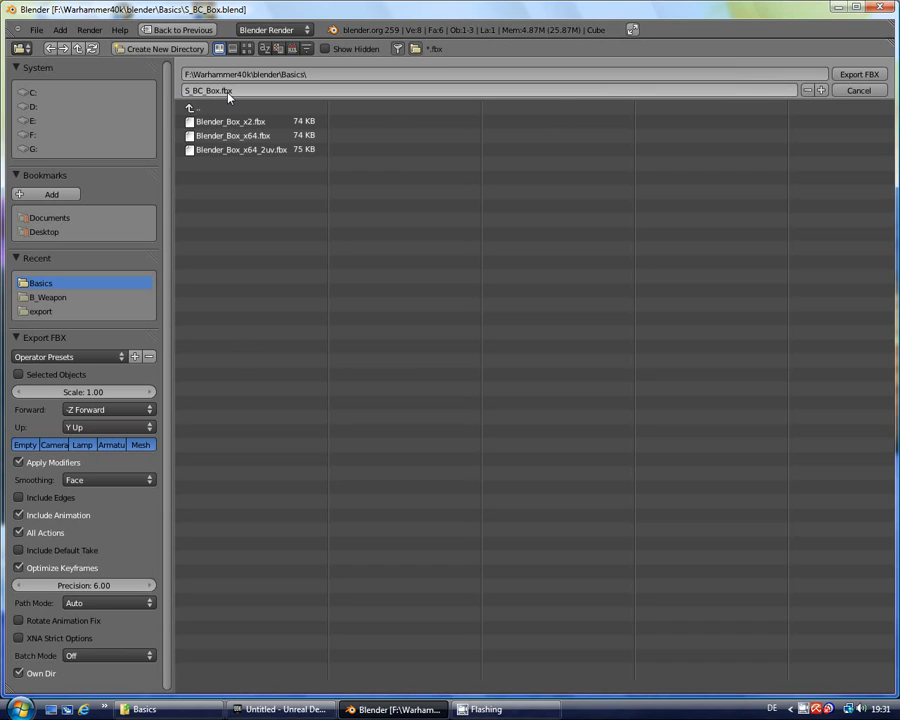
{"action": "mouse_move", "coordinate": [258, 95]}
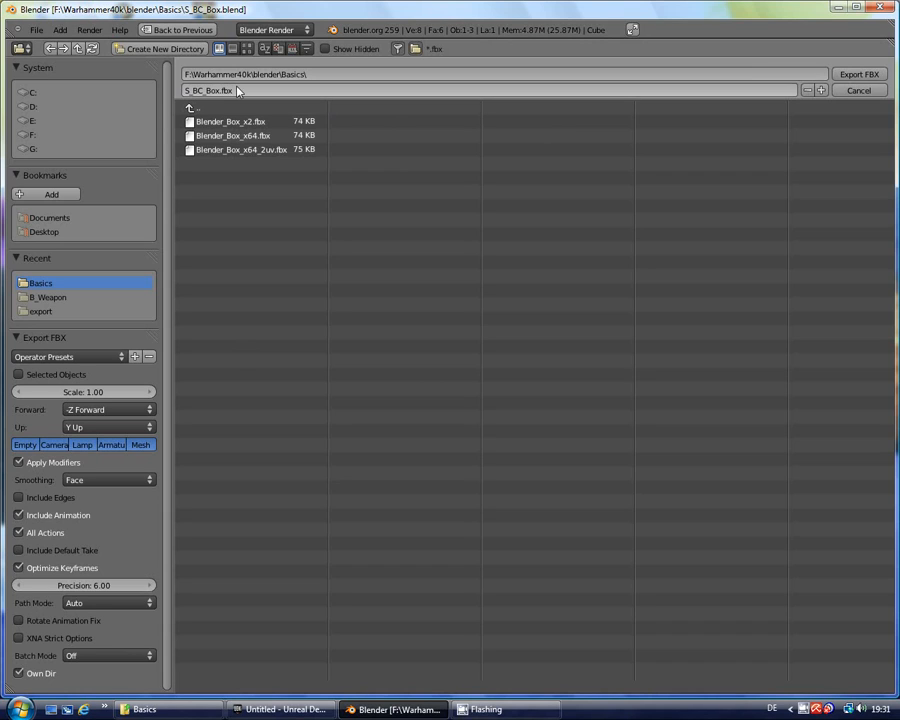
{"action": "left_click", "coordinate": [853, 74]}
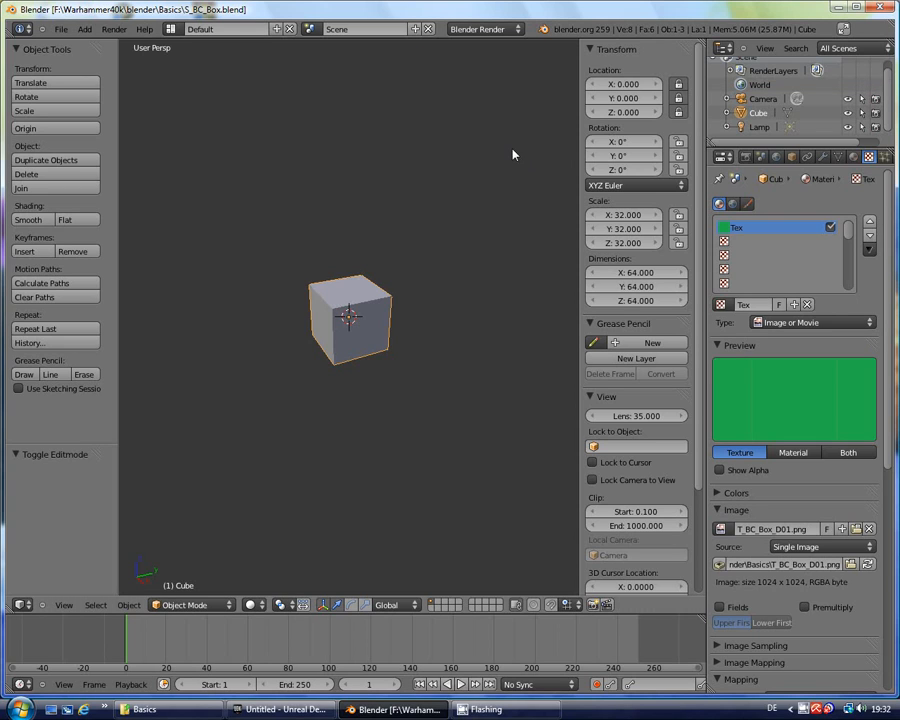
{"action": "mouse_move", "coordinate": [497, 441]}
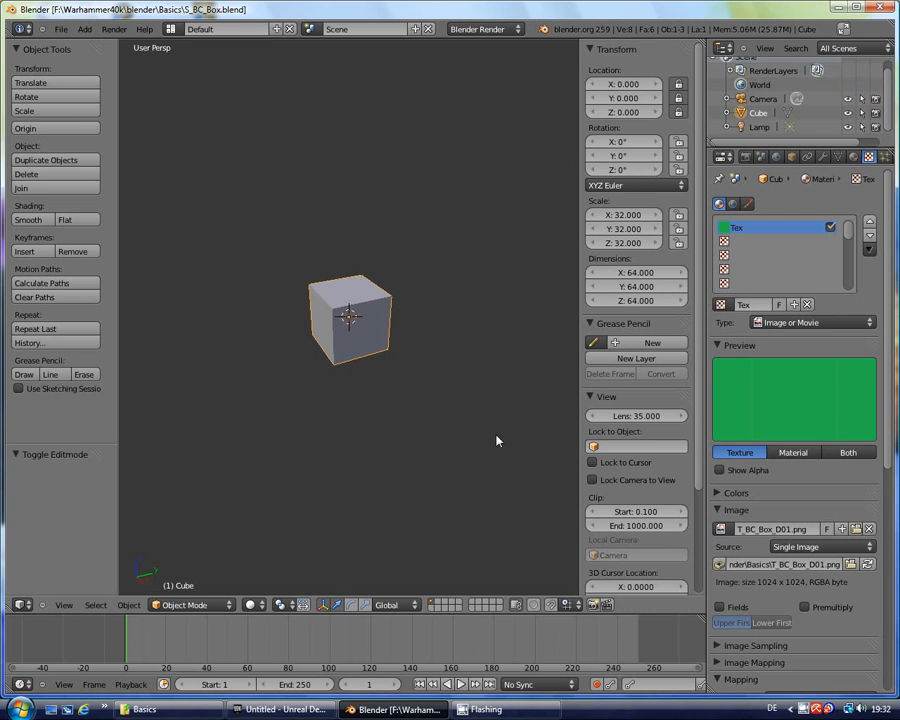
{"action": "mouse_move", "coordinate": [283, 709]}
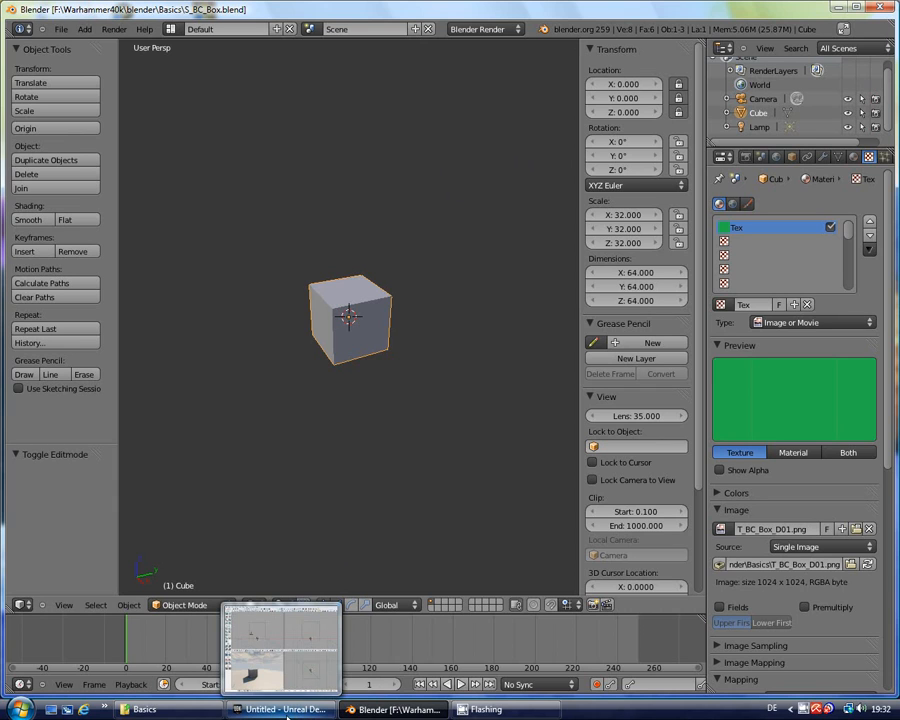
- In UDK, select the BC_Content_Test package and start an import
{"action": "left_click", "coordinate": [280, 709]}
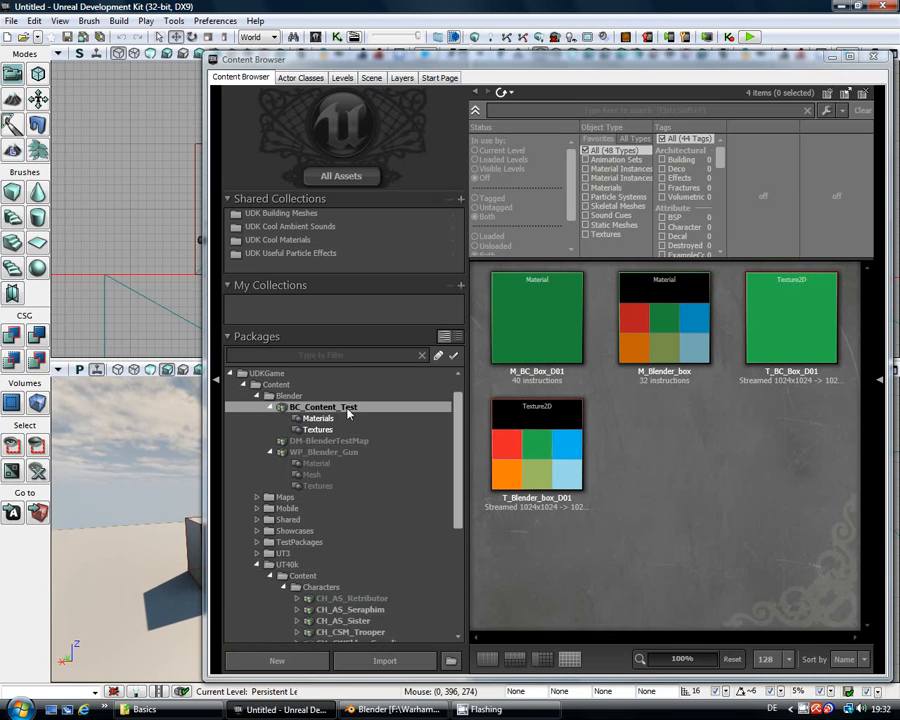
{"action": "left_click", "coordinate": [383, 660]}
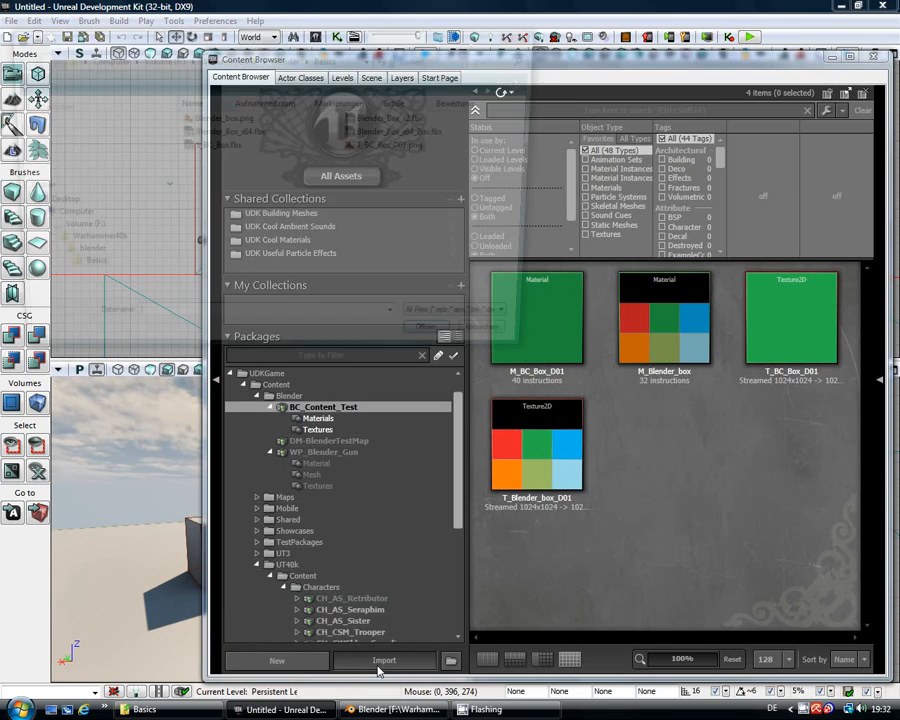
{"action": "left_click", "coordinate": [385, 661]}
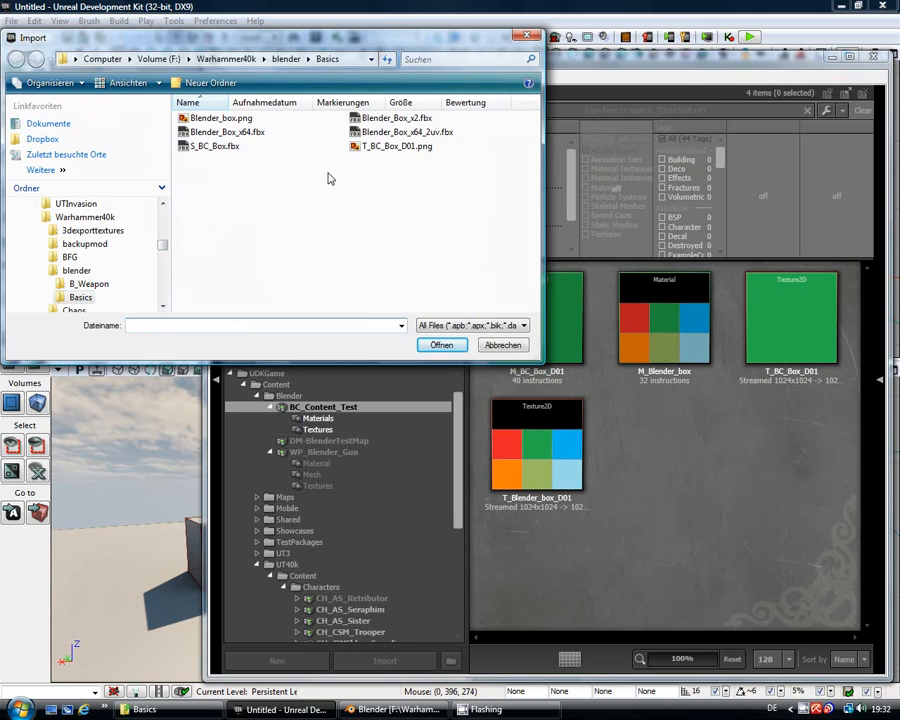
- Import S_BC_Box.fbx into the Mesh group and open the new static mesh
{"action": "left_click", "coordinate": [214, 146]}
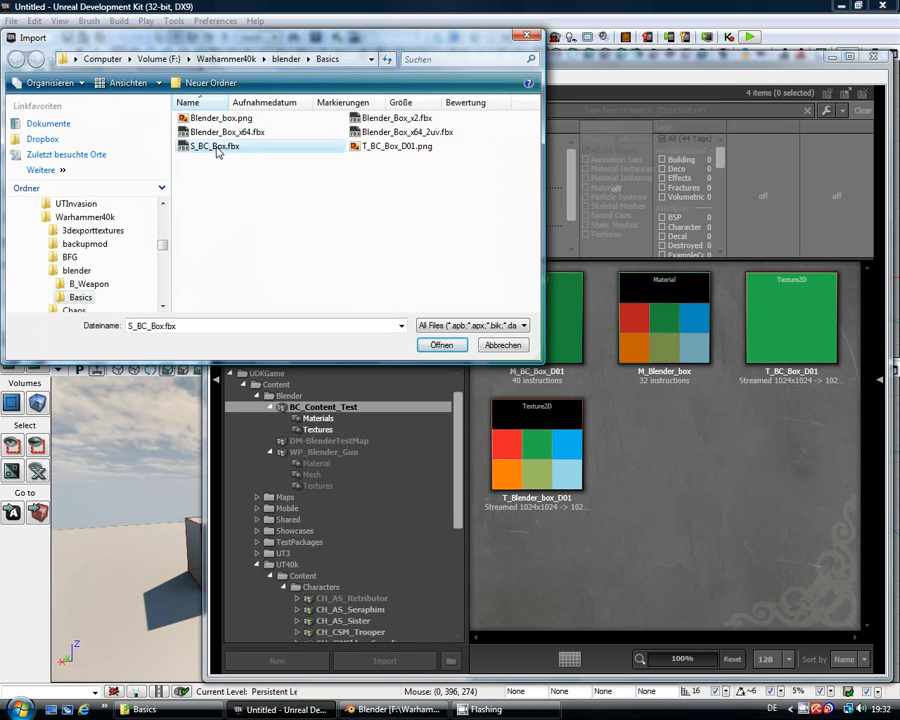
{"action": "left_click", "coordinate": [442, 344]}
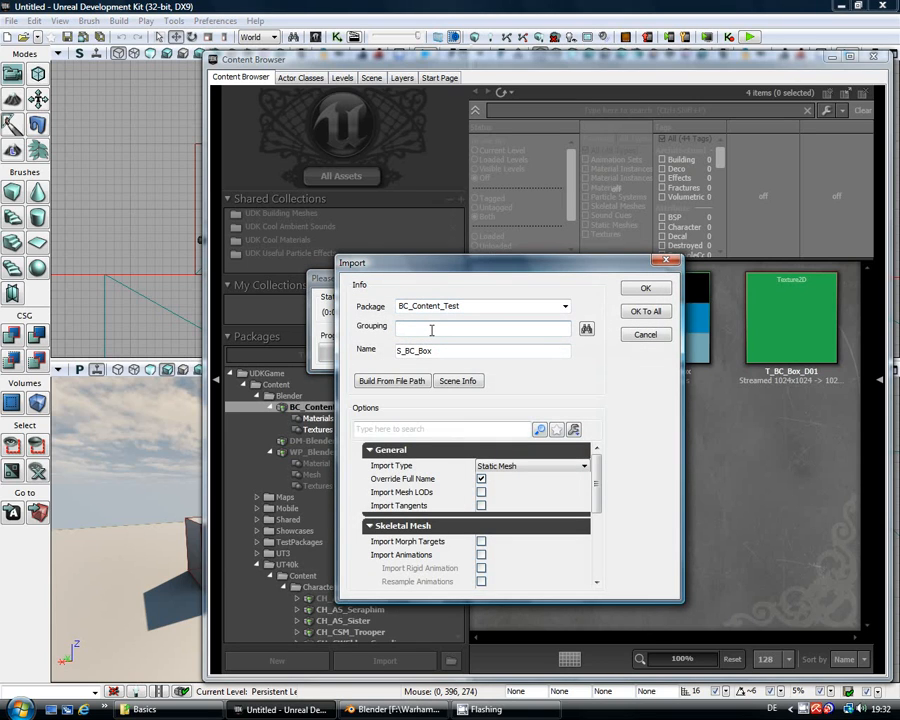
{"action": "type", "text": "Mesh"}
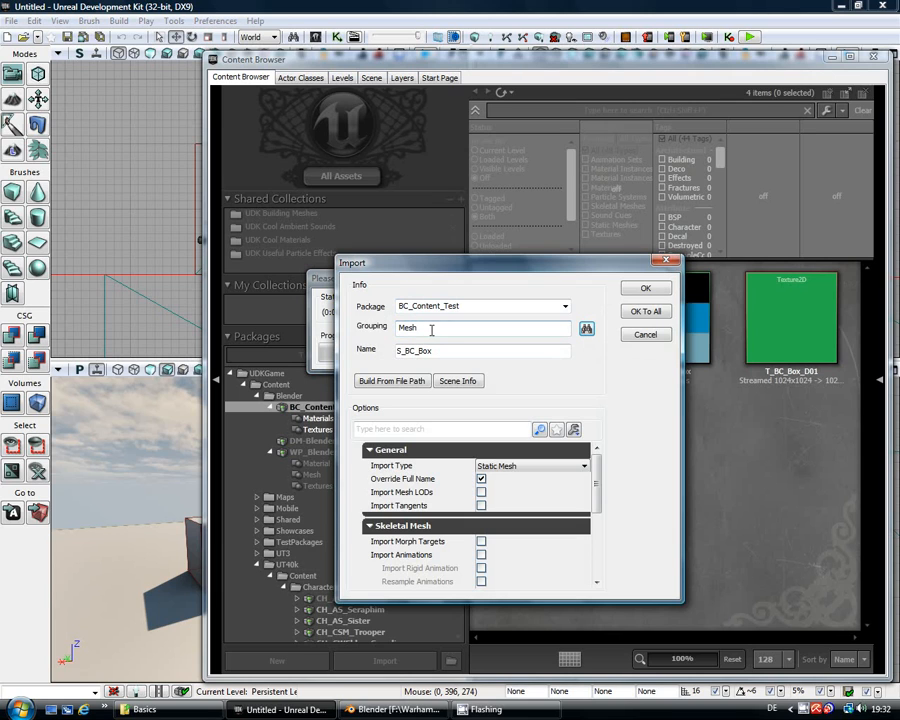
{"action": "left_click", "coordinate": [645, 288]}
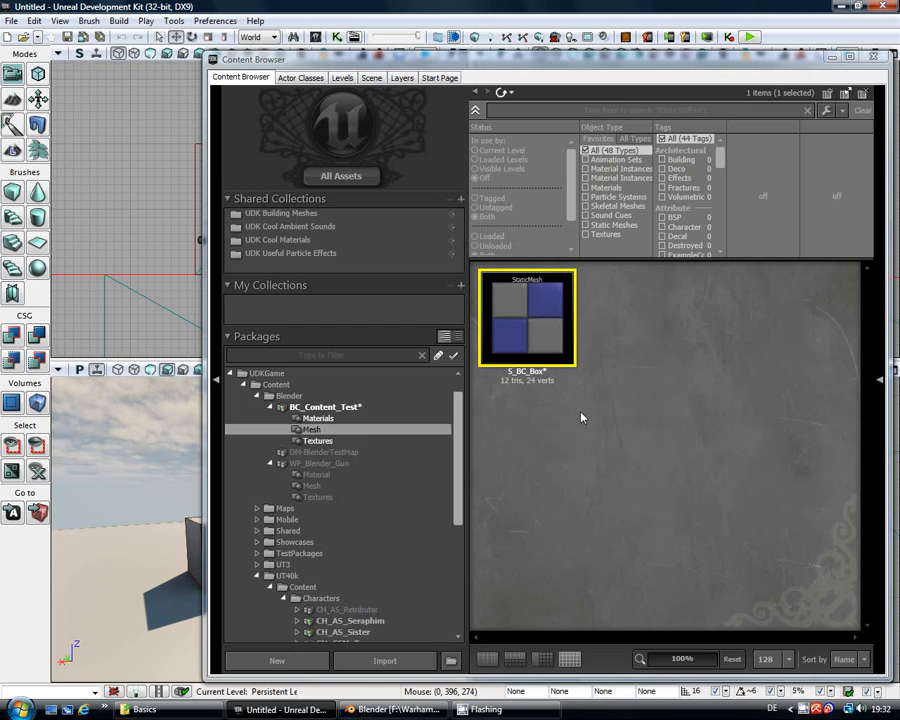
{"action": "mouse_move", "coordinate": [542, 321]}
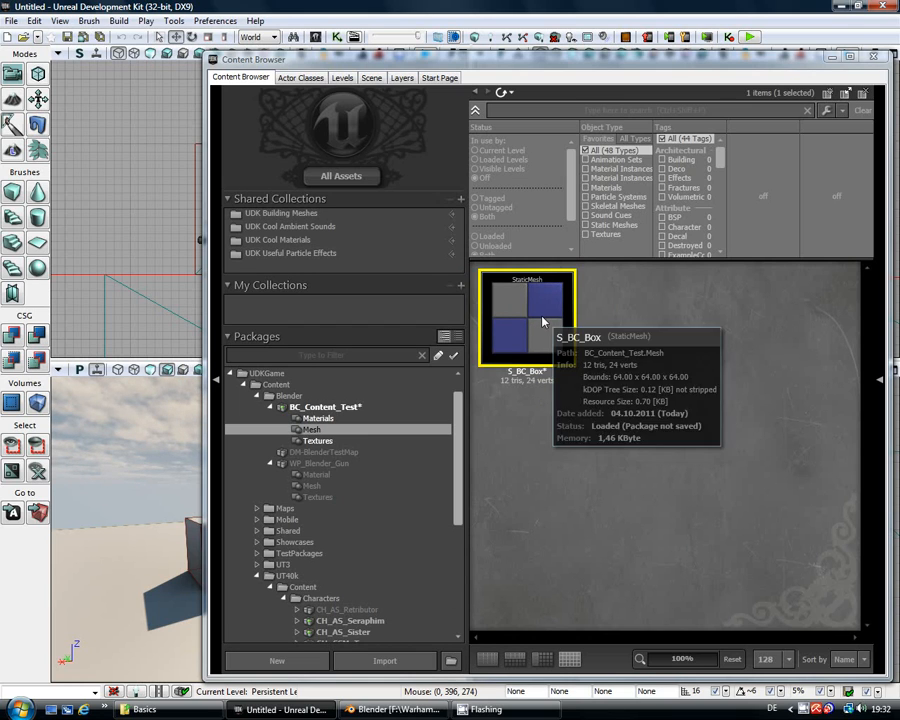
{"action": "double_click", "coordinate": [527, 315]}
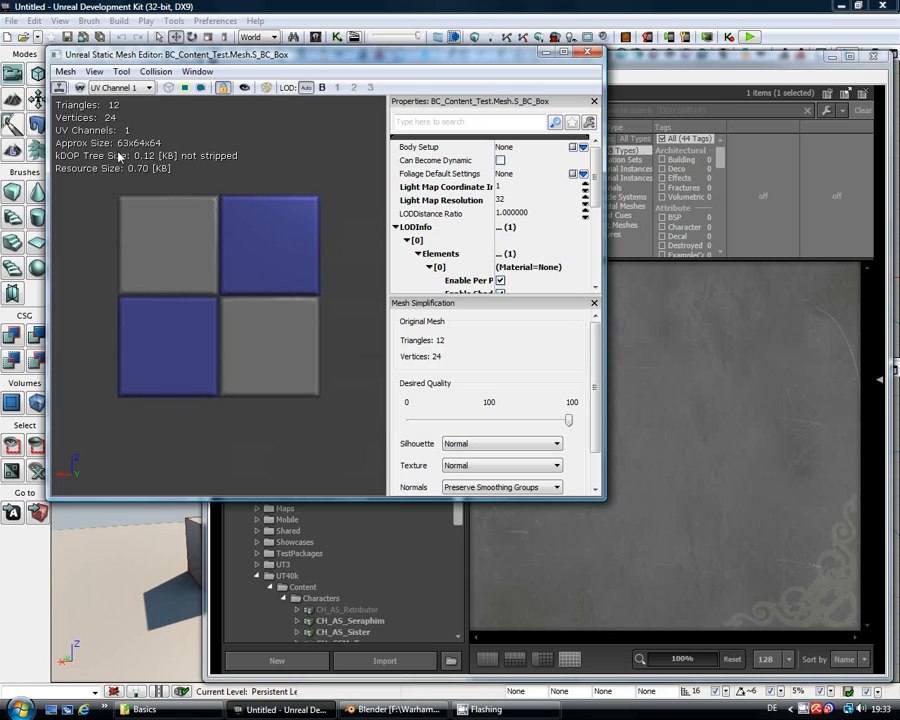
{"action": "mouse_move", "coordinate": [83, 139]}
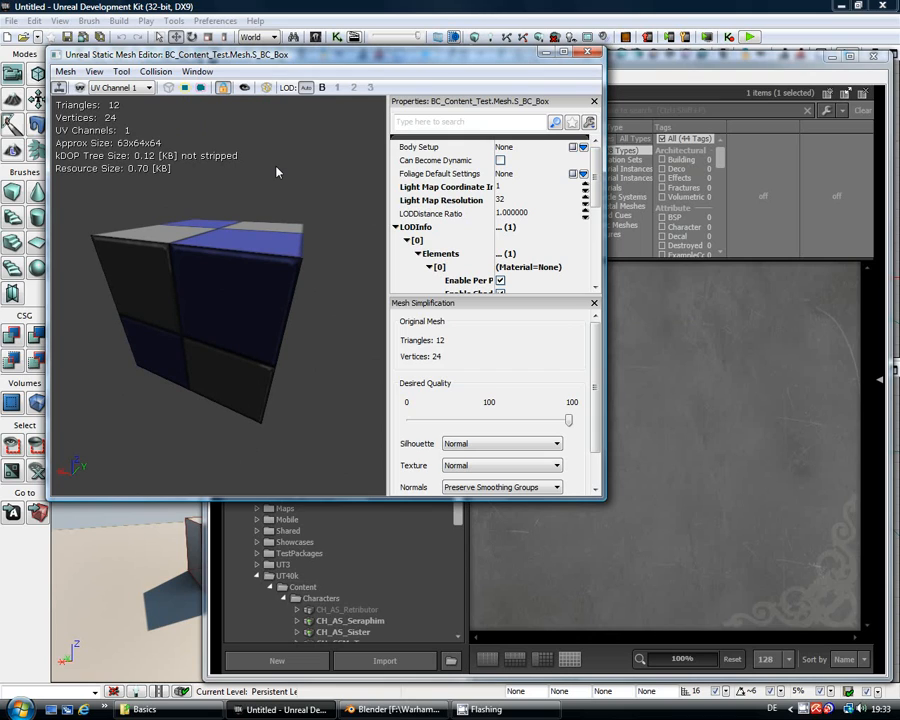
{"action": "mouse_move", "coordinate": [217, 192]}
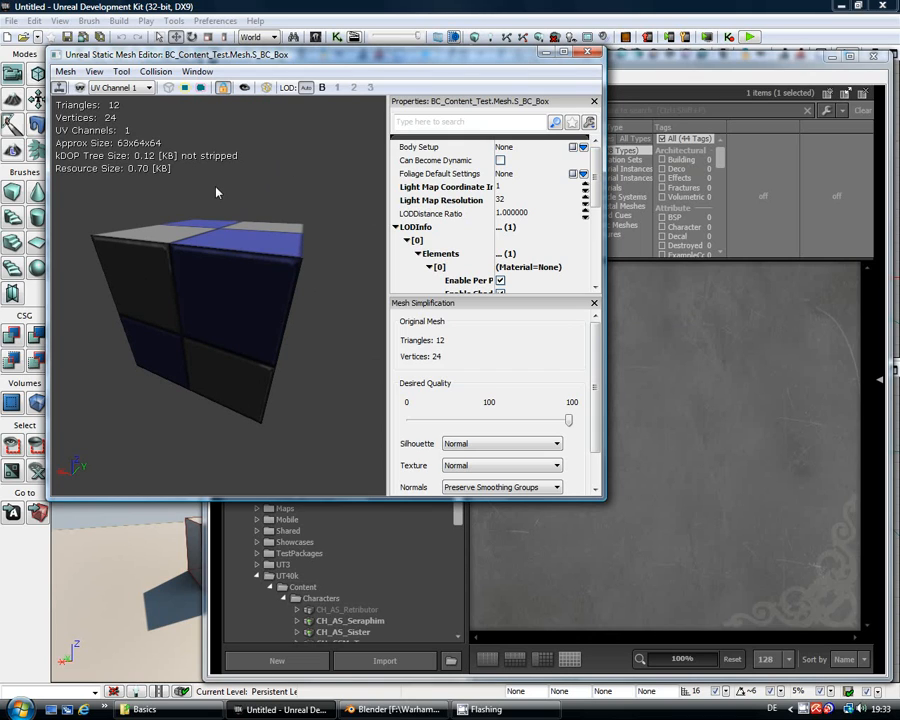
- Add 6DOP simplified collision to S_BC_Box and show collision in the preview
{"action": "left_click", "coordinate": [157, 71]}
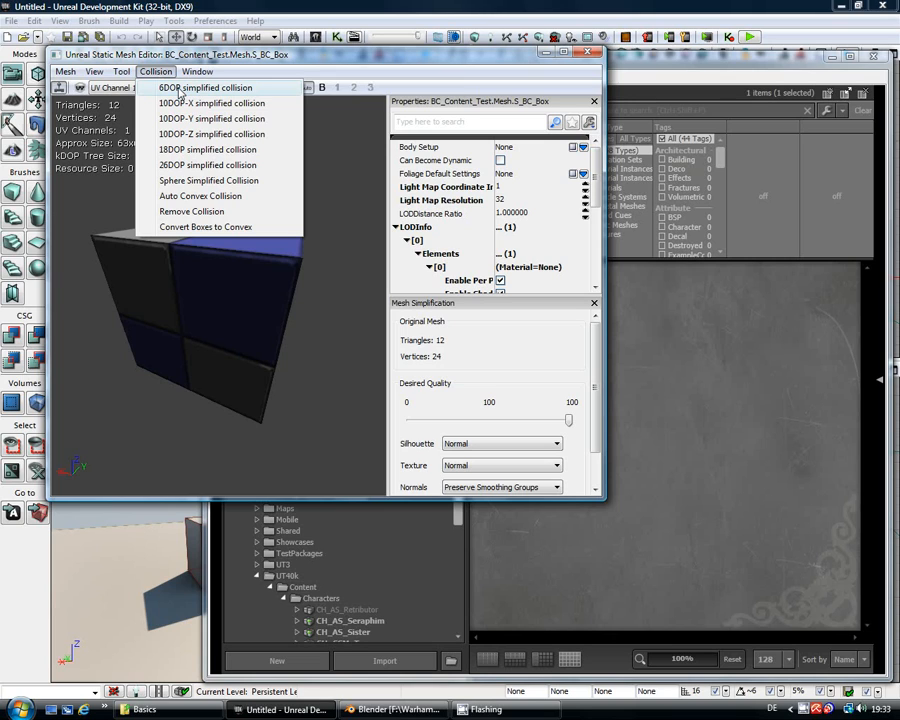
{"action": "left_click", "coordinate": [226, 87]}
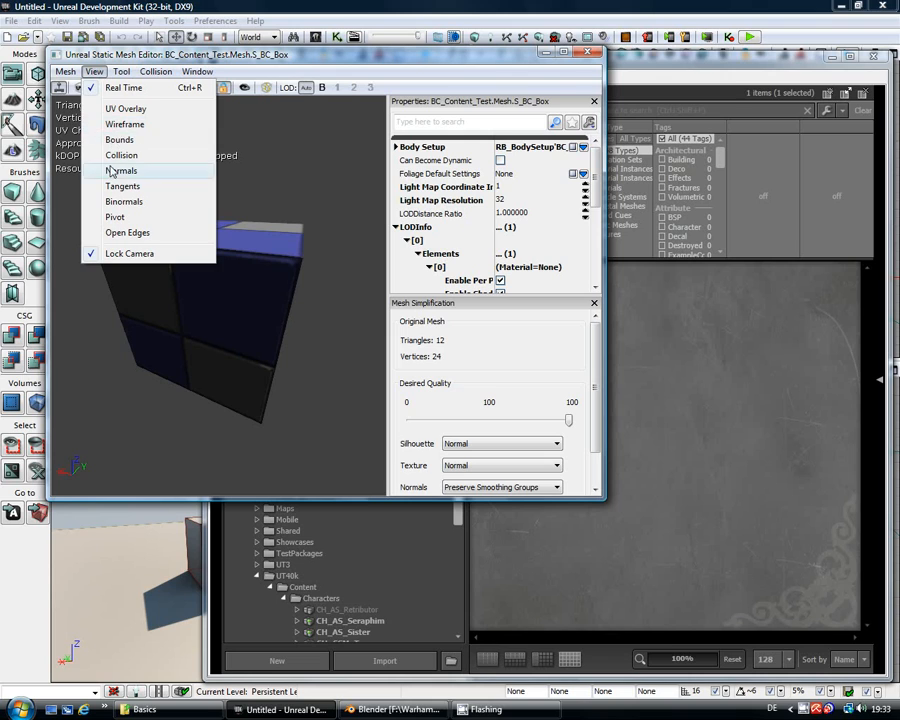
{"action": "left_click", "coordinate": [121, 171]}
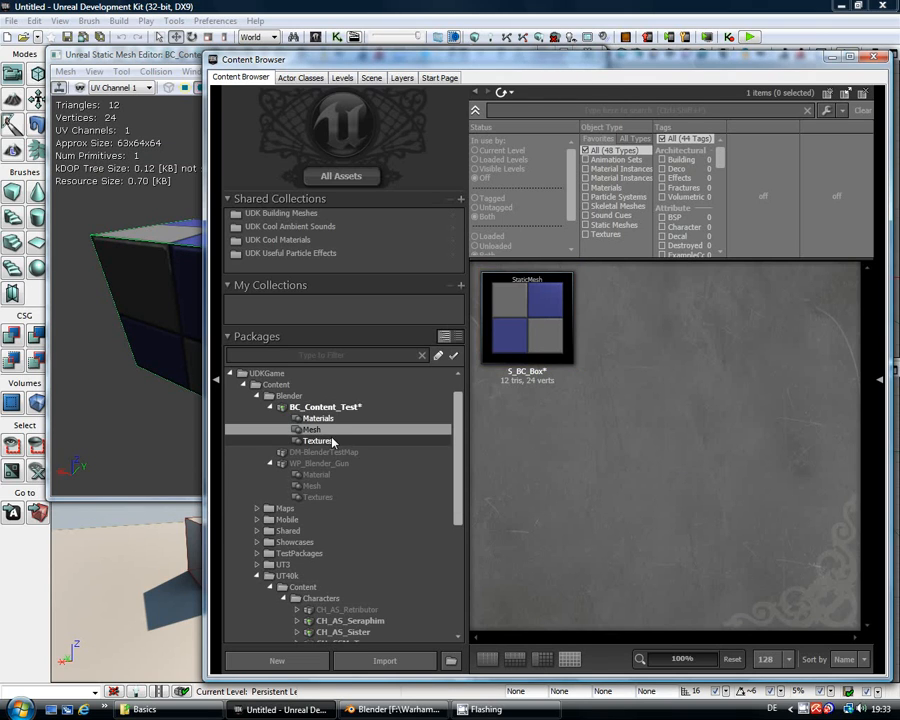
- Select the green M_BC_Box_D01 material in the Materials group and close the mesh editor
{"action": "left_click", "coordinate": [318, 417]}
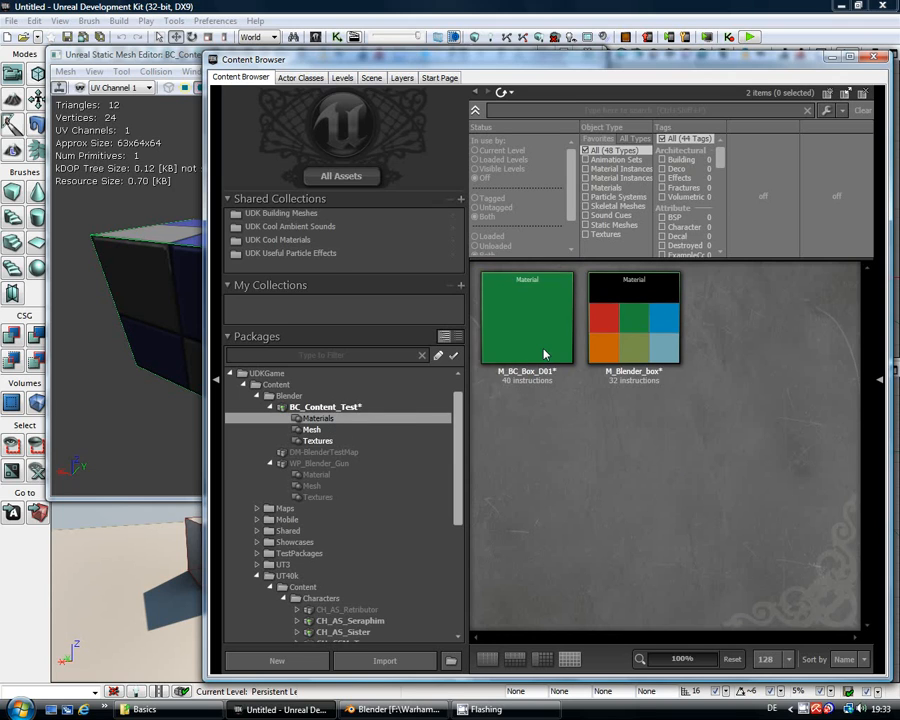
{"action": "left_click", "coordinate": [526, 318]}
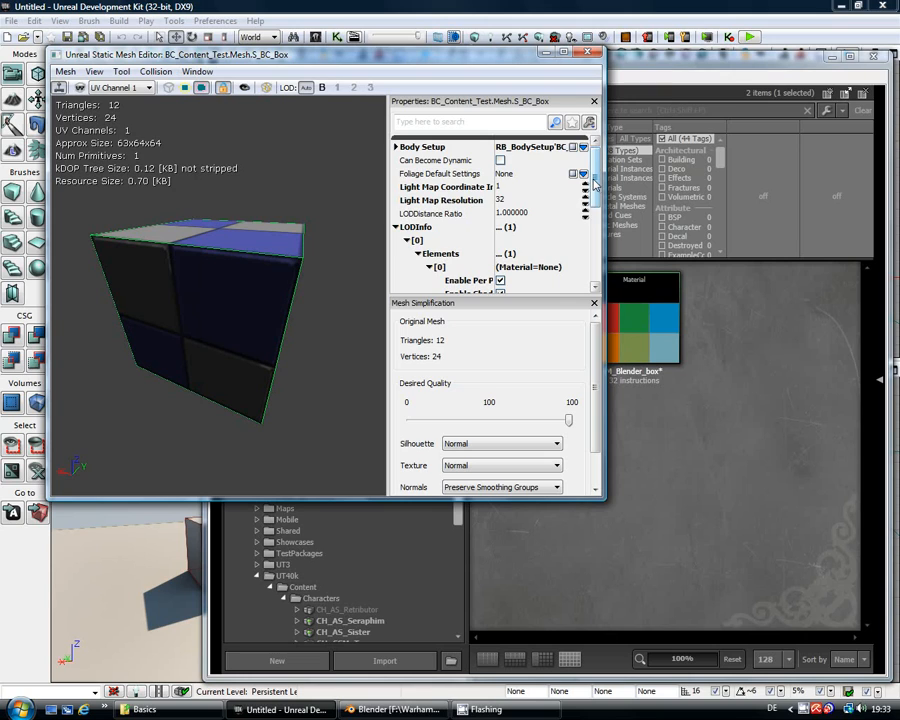
{"action": "scroll", "scroll_direction": "down", "scroll_amount": 3}
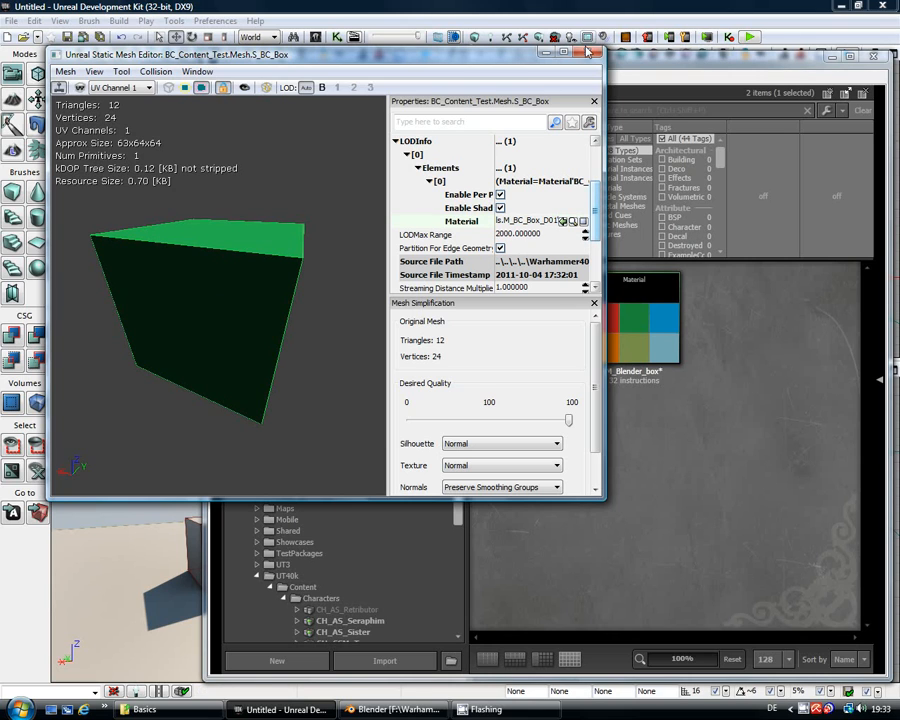
{"action": "left_click", "coordinate": [584, 56]}
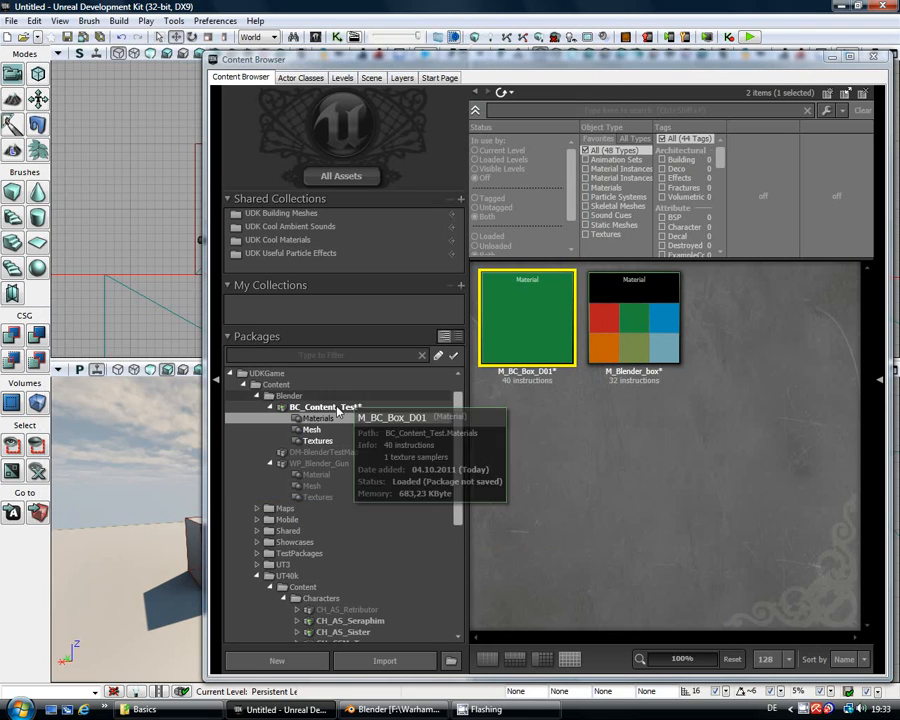
- Right-click in the viewport to add the S_BC_Box static mesh to the level
{"action": "right_click", "coordinate": [325, 406]}
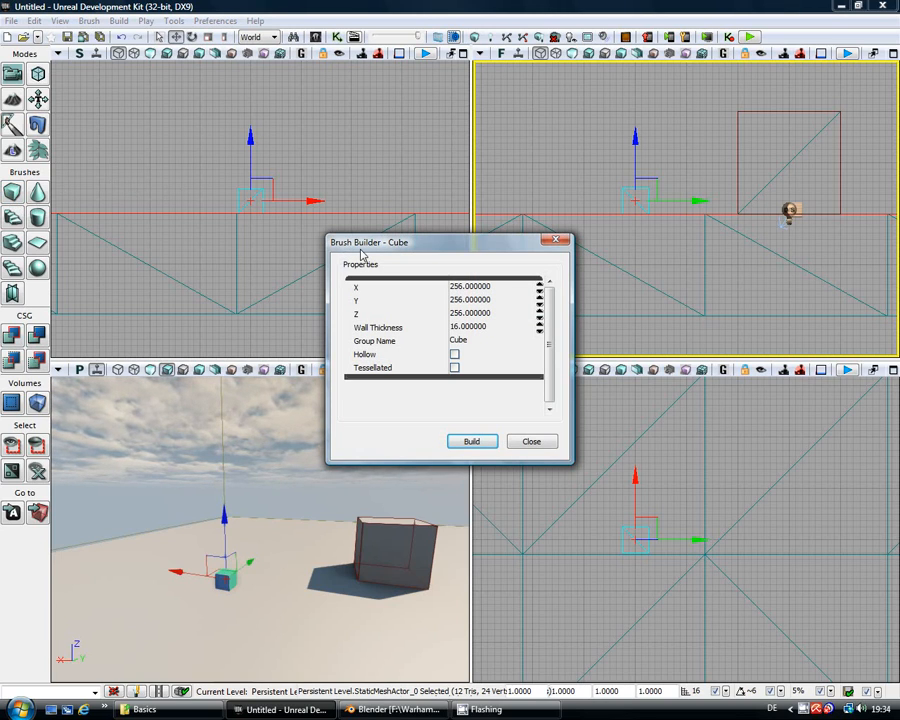
{"action": "mouse_move", "coordinate": [508, 289]}
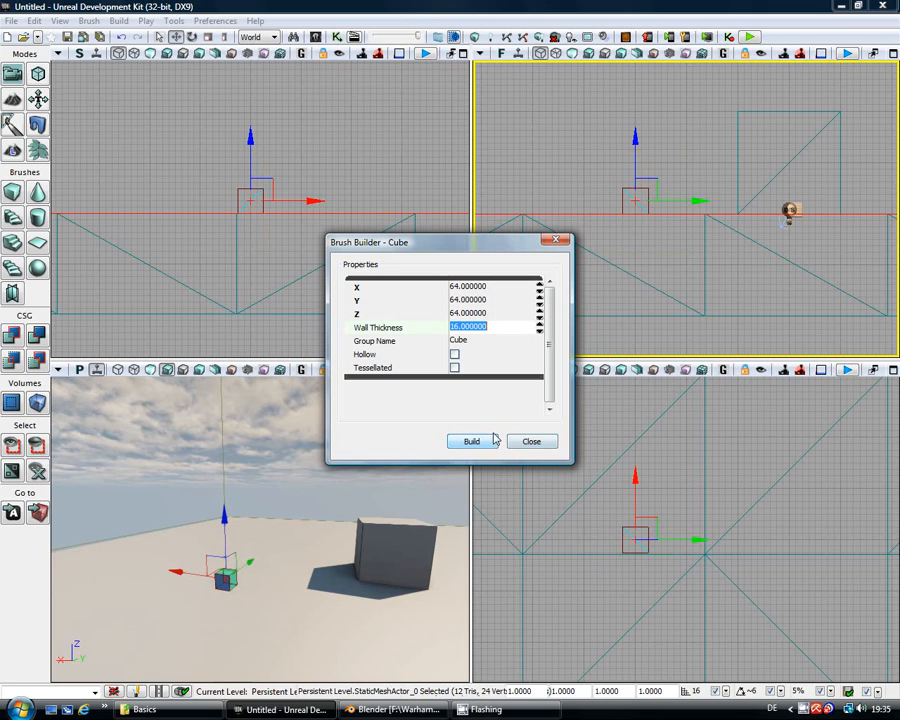
- Build the cube builder brush at 64 units on each axis
{"action": "left_click", "coordinate": [532, 441]}
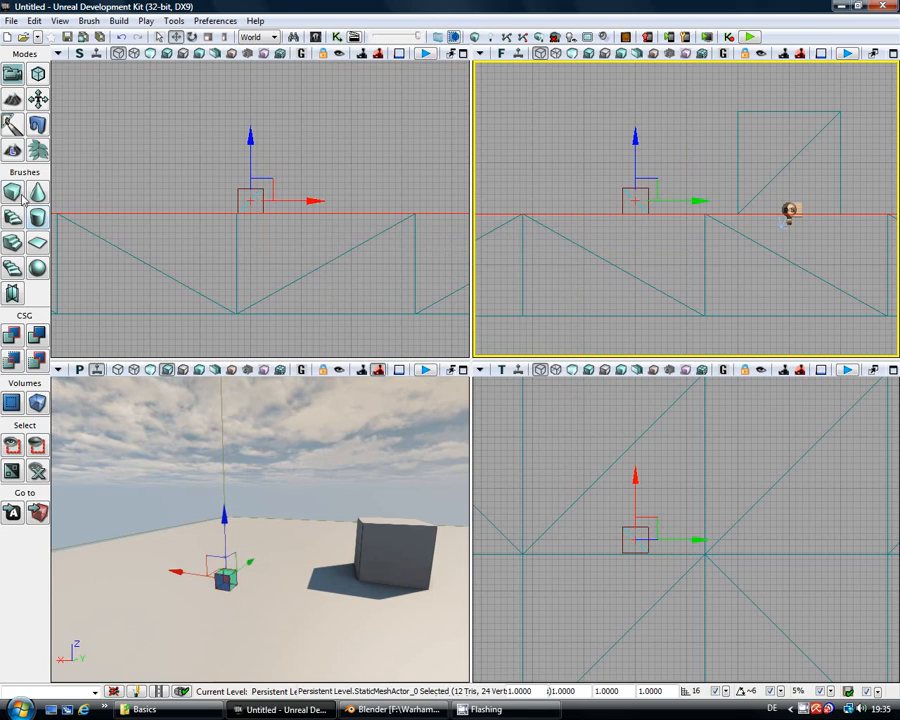
{"action": "mouse_move", "coordinate": [258, 200]}
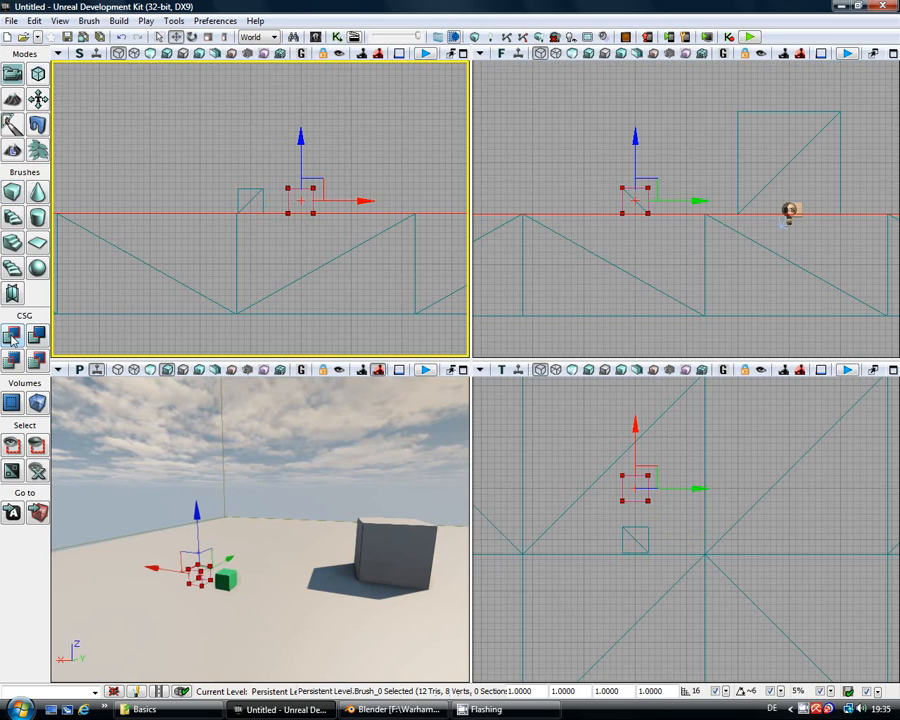
{"action": "mouse_move", "coordinate": [13, 338]}
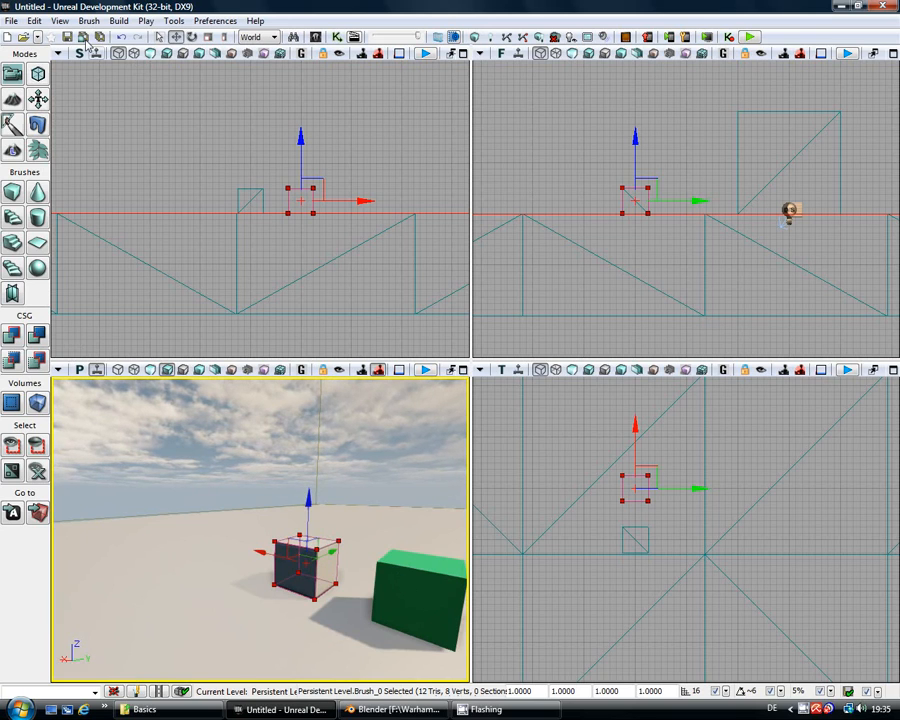
{"action": "mouse_move", "coordinate": [607, 52]}
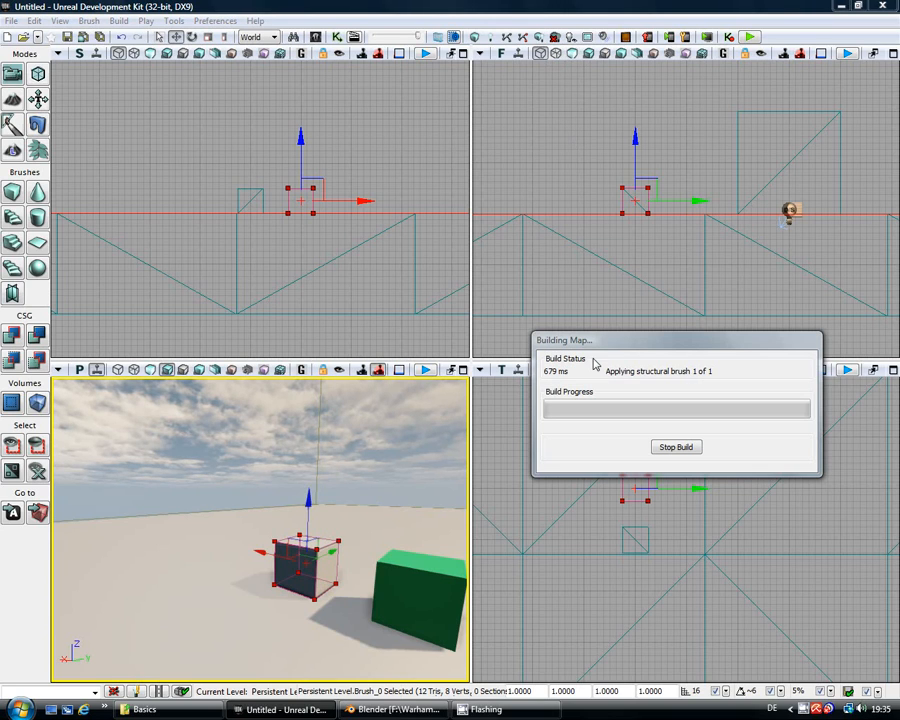
{"action": "mouse_move", "coordinate": [618, 346]}
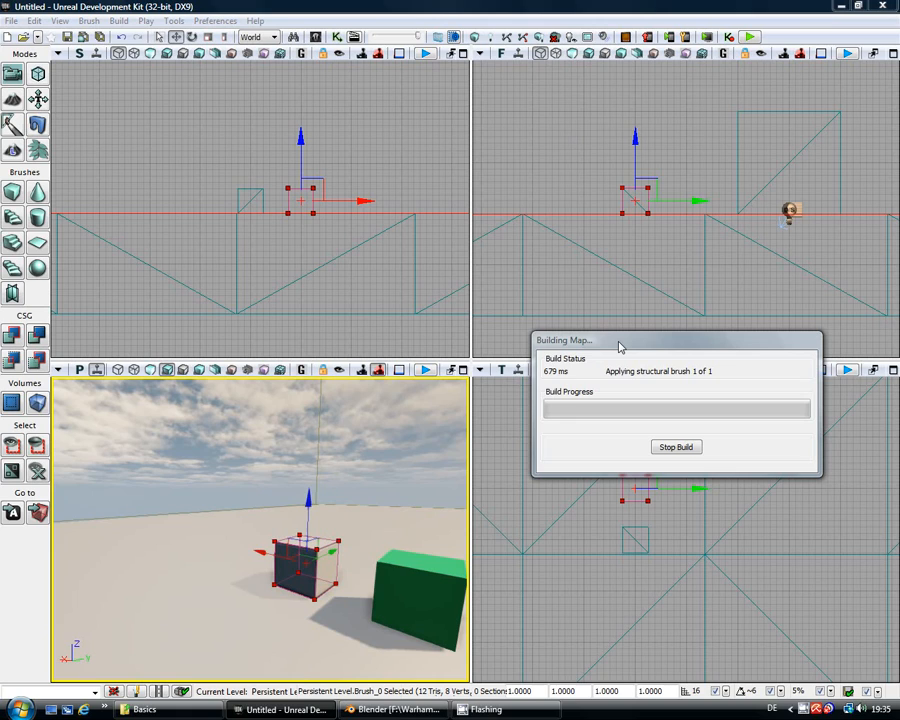
{"action": "mouse_move", "coordinate": [565, 391]}
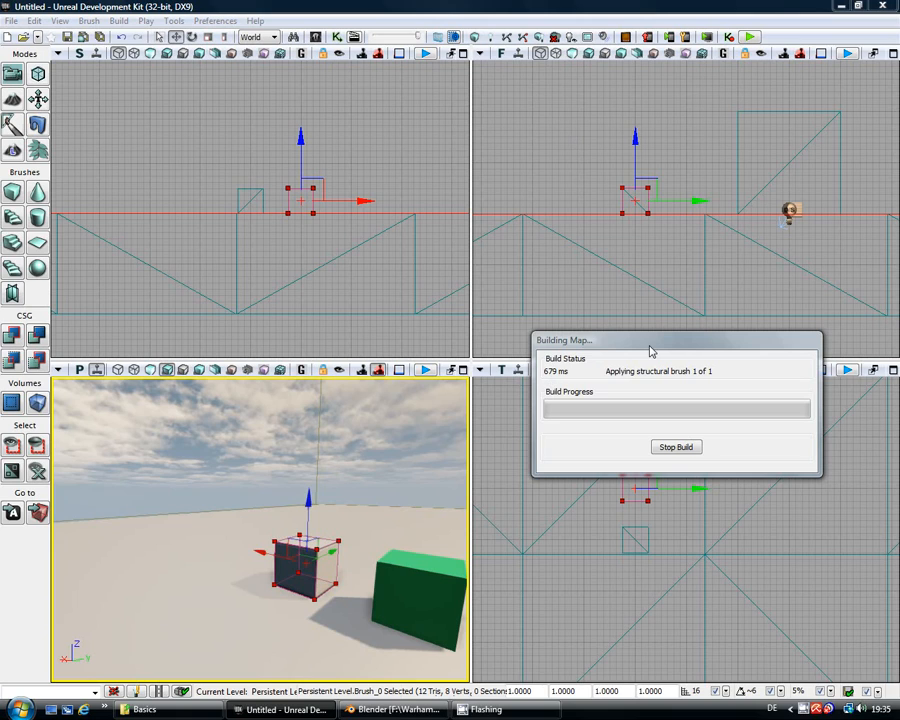
{"action": "mouse_move", "coordinate": [658, 351]}
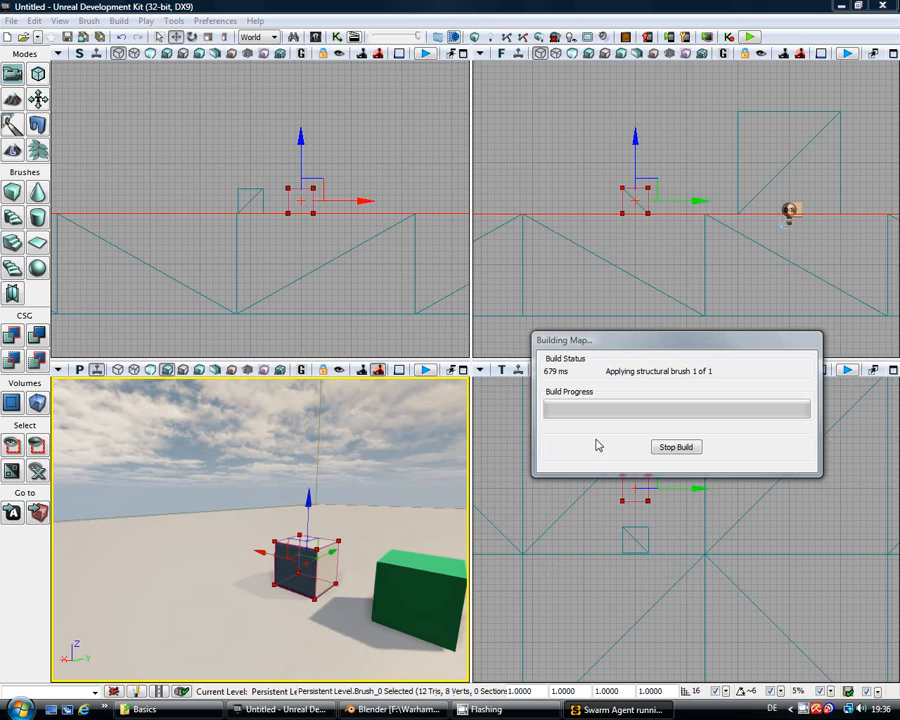
{"action": "mouse_move", "coordinate": [596, 429]}
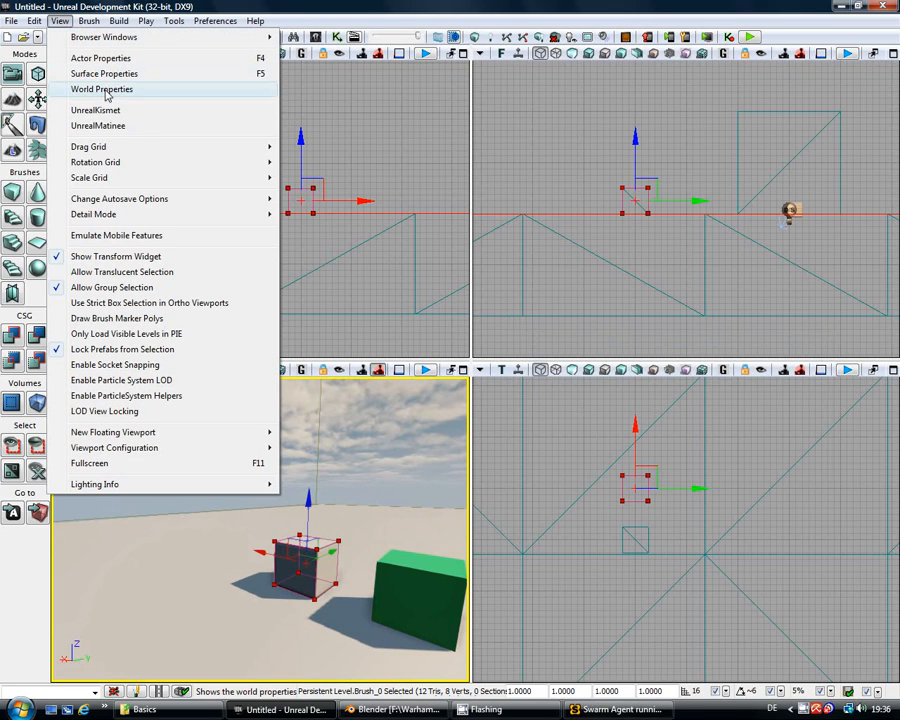
- Turn off Use Global Illumination under Lightmass in World Properties
{"action": "left_click", "coordinate": [107, 89]}
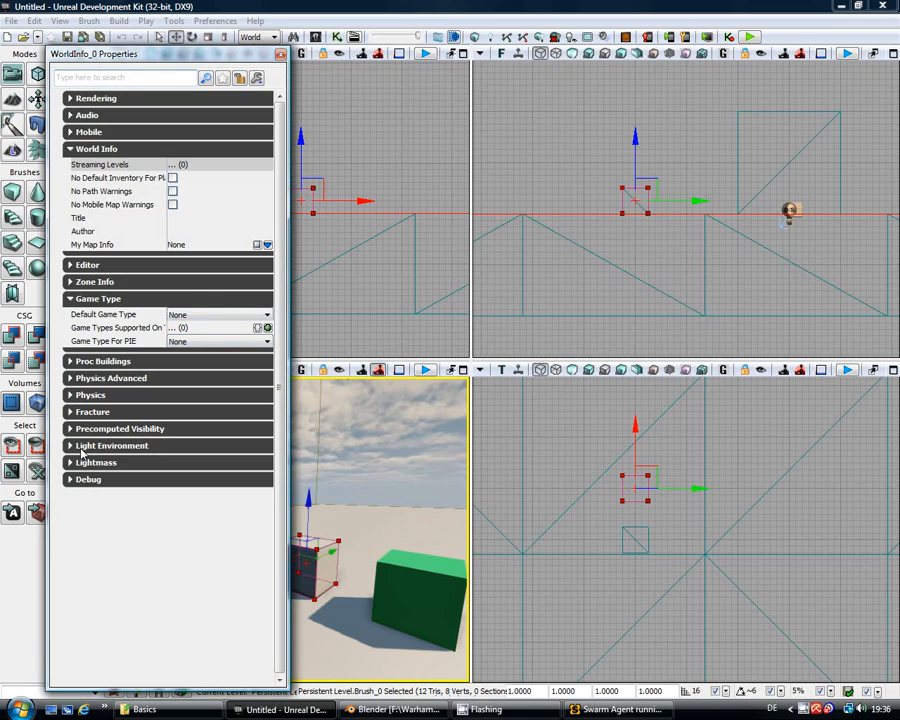
{"action": "left_click", "coordinate": [95, 462]}
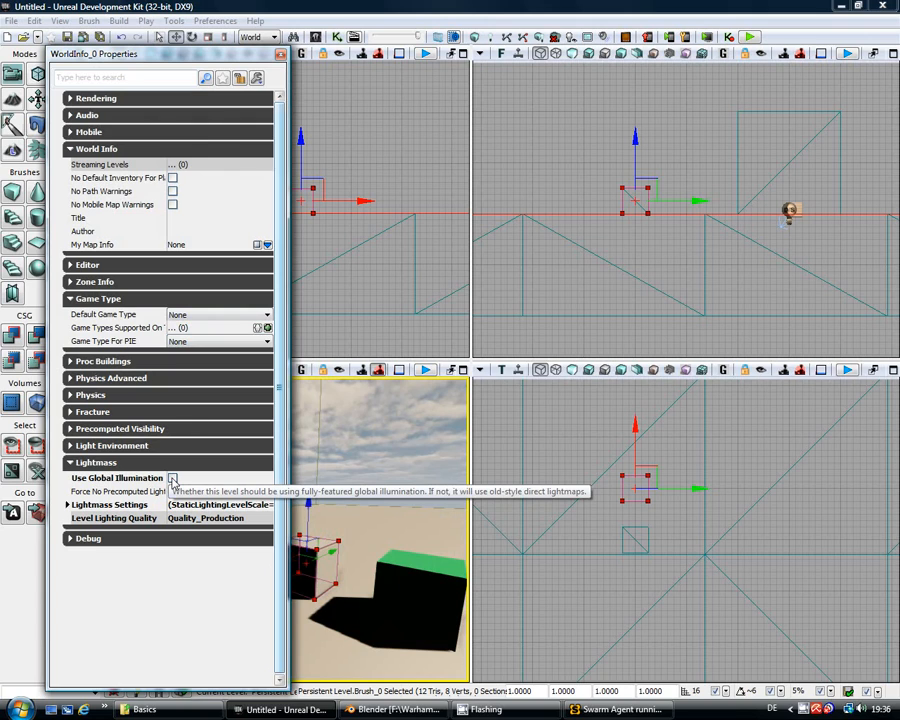
{"action": "left_click", "coordinate": [271, 61]}
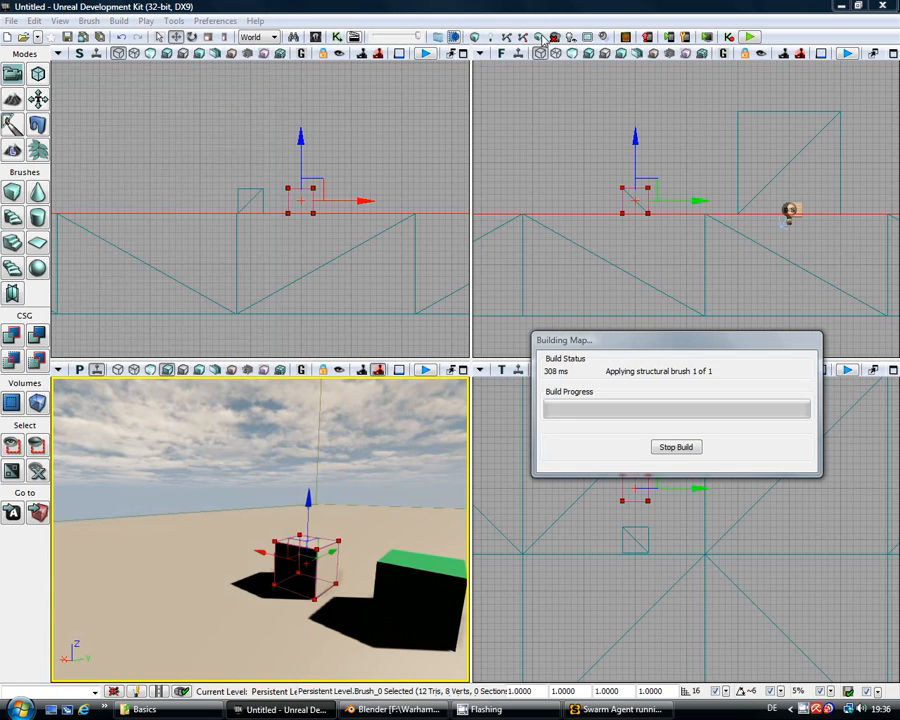
{"action": "mouse_move", "coordinate": [630, 156]}
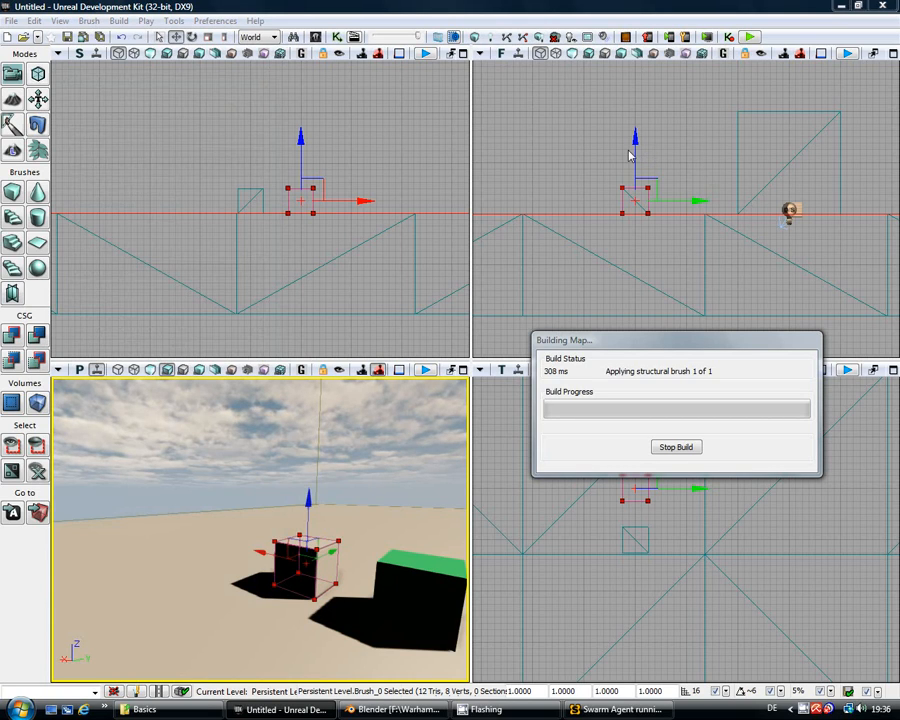
{"action": "mouse_move", "coordinate": [636, 663]}
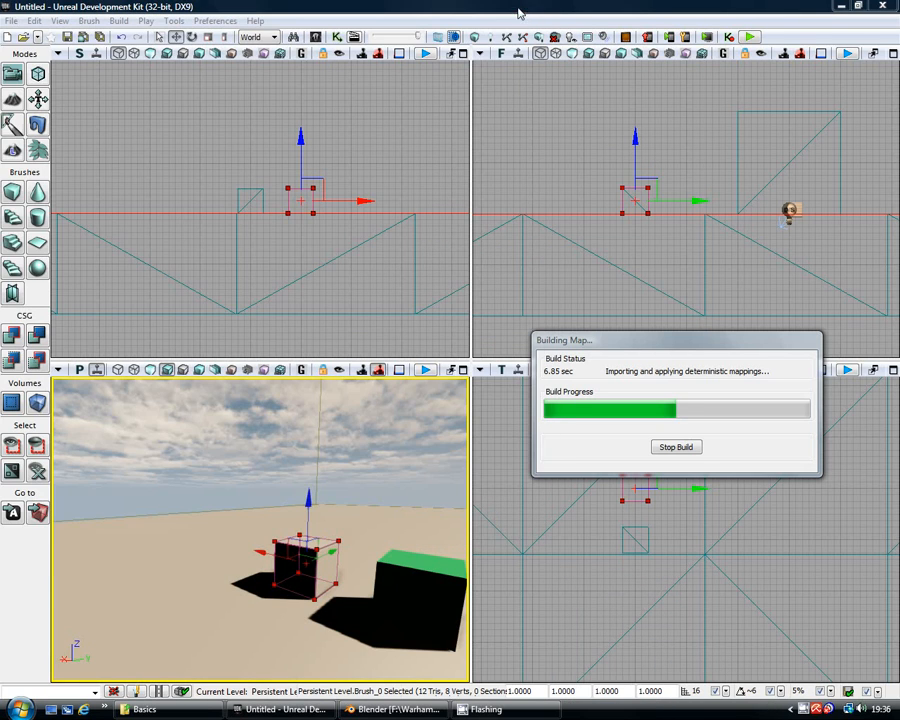
{"action": "mouse_move", "coordinate": [615, 394]}
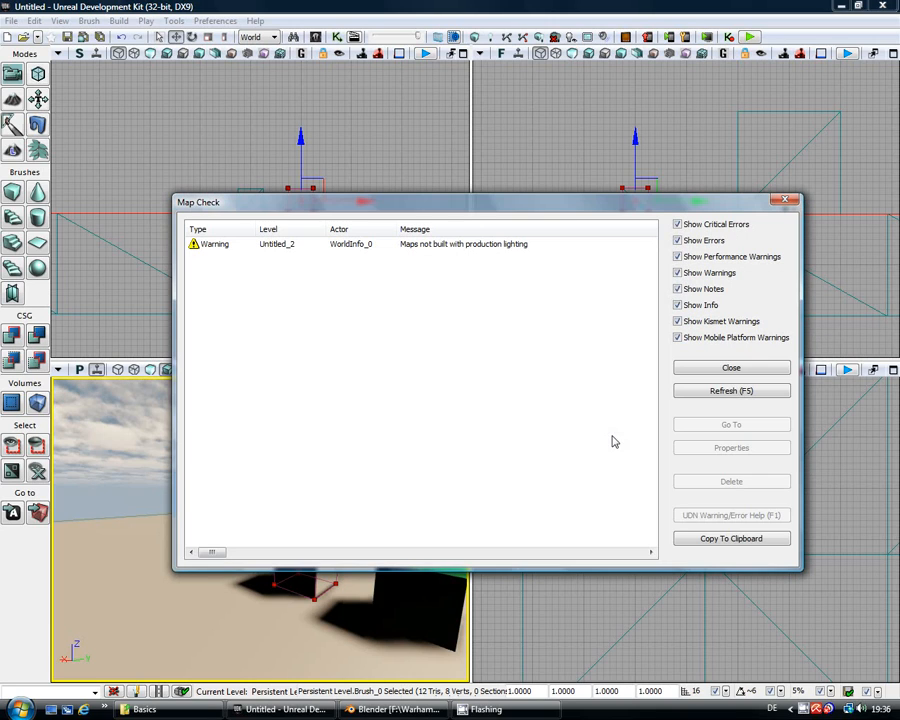
{"action": "mouse_move", "coordinate": [608, 250]}
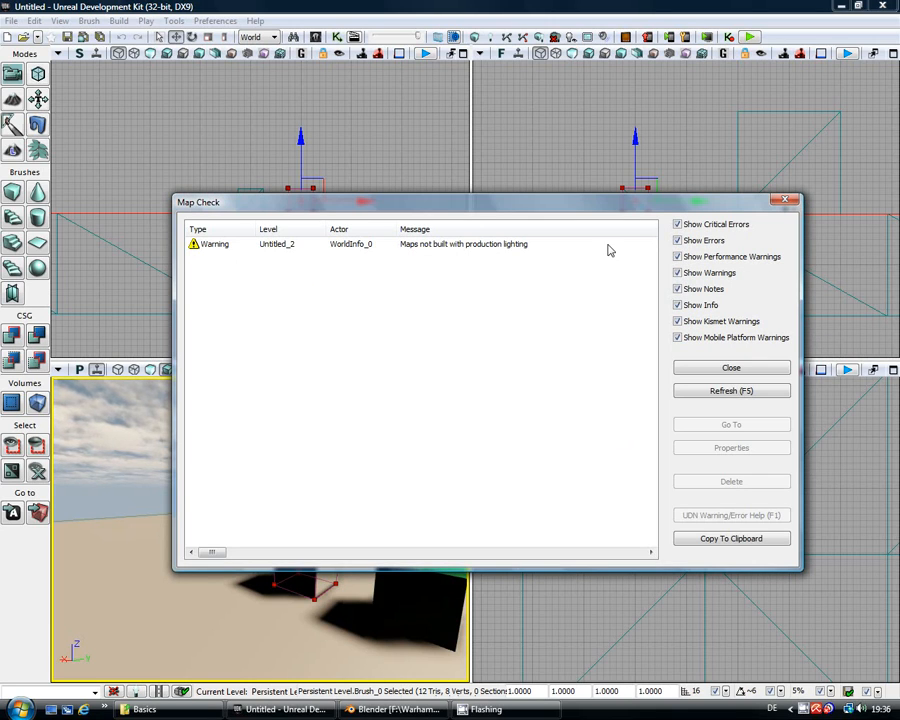
{"action": "mouse_move", "coordinate": [377, 251]}
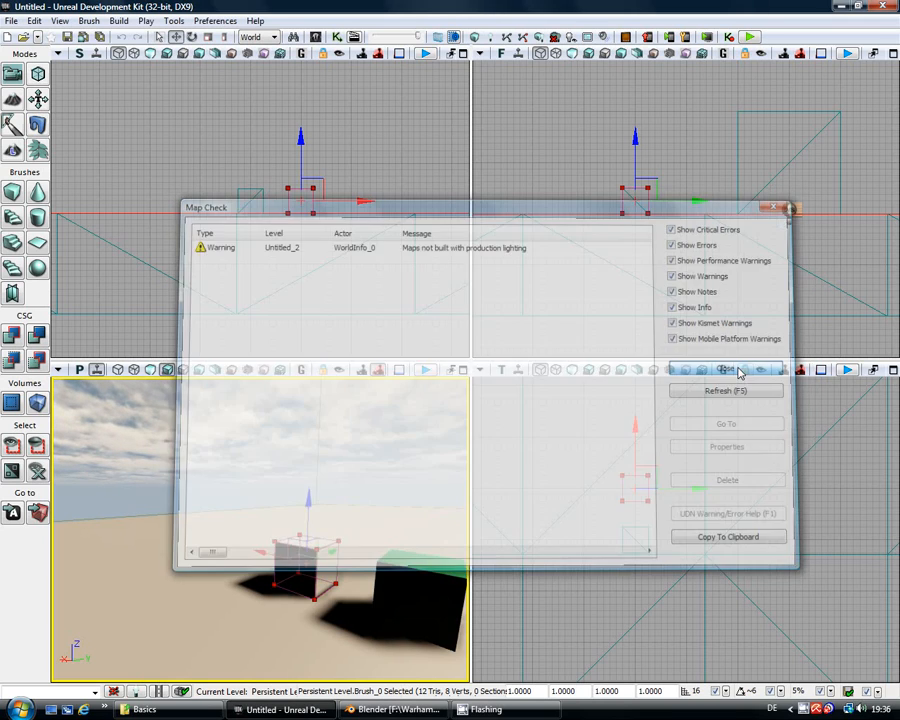
- Dismiss the map check report and save the map as DM-BlenderTestMap
{"action": "left_click", "coordinate": [787, 207]}
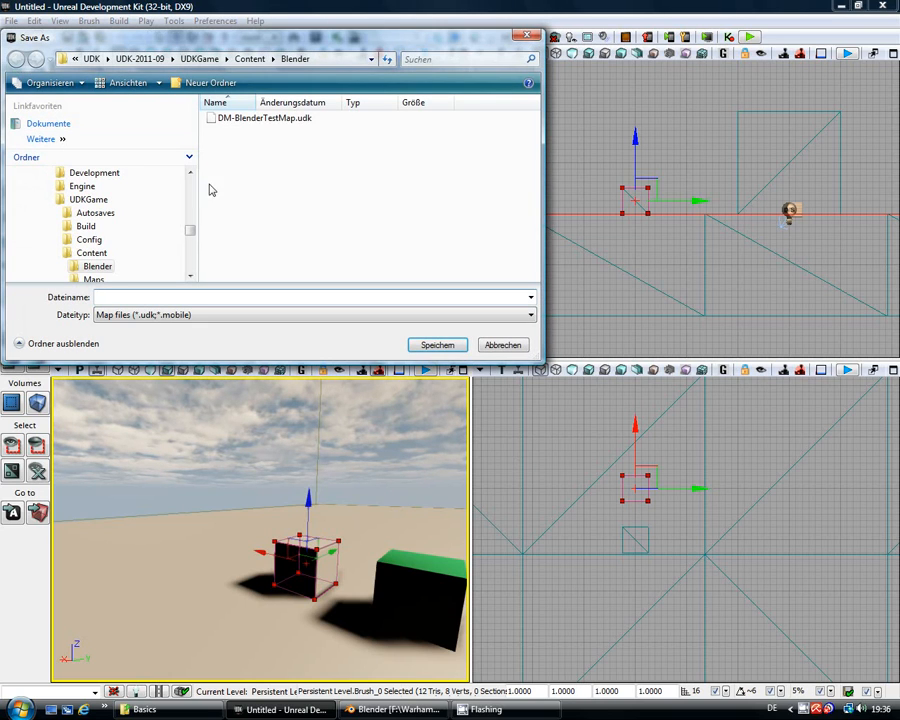
{"action": "left_click", "coordinate": [264, 117]}
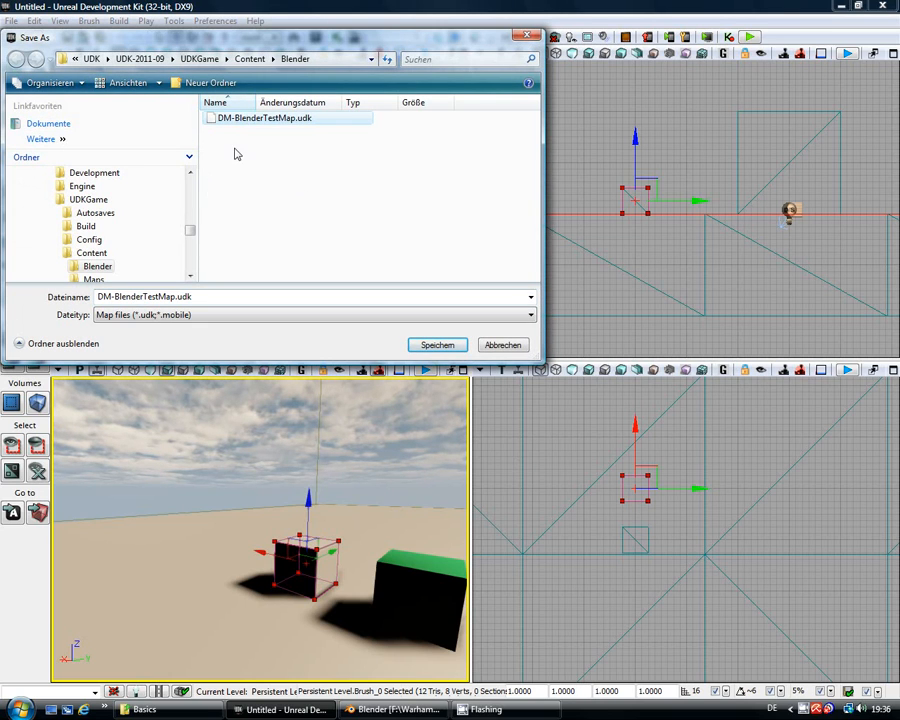
{"action": "mouse_move", "coordinate": [205, 230]}
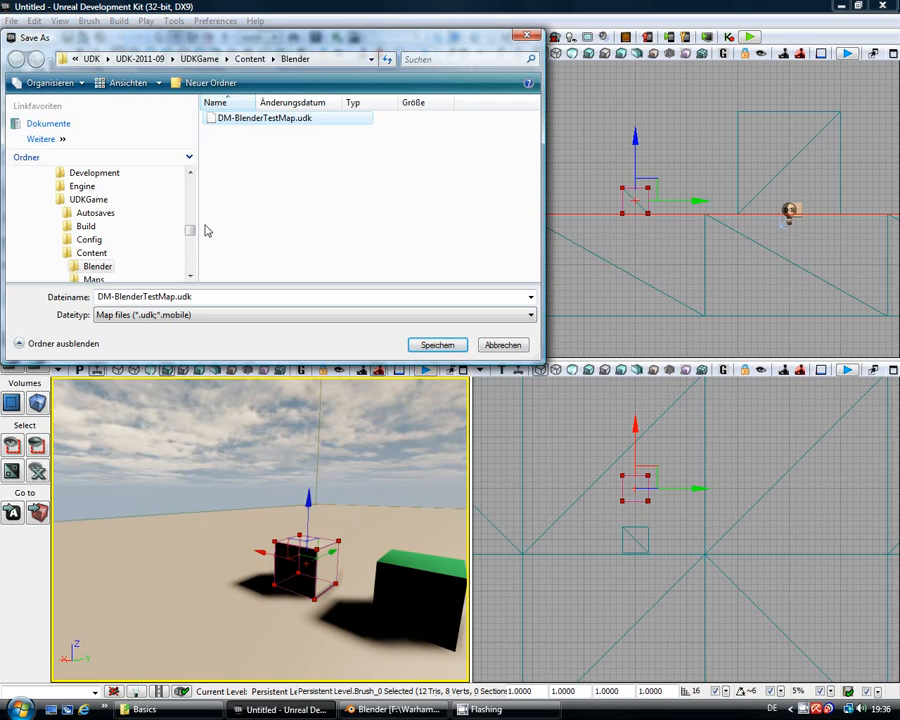
{"action": "left_click", "coordinate": [437, 344]}
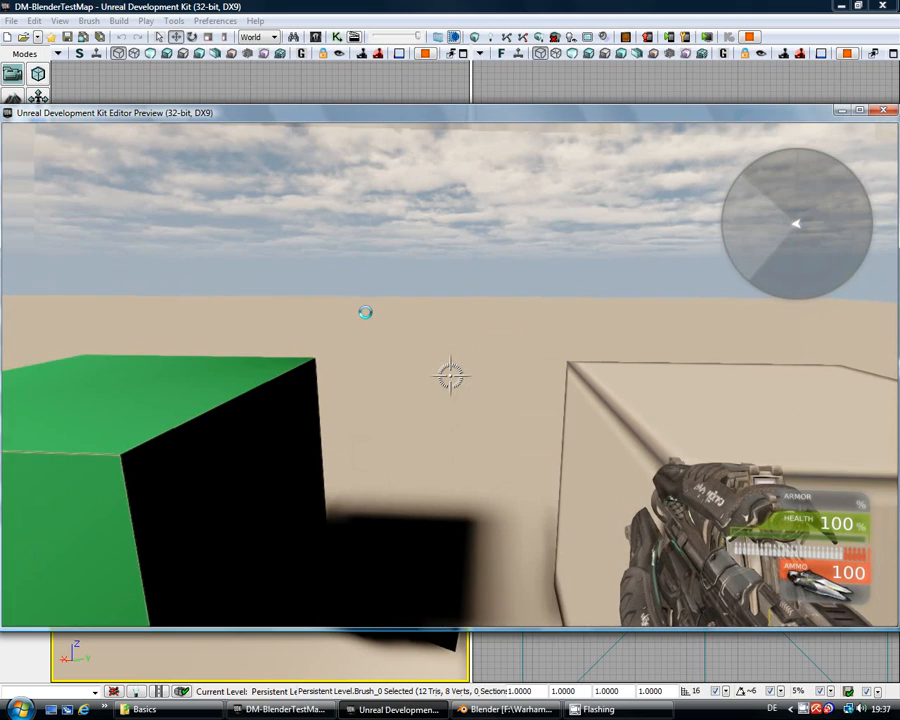
{"action": "type", "text": "behindview"}
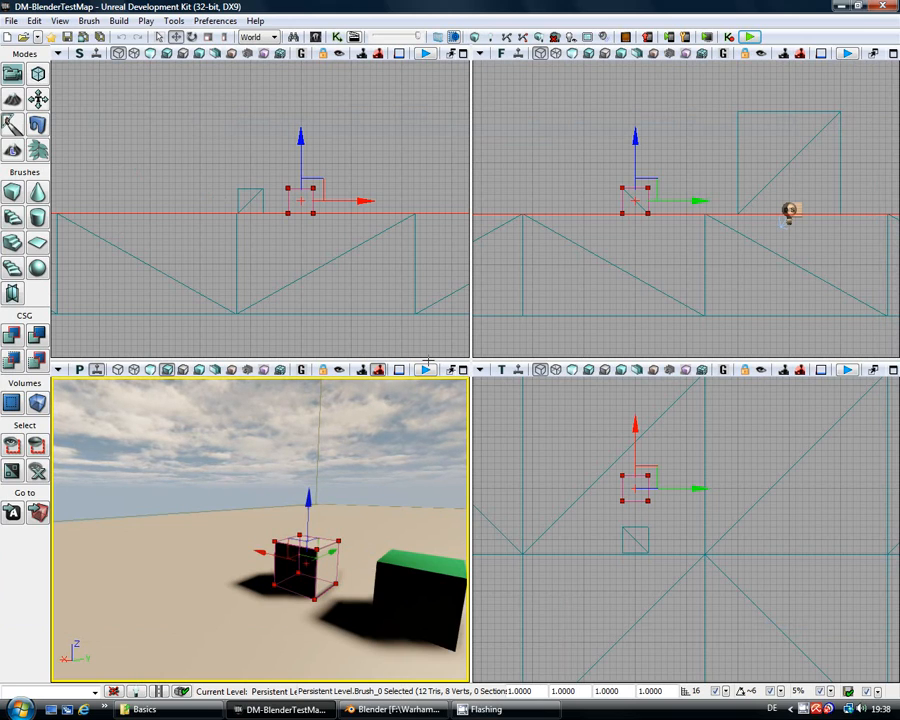
{"action": "mouse_move", "coordinate": [365, 531]}
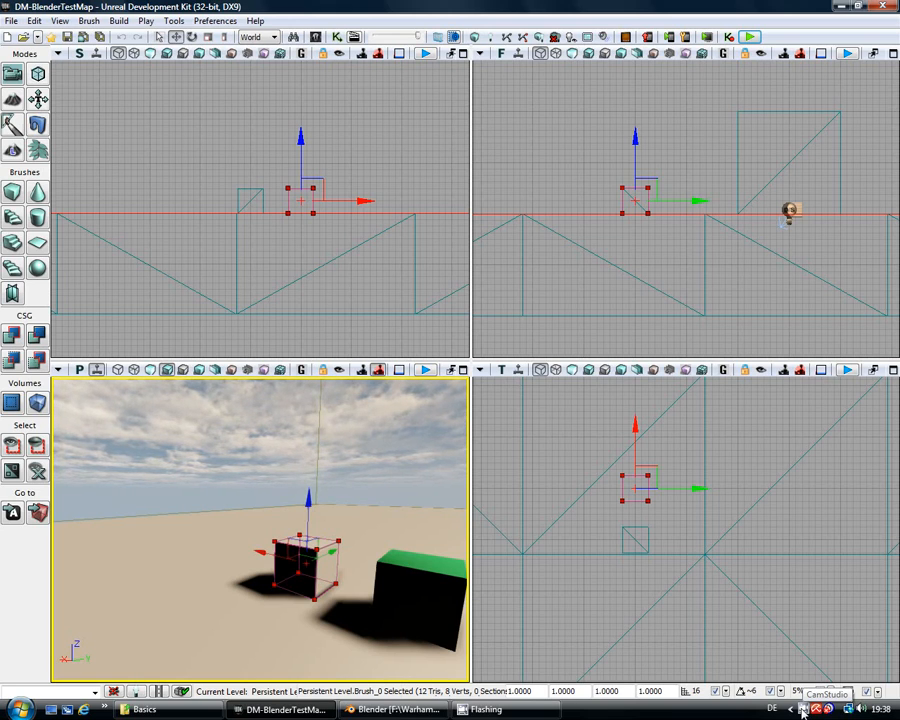
- Open the CamStudio recorder window from the system tray
{"action": "left_click", "coordinate": [801, 707]}
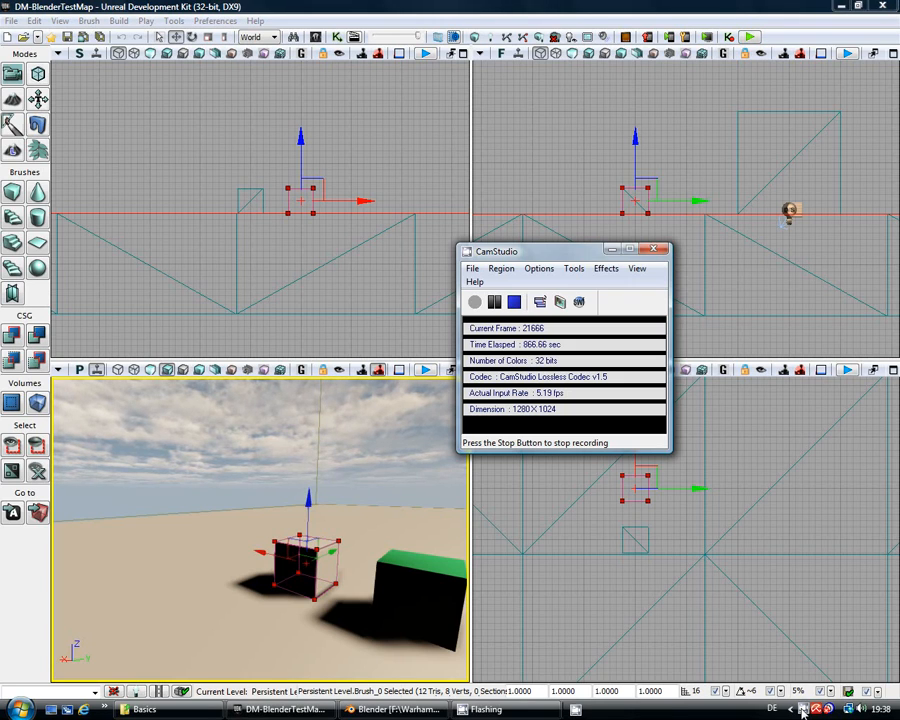